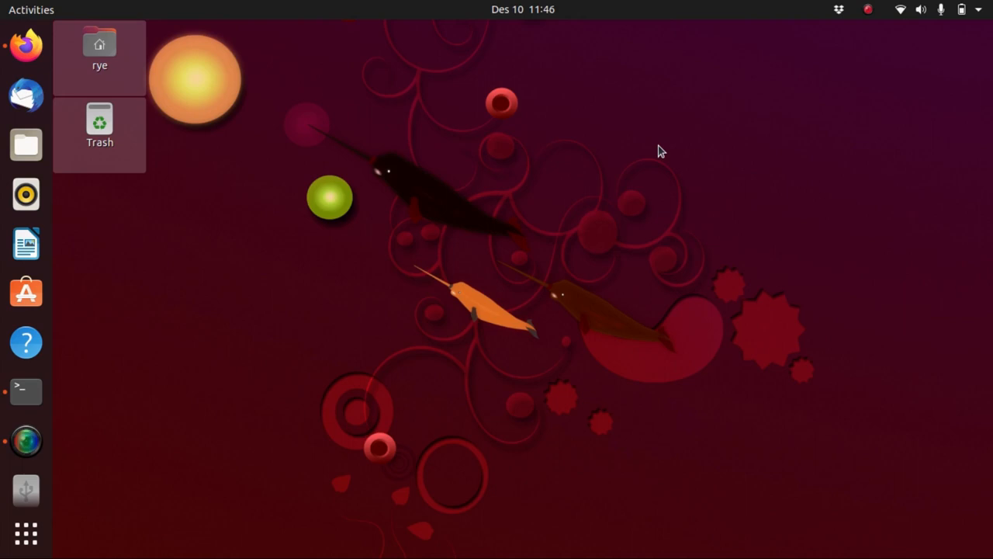
mouse_move(85, 412)
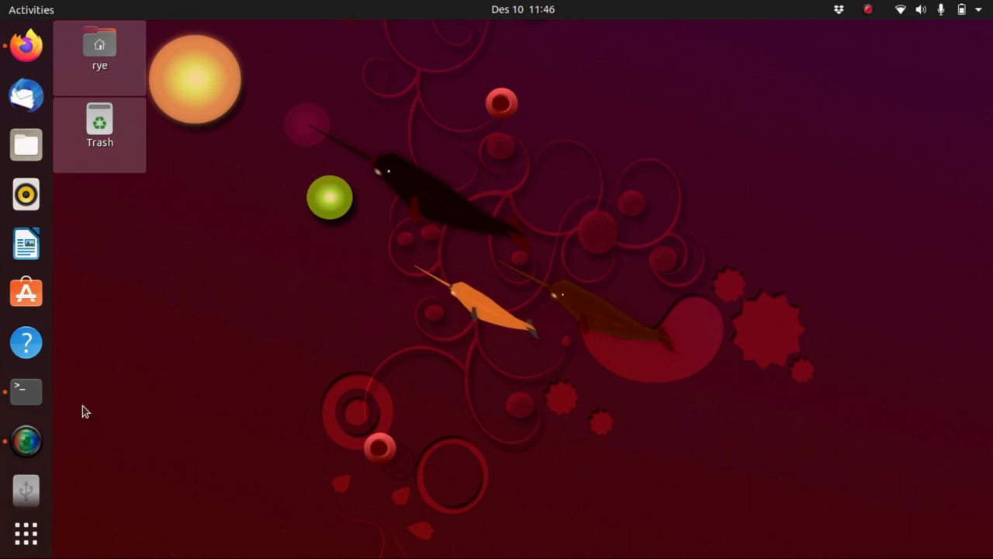
mouse_move(25, 391)
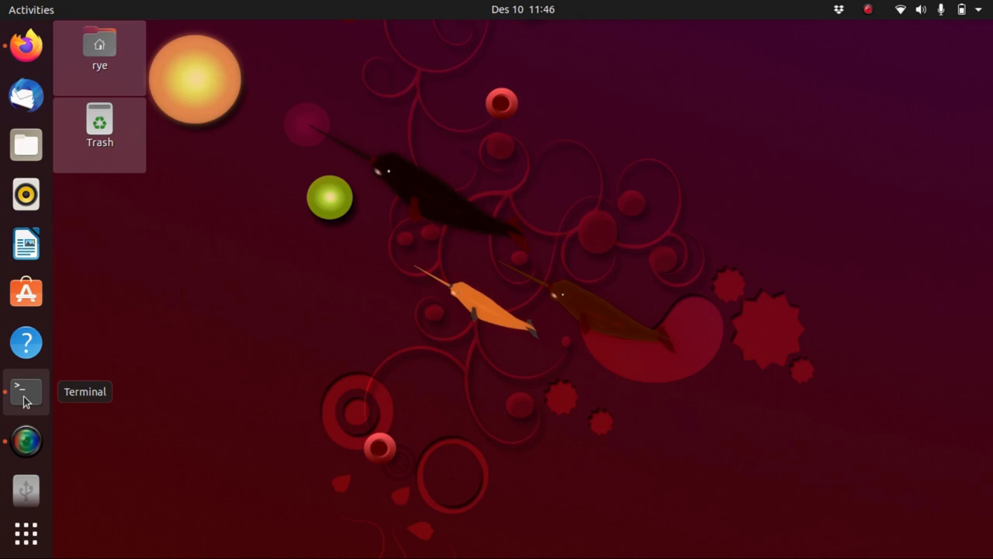
Launch a terminal from the dock to view the Docker notes in Documents.
left_click(26, 391)
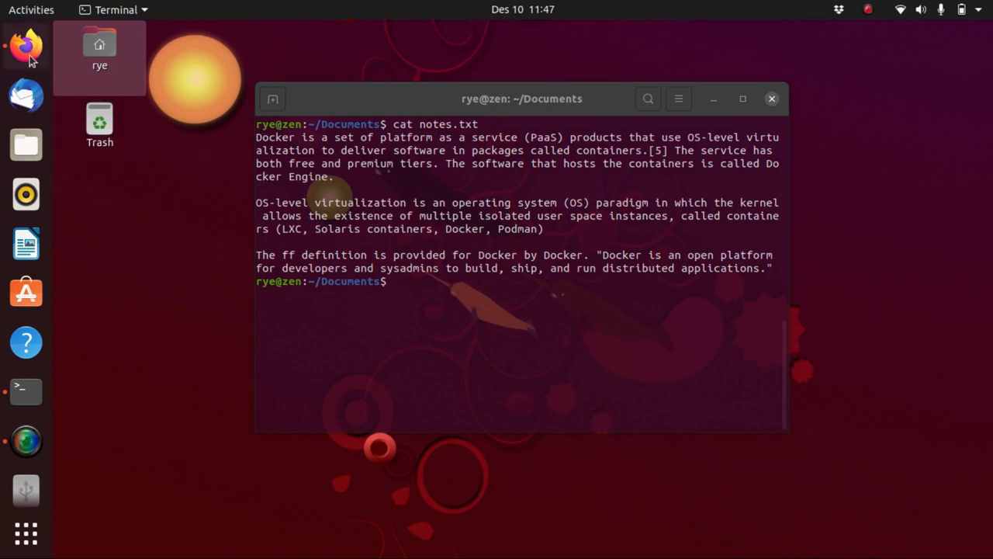
mouse_move(25, 47)
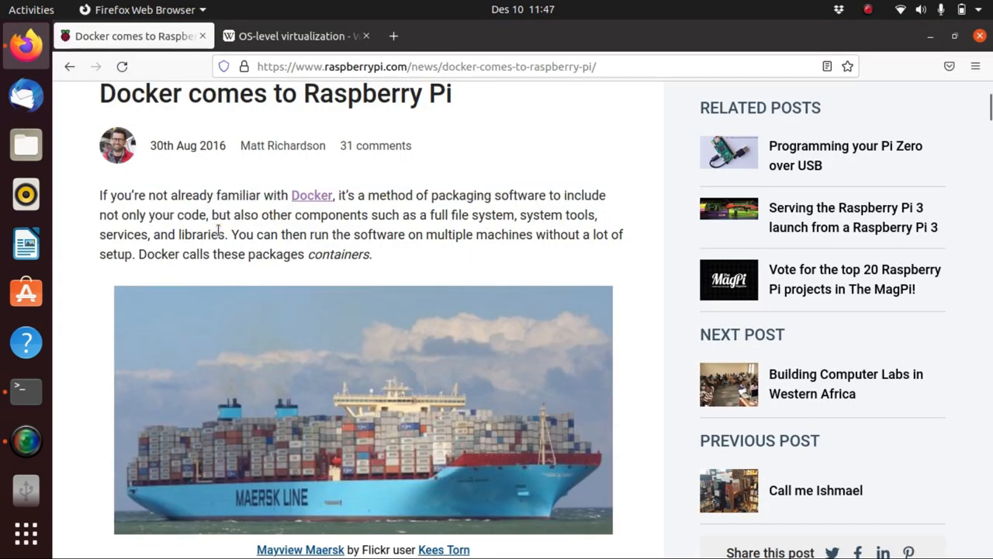
Scroll through the Raspberry Pi Docker article, then raise the notes terminal over Firefox.
scroll("down", 3)
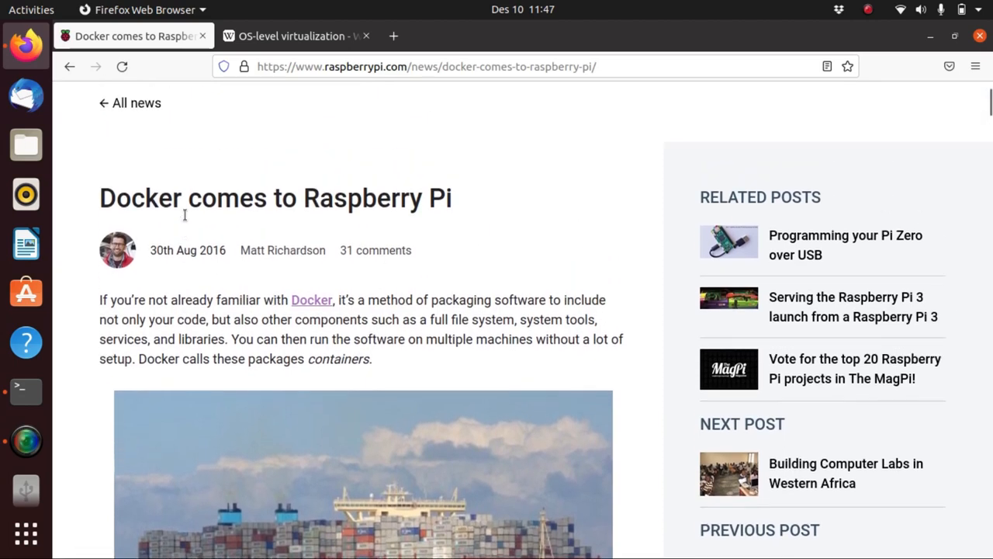
scroll("down", 3)
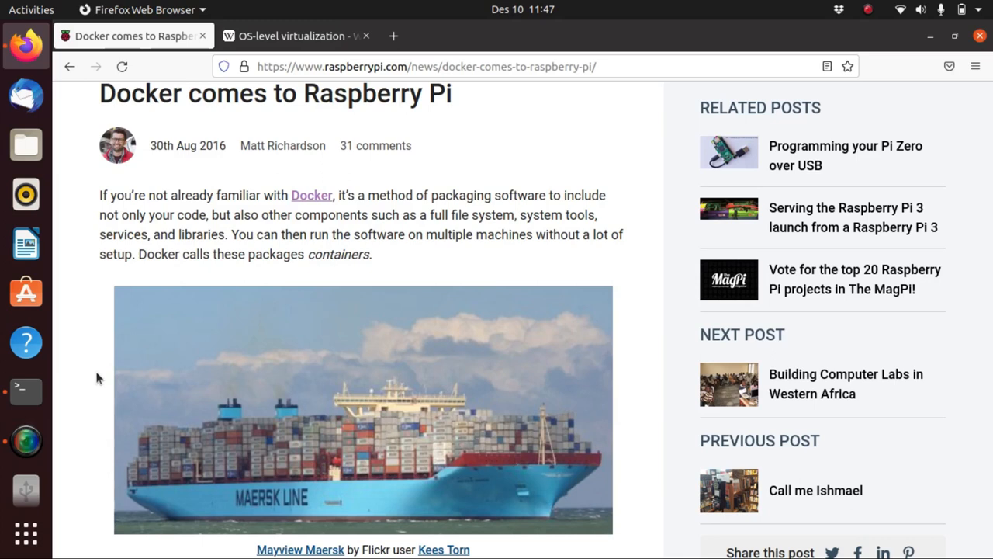
left_click(26, 390)
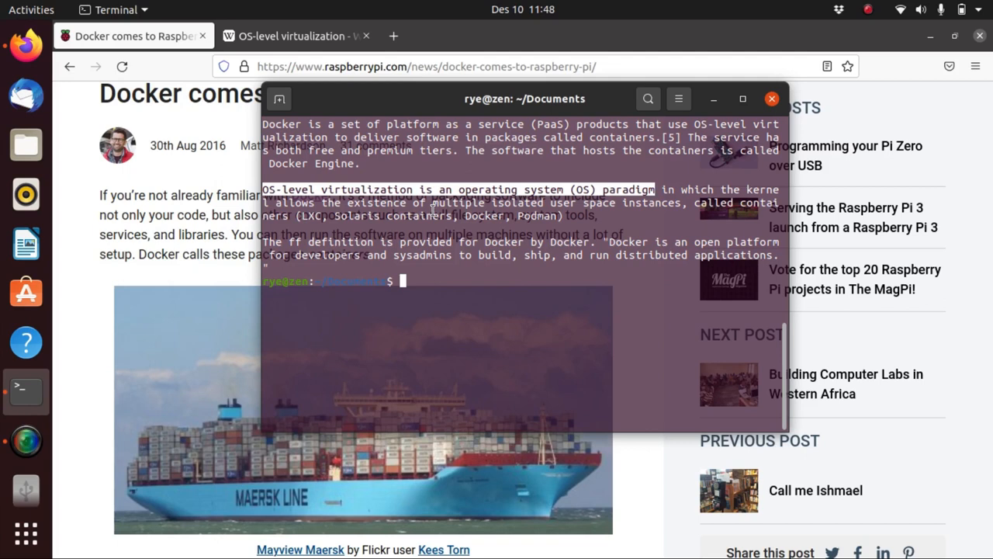
Read the OS-level virtualization article down to its Overhead and Flexibility sections.
left_click(295, 36)
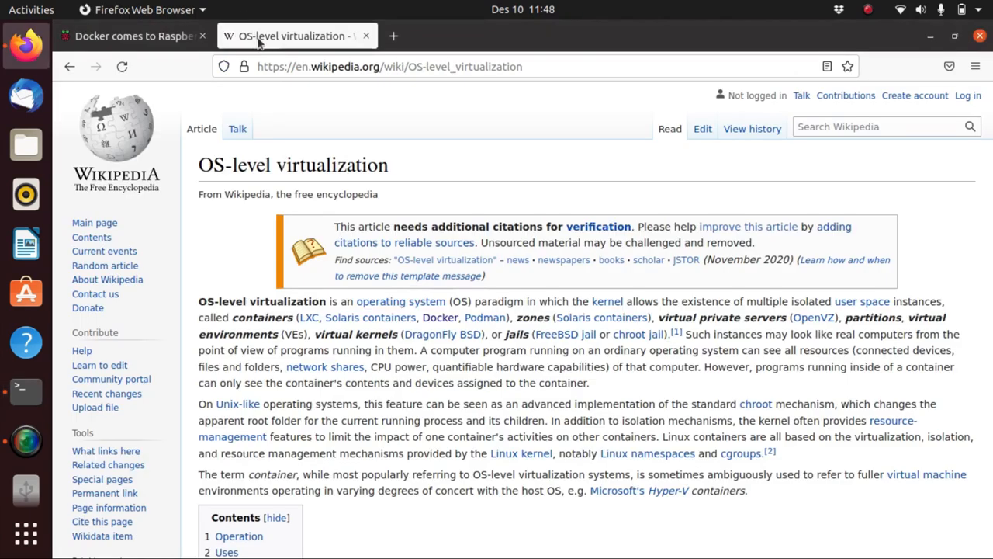
scroll("down", 3)
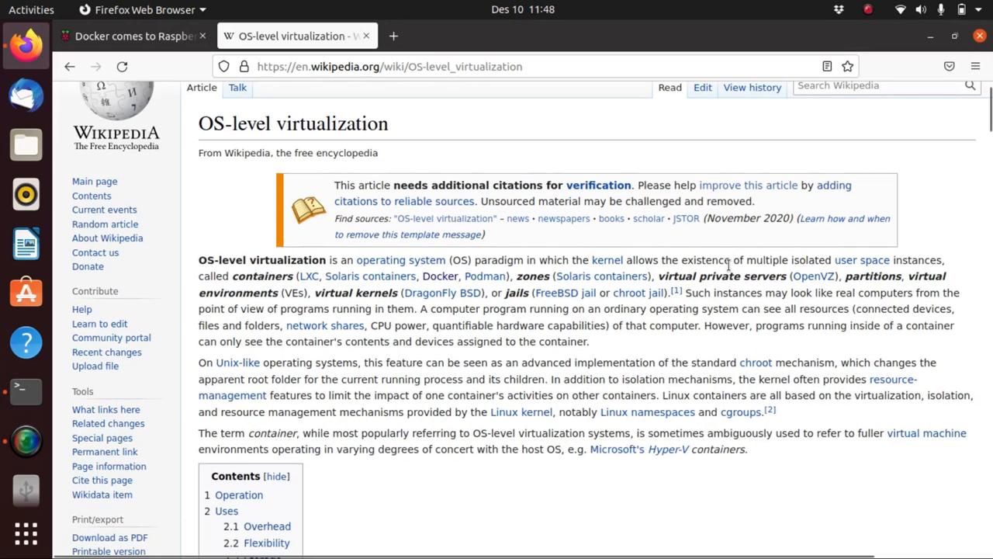
scroll("down", 3)
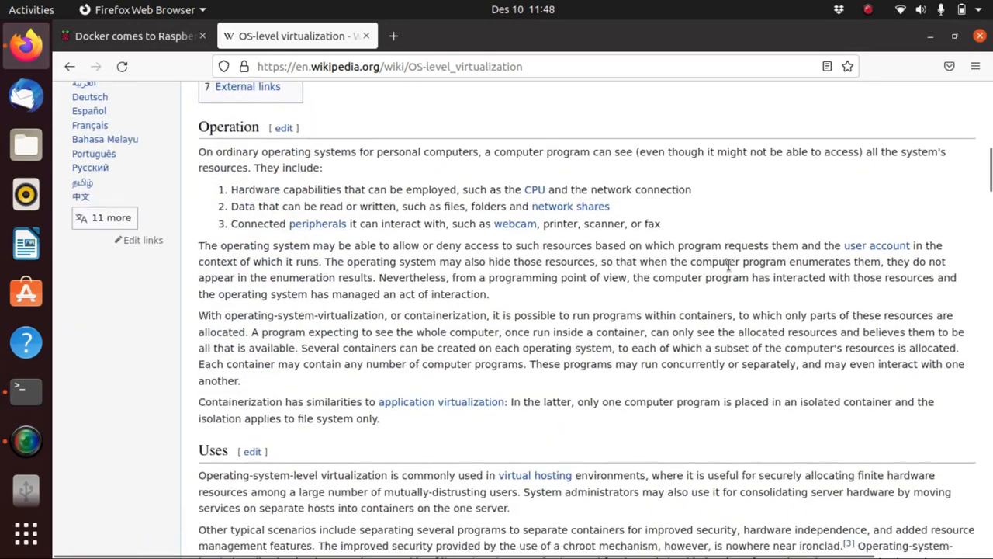
scroll("down", 3)
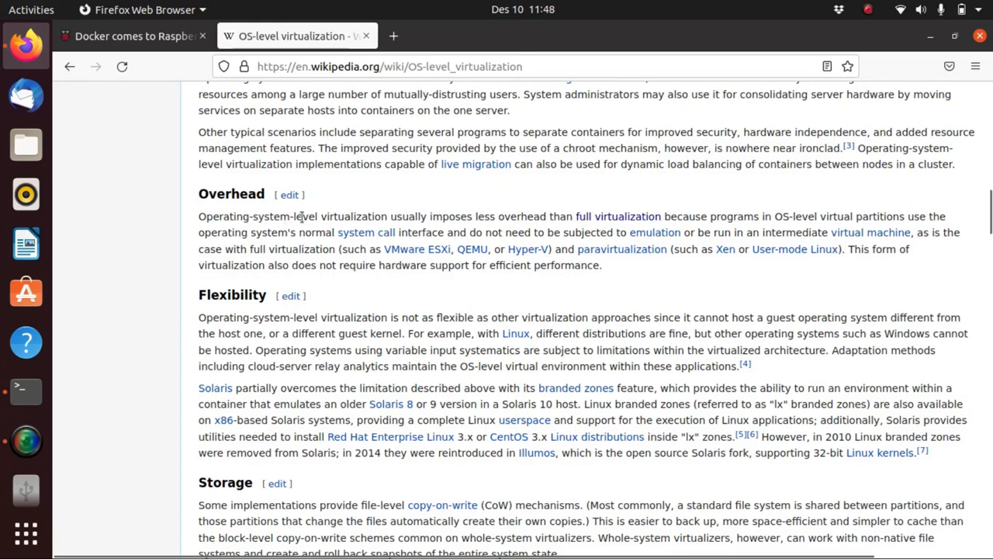
mouse_move(692, 232)
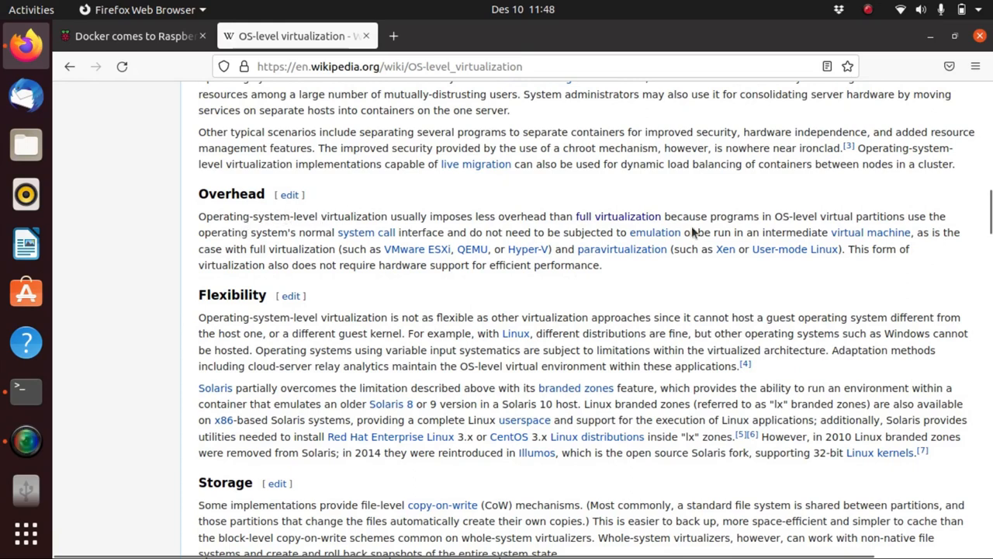
mouse_move(353, 212)
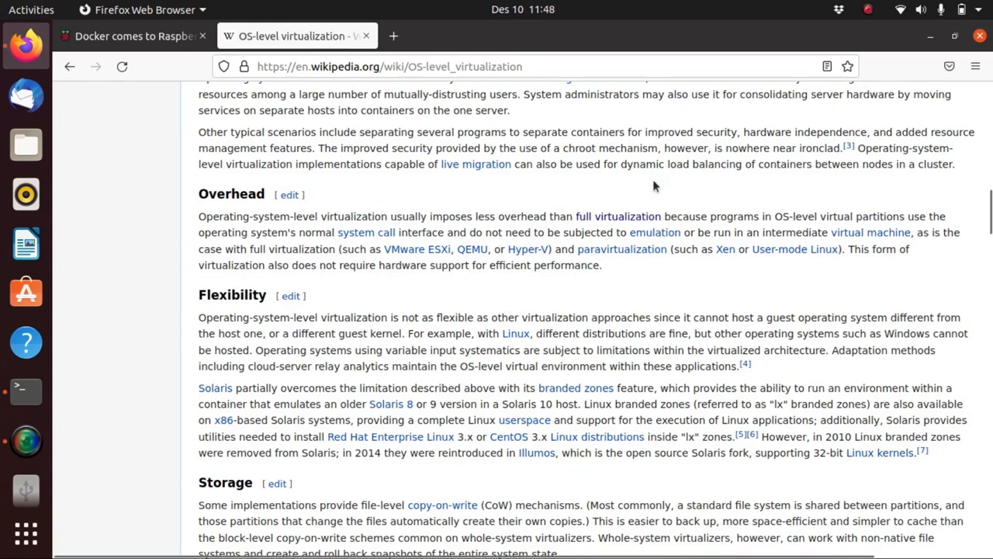
mouse_move(663, 215)
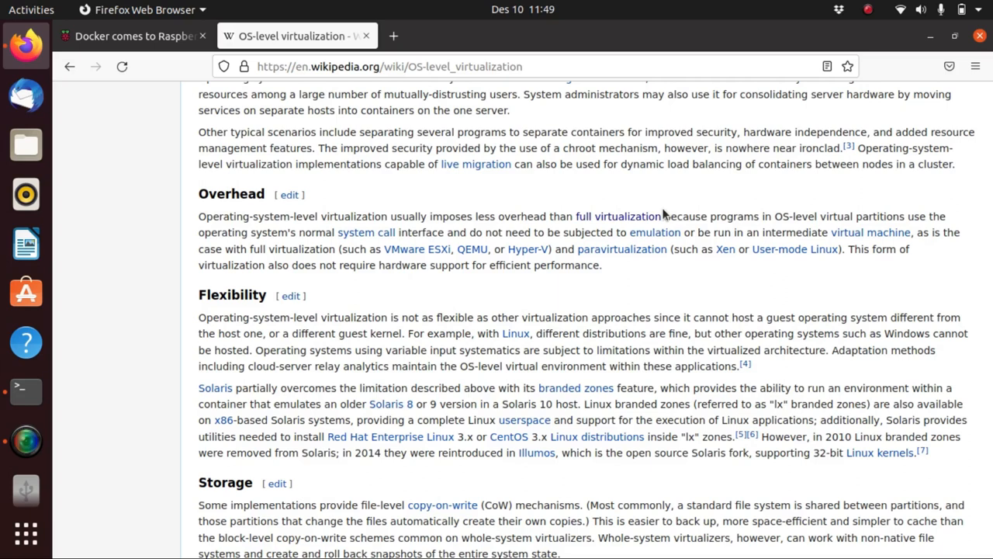
left_click(394, 36)
type("https://www.docker.com")
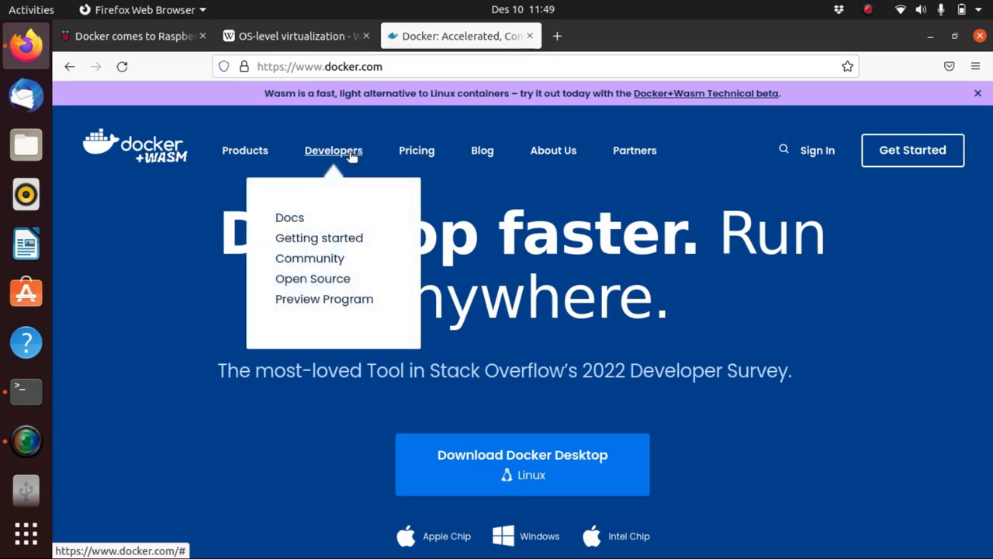
mouse_move(290, 217)
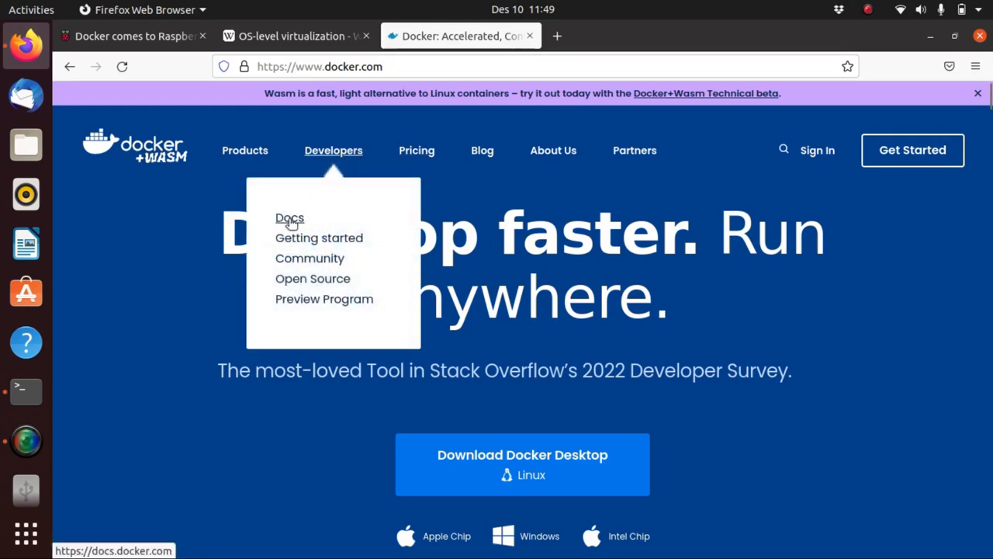
Choose Docs from docker.com's Developers menu to reach the documentation overview.
left_click(290, 218)
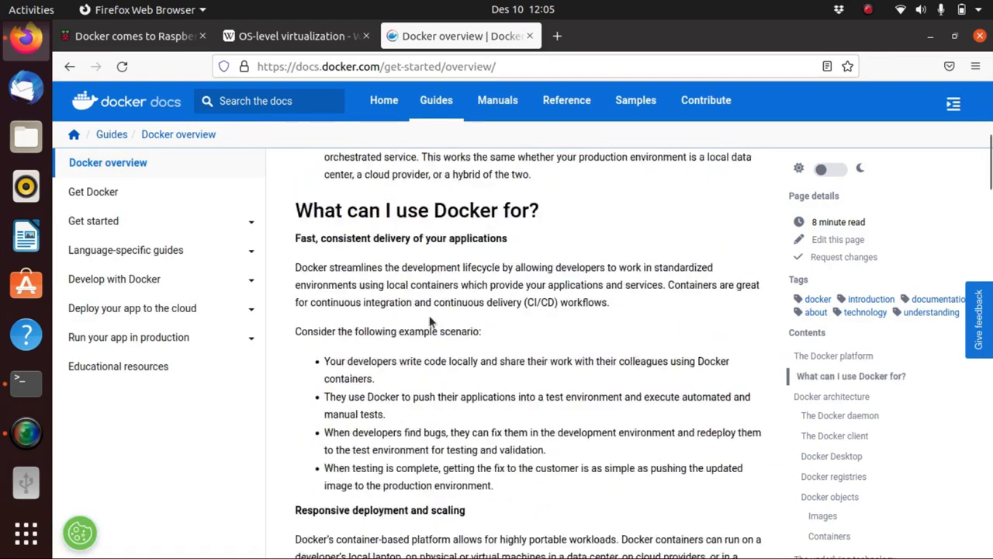
Scroll the Docker overview past daemon, client, Desktop and registries to Images and Containers.
scroll("down", 3)
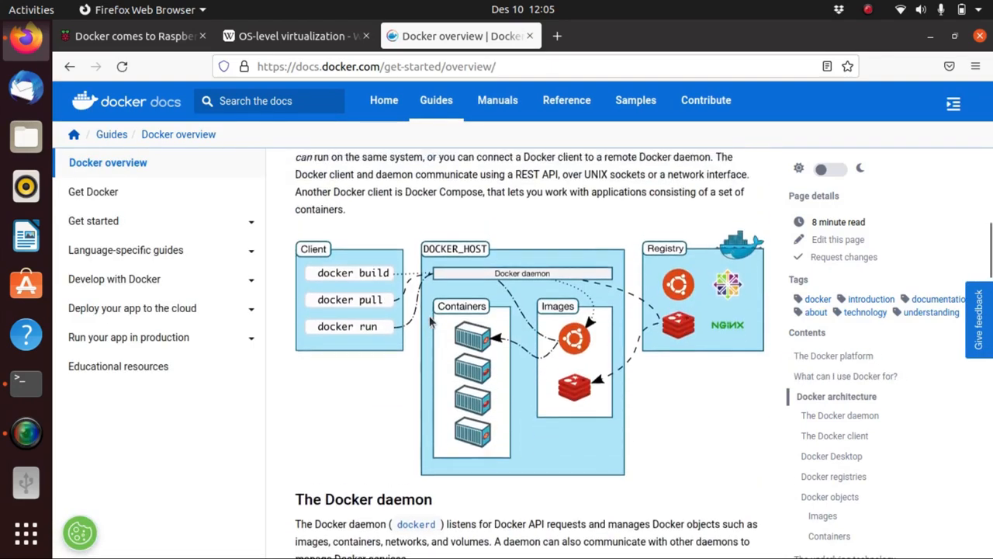
scroll("down", 3)
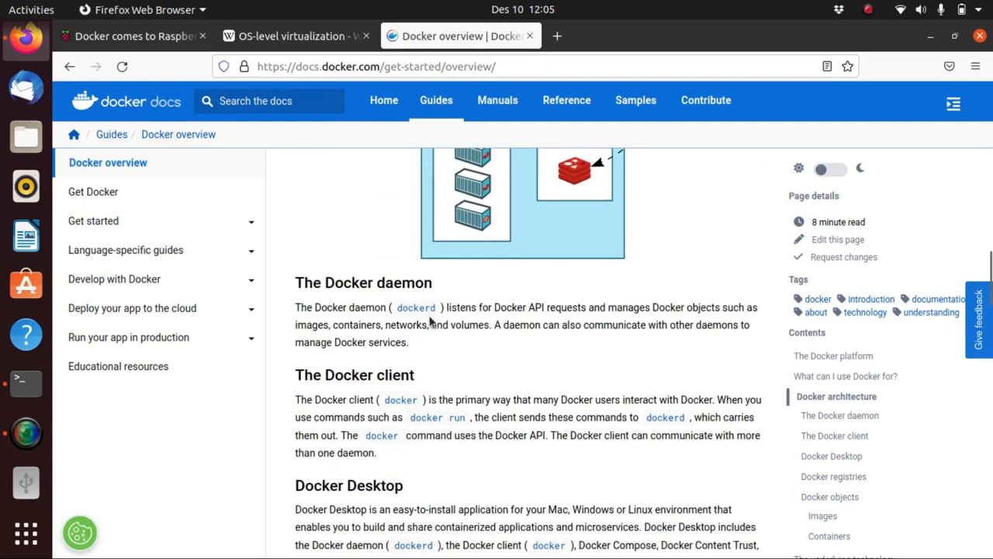
scroll("down", 3)
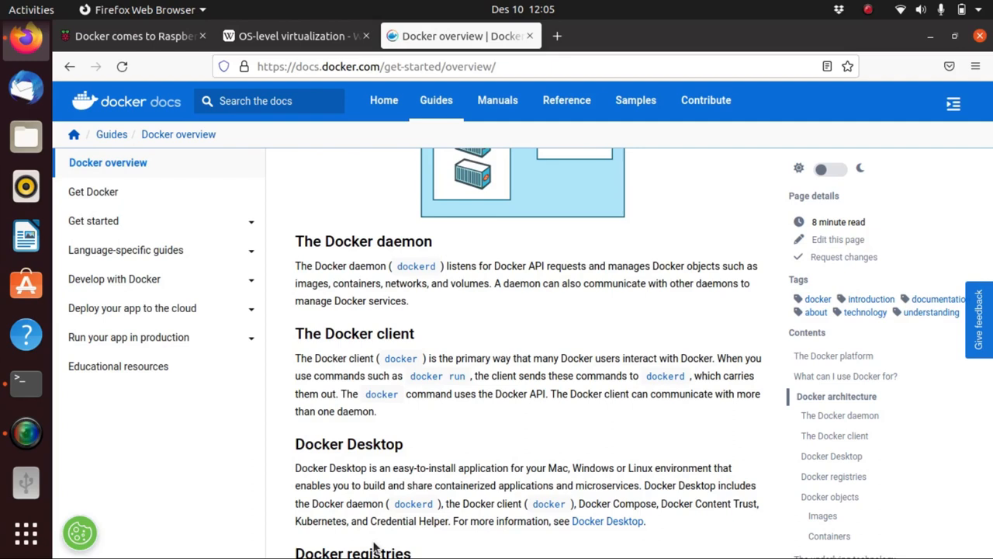
scroll("down", 3)
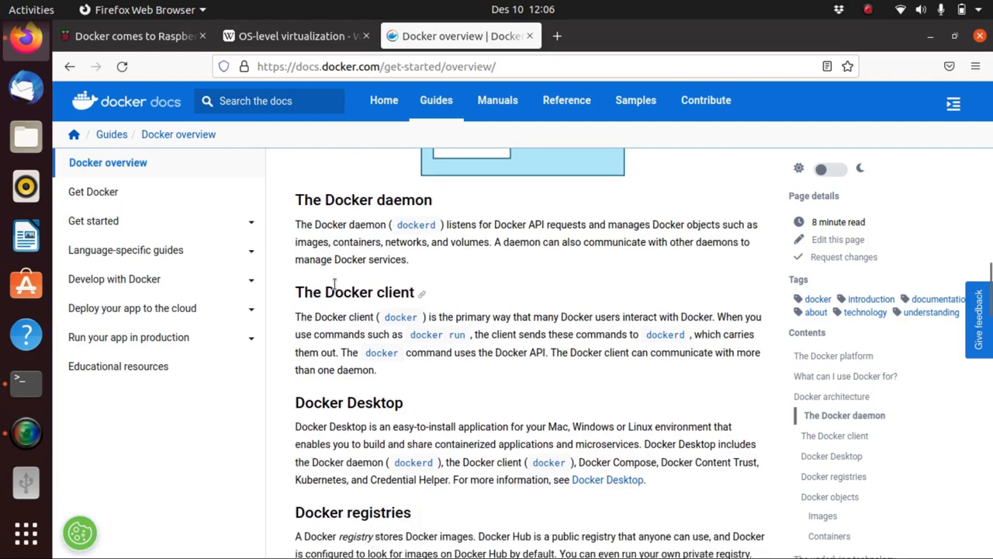
scroll("down", 3)
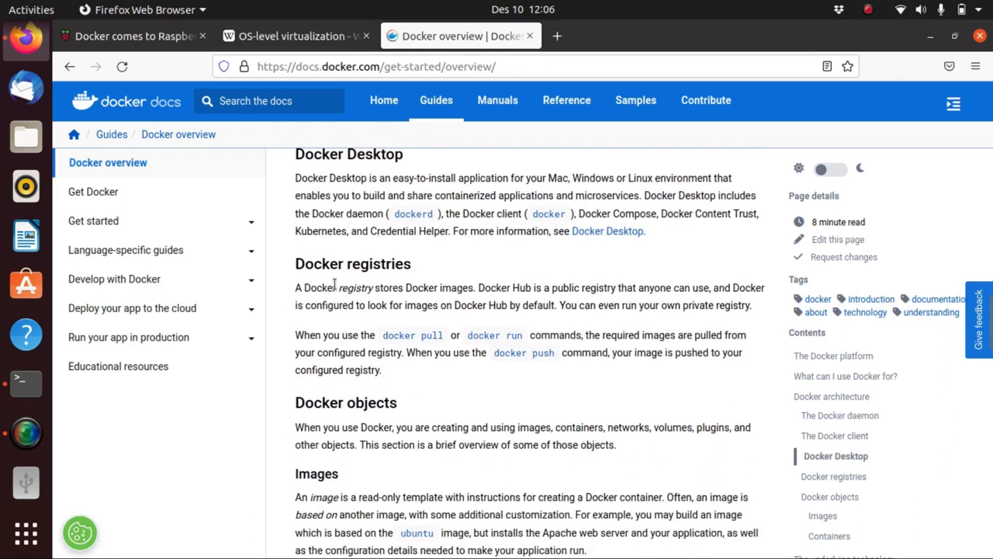
scroll("down", 3)
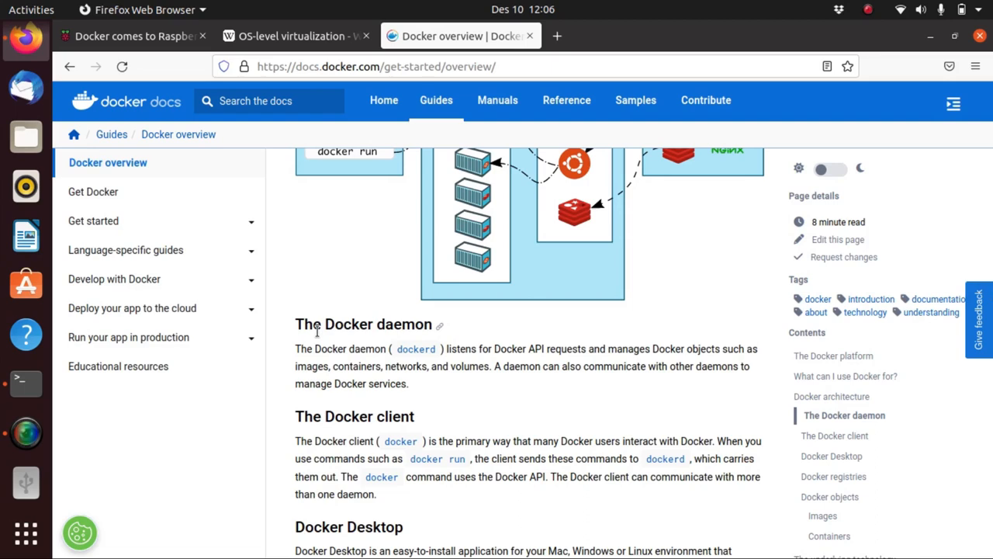
scroll("down", 3)
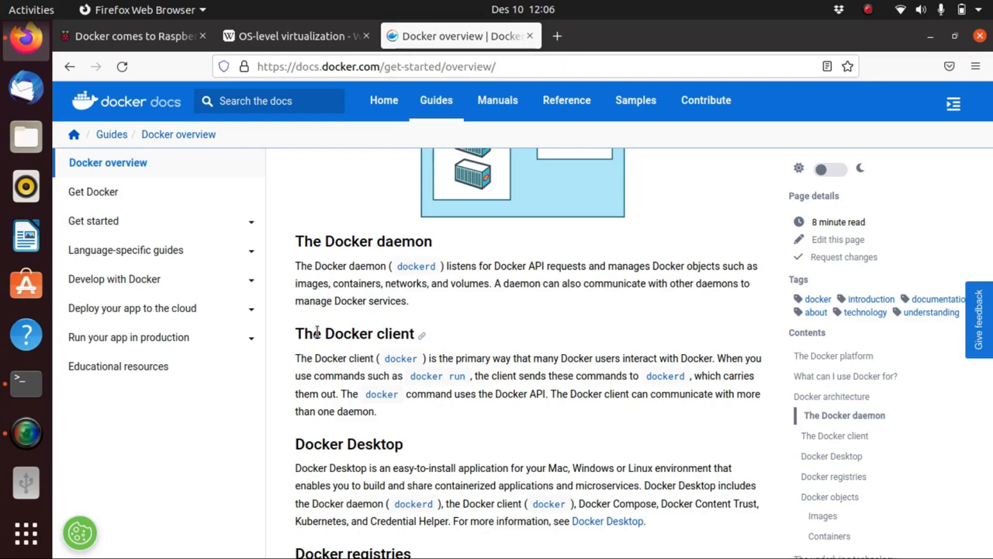
scroll("down", 3)
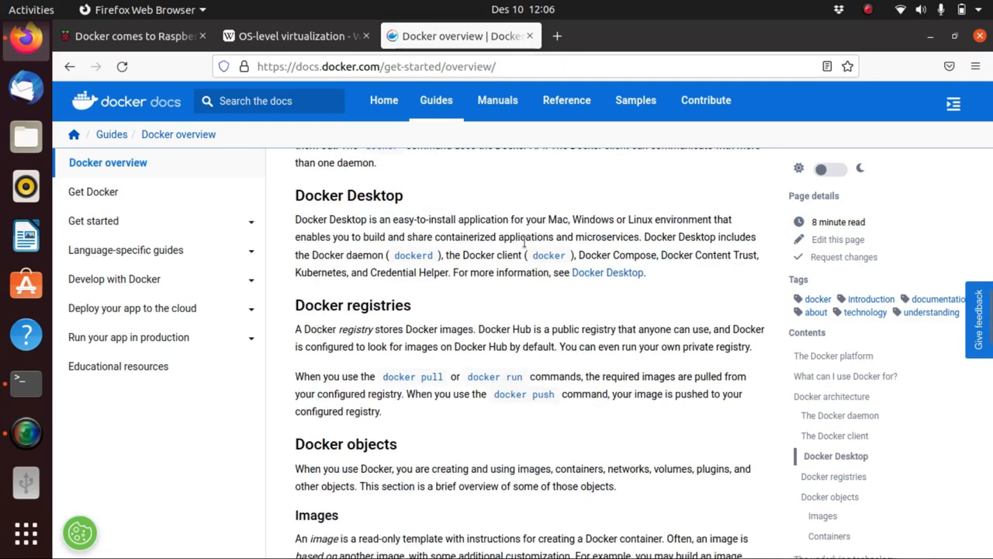
mouse_move(532, 207)
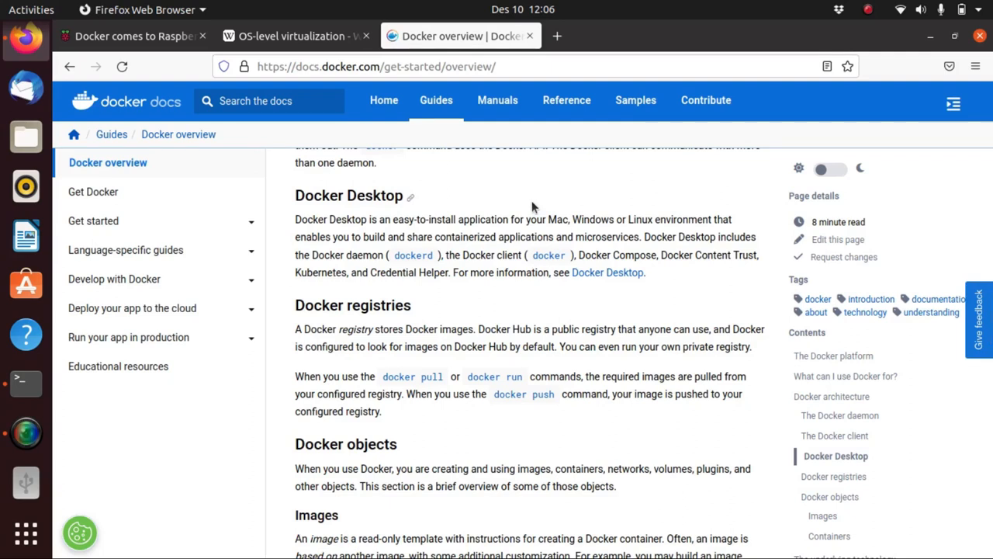
mouse_move(427, 217)
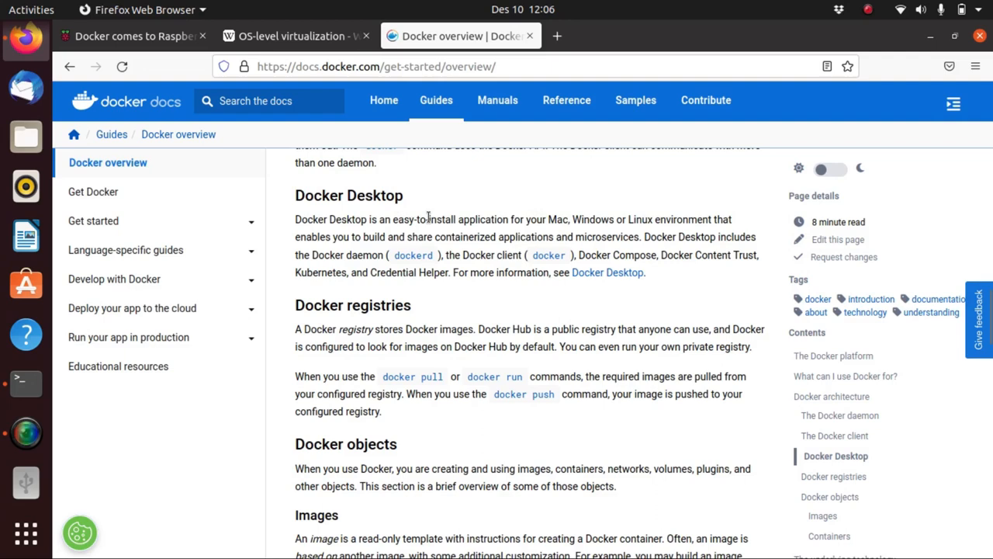
mouse_move(410, 278)
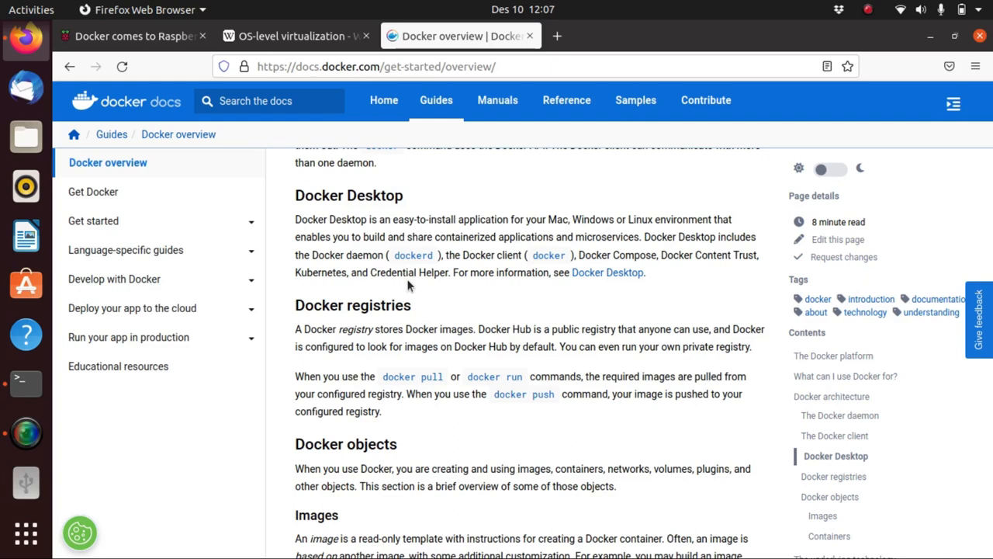
scroll("down", 3)
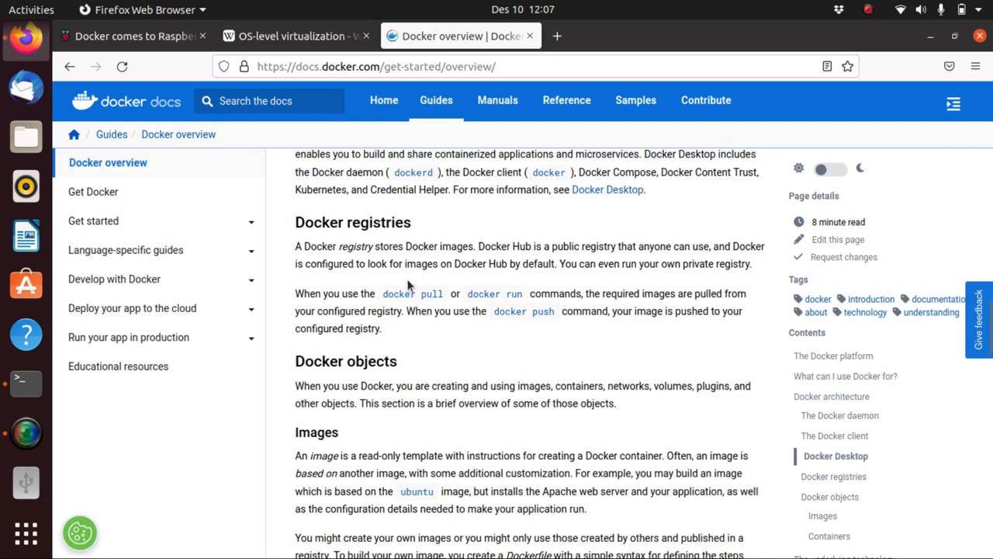
scroll("down", 3)
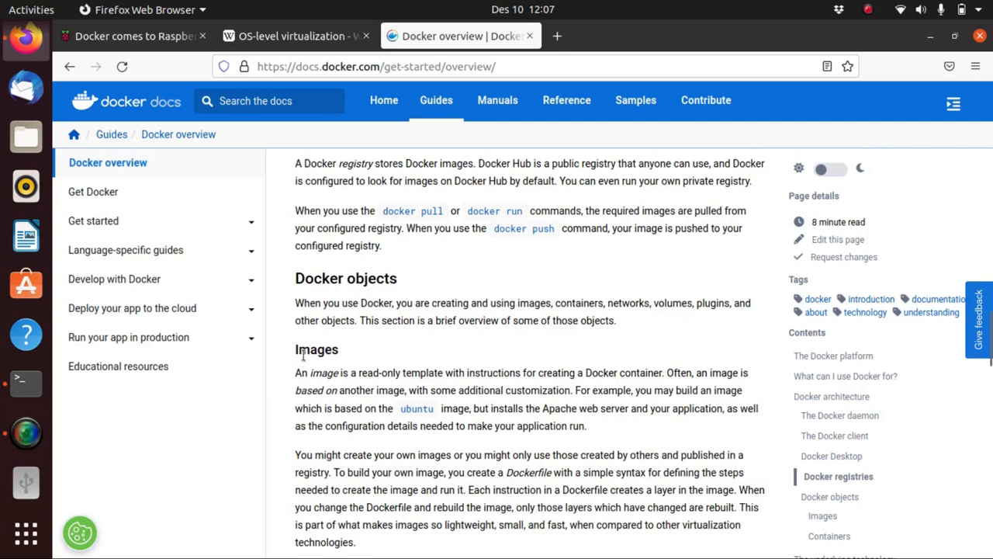
scroll("down", 3)
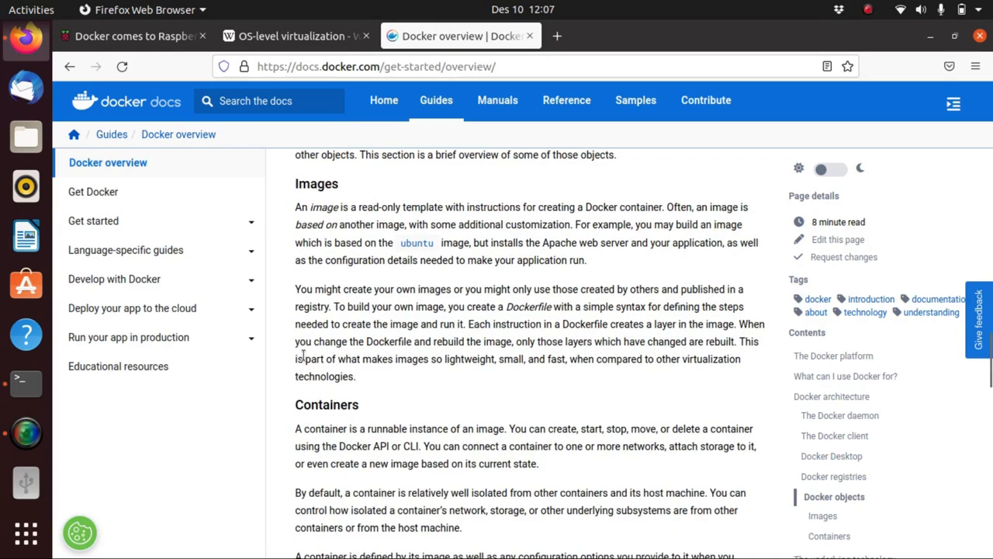
mouse_move(335, 223)
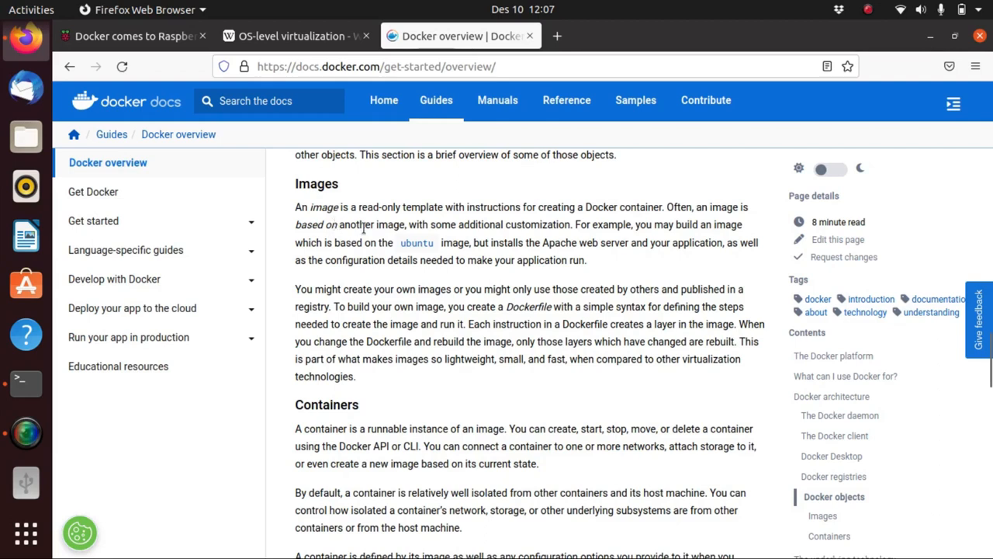
mouse_move(415, 221)
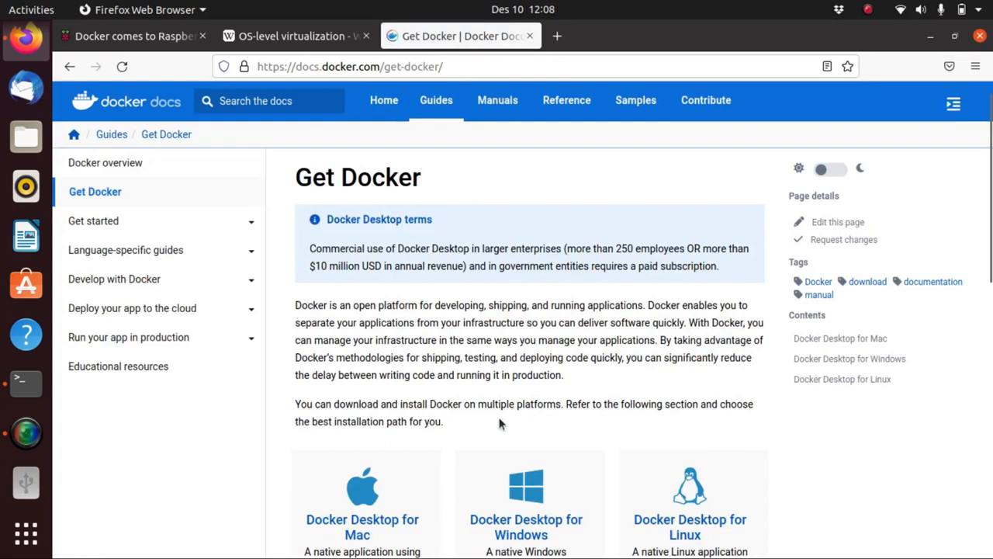
Choose the Docker Desktop for Linux card on the Get Docker page.
scroll("down", 3)
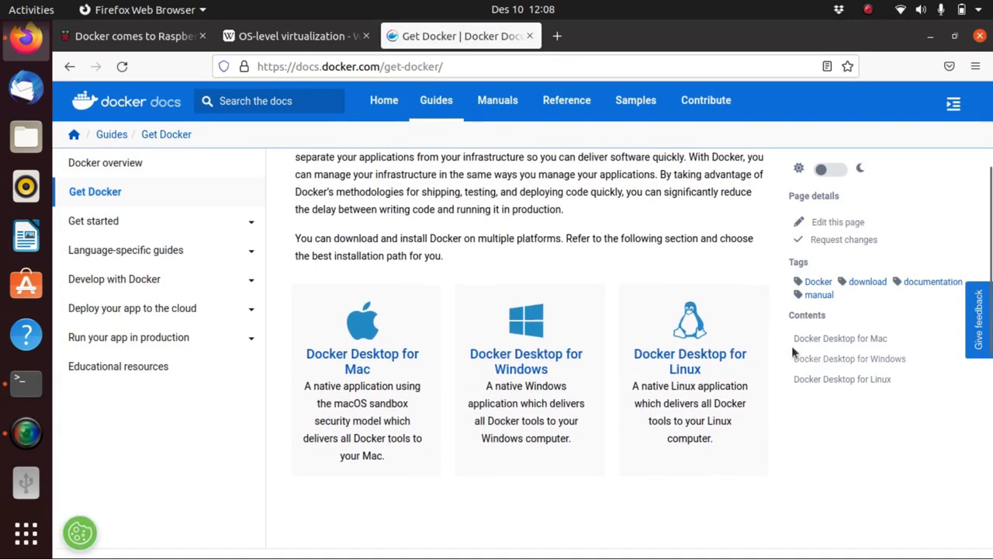
mouse_move(689, 326)
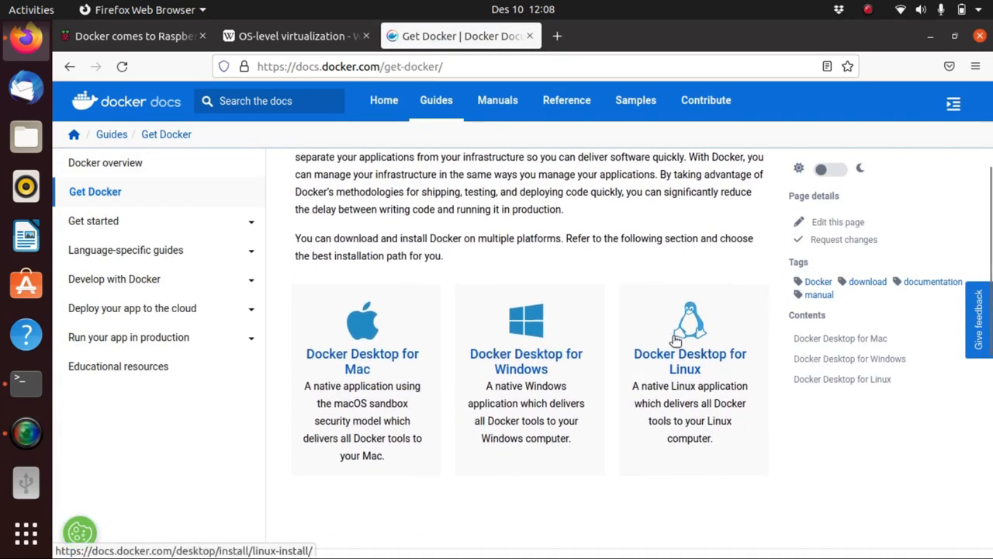
mouse_move(361, 260)
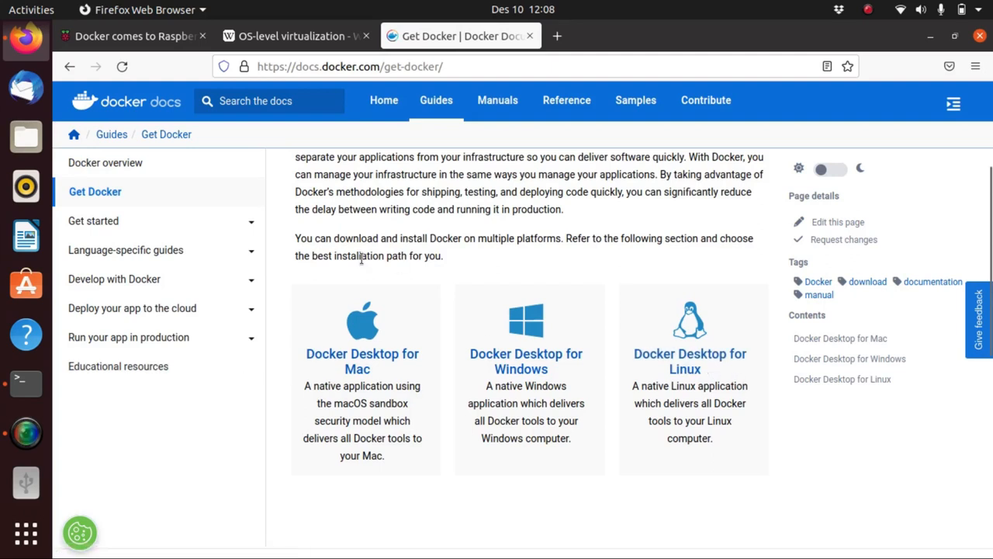
mouse_move(619, 370)
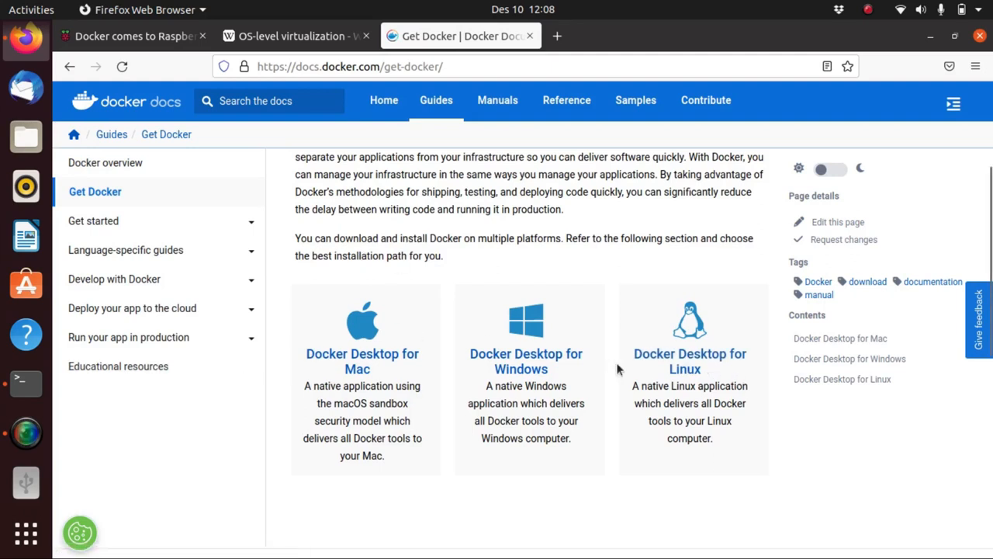
left_click(689, 361)
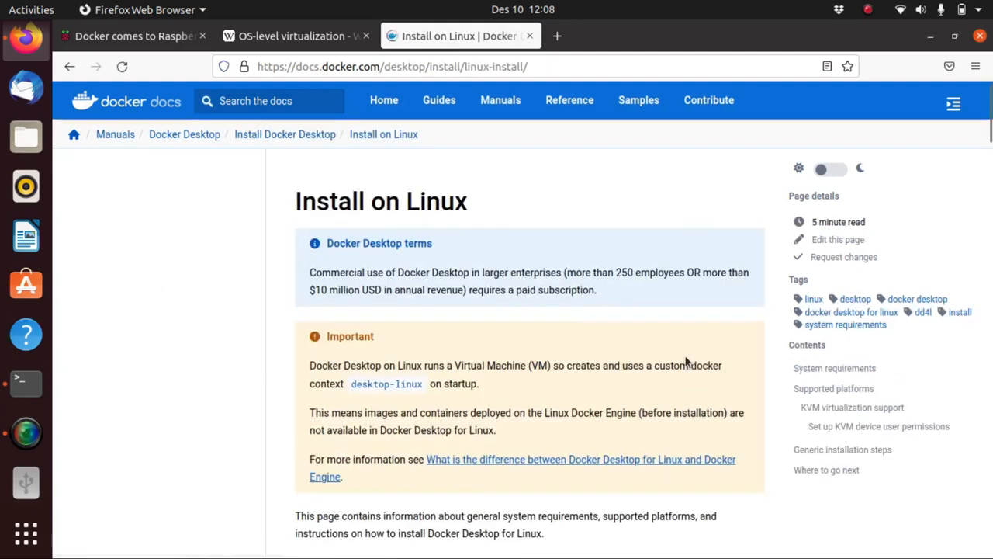
Expand Docker Engine install options in the sidebar and open the Ubuntu install guide.
left_click(501, 100)
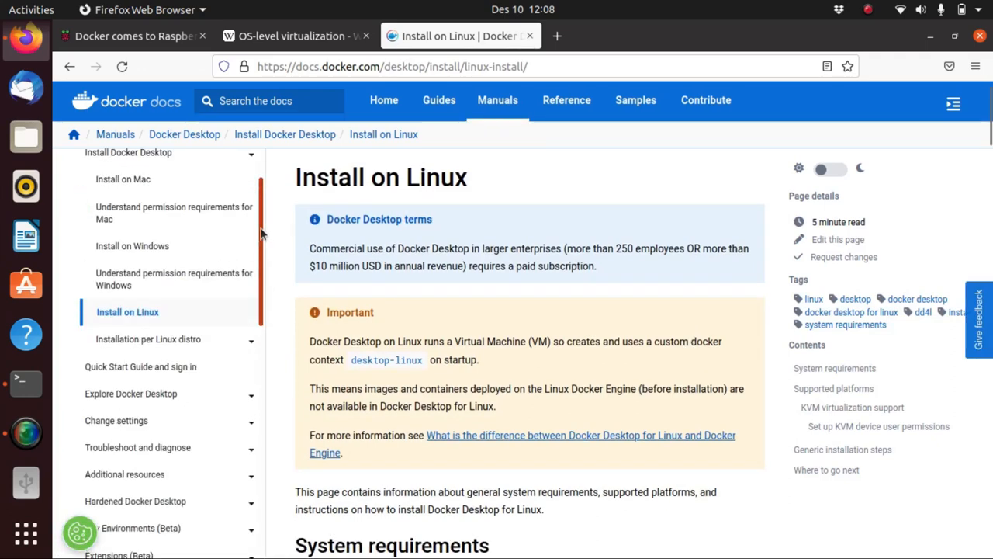
scroll("down", 3)
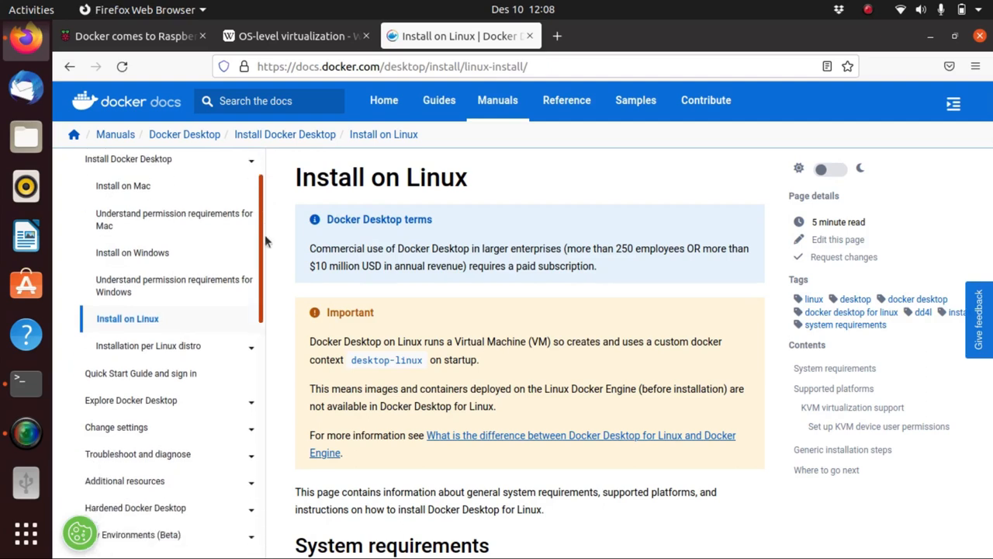
scroll("down", 3)
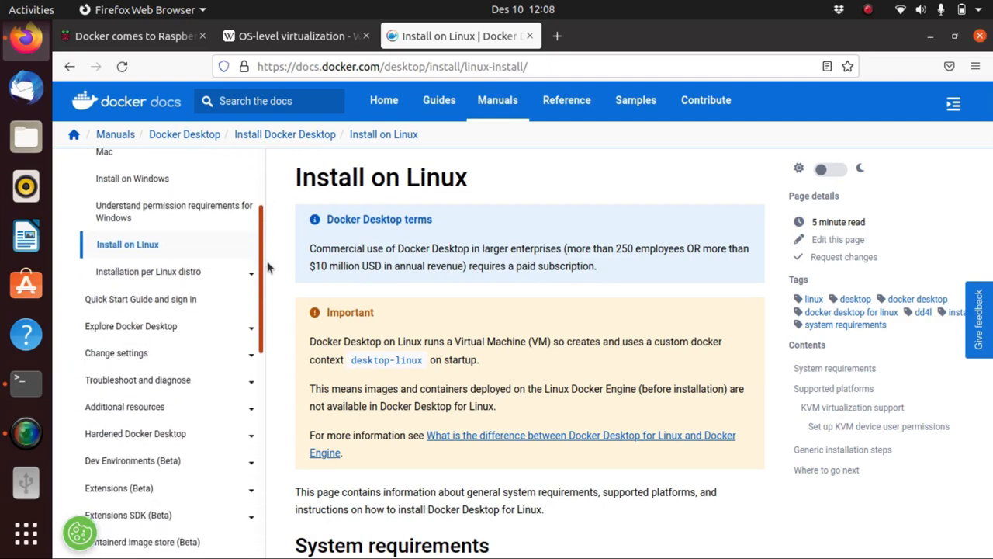
scroll("down", 3)
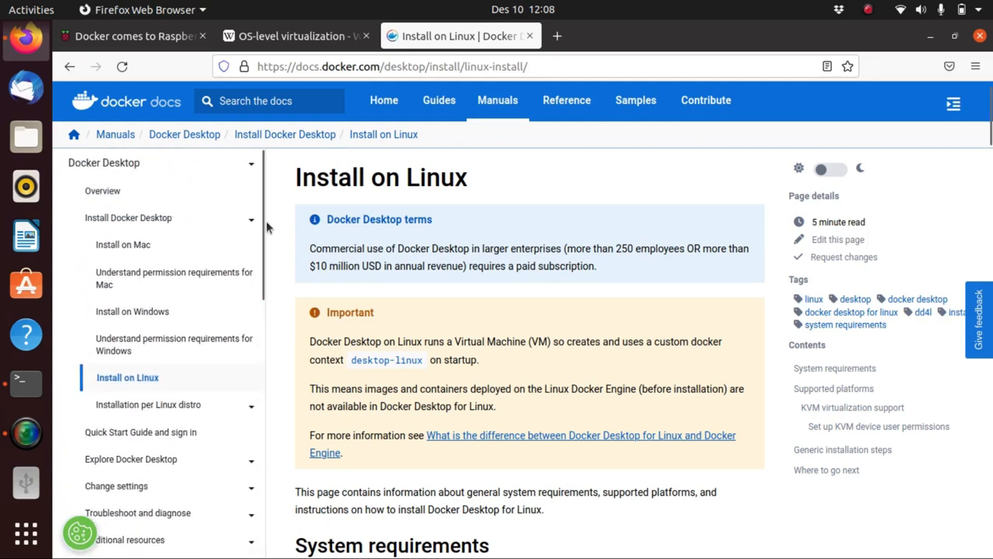
scroll("down", 3)
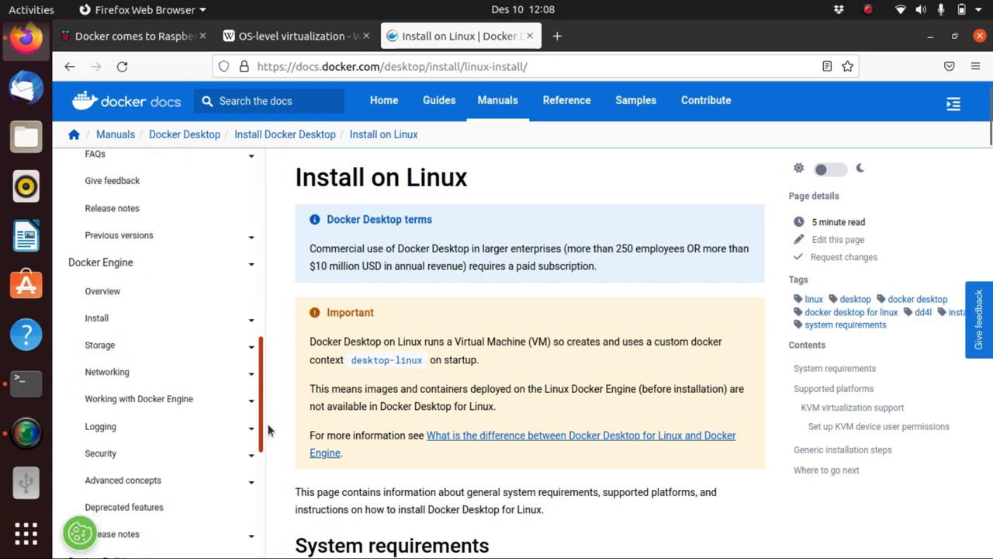
scroll("down", 3)
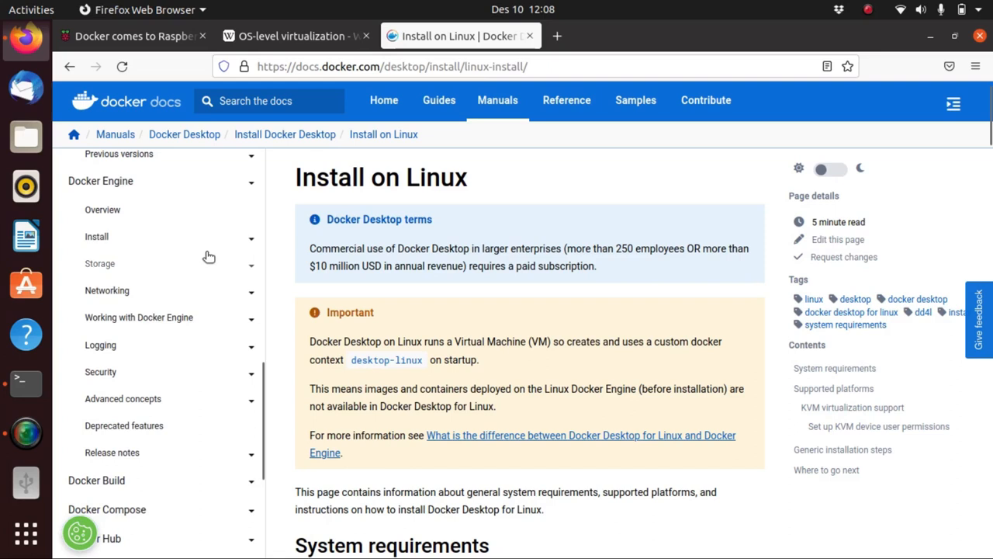
left_click(96, 236)
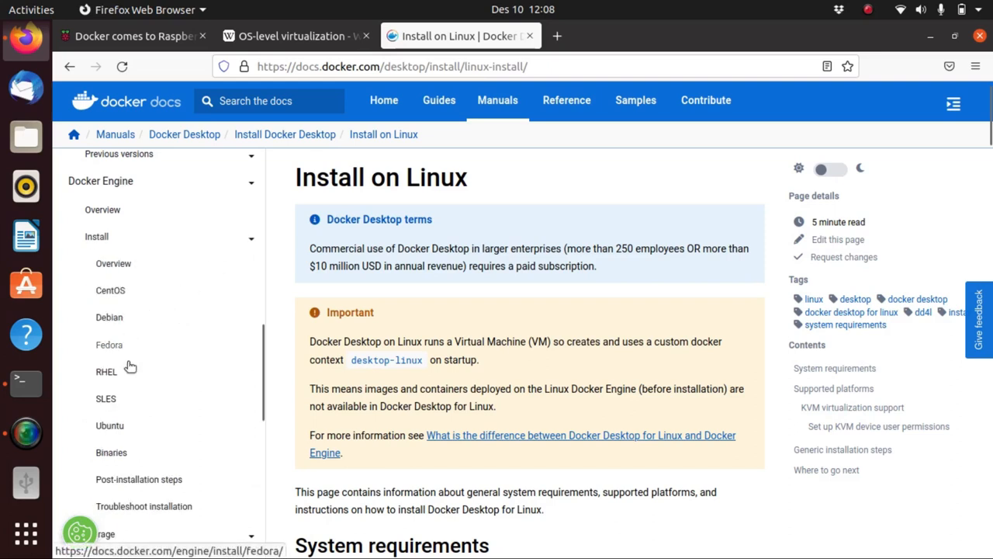
mouse_move(109, 425)
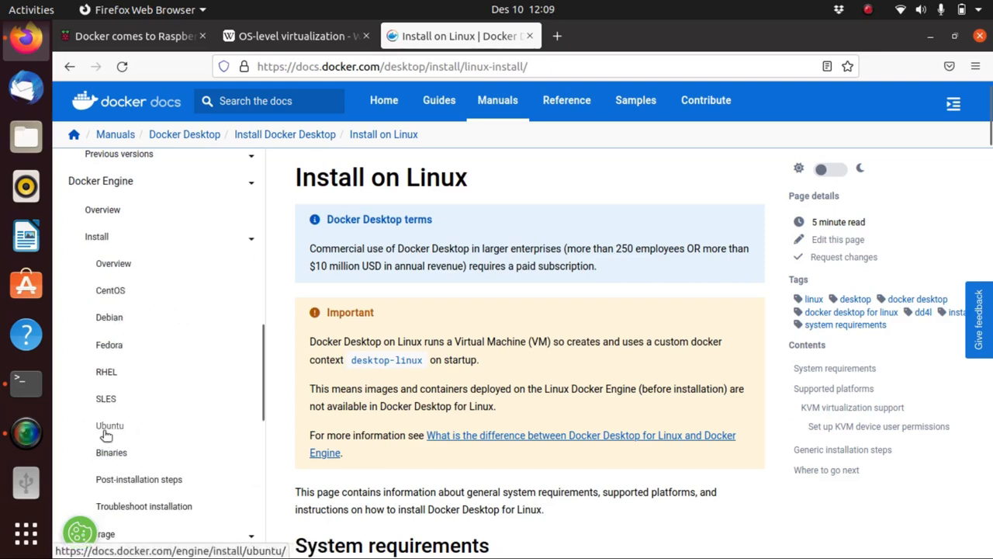
left_click(109, 425)
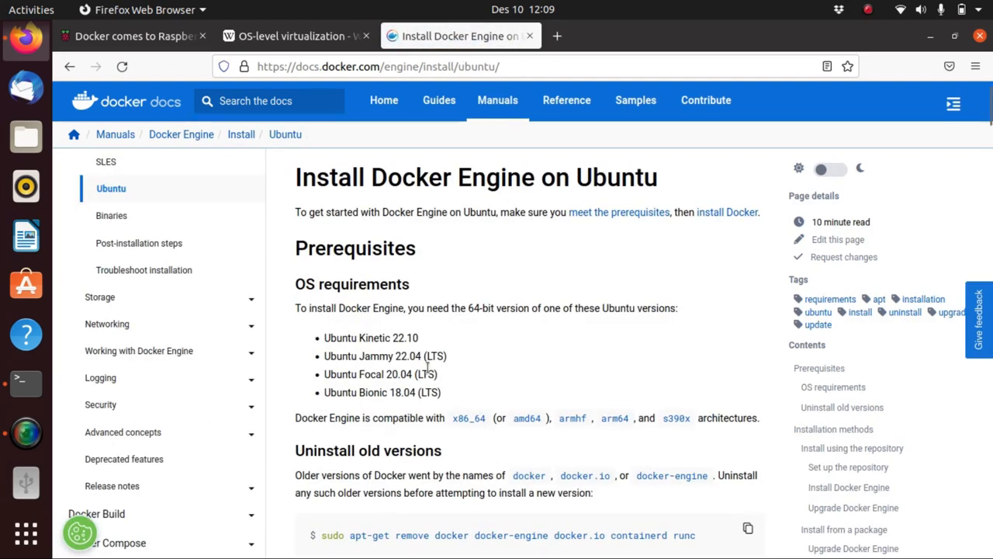
Scroll the Ubuntu guide past the repository steps to the get-docker.sh convenience script example.
scroll("down", 3)
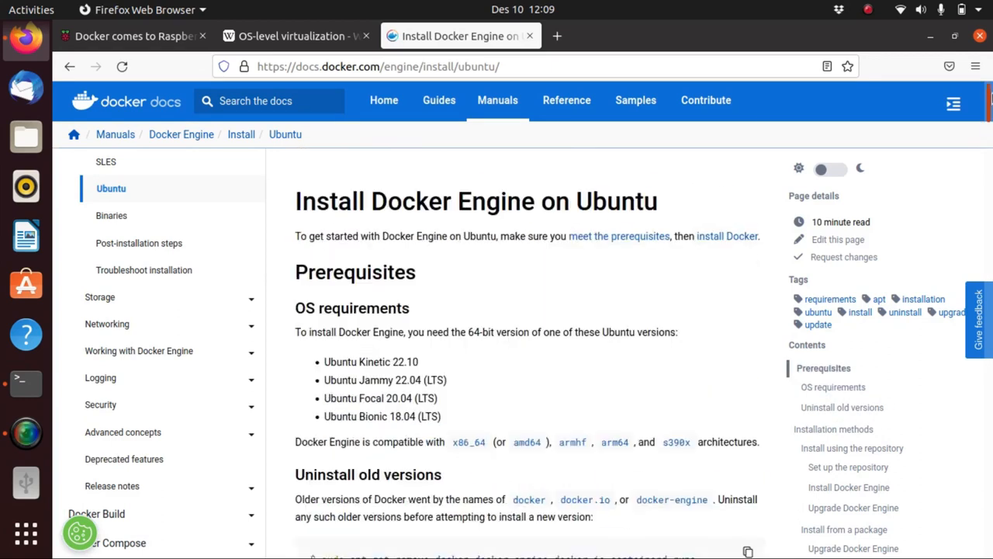
scroll("down", 3)
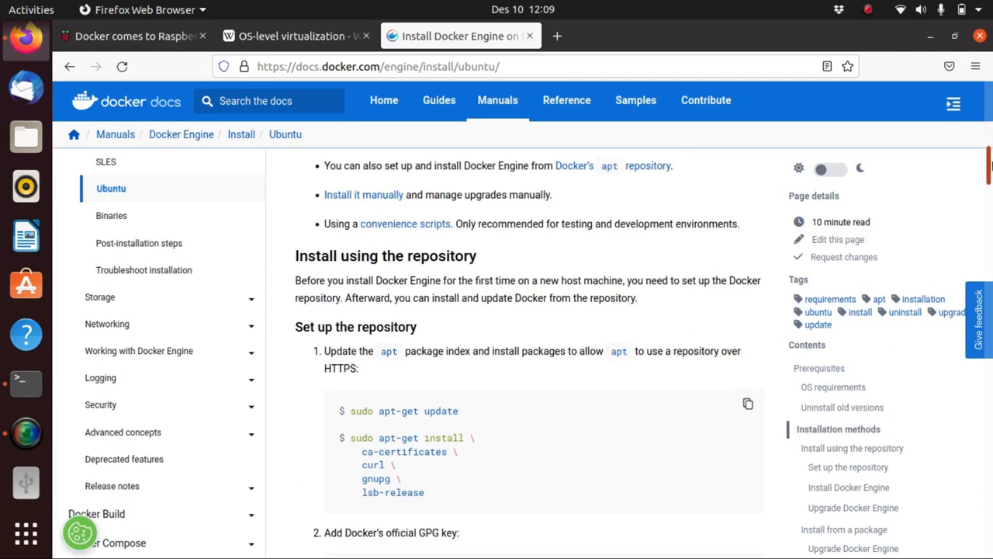
scroll("down", 3)
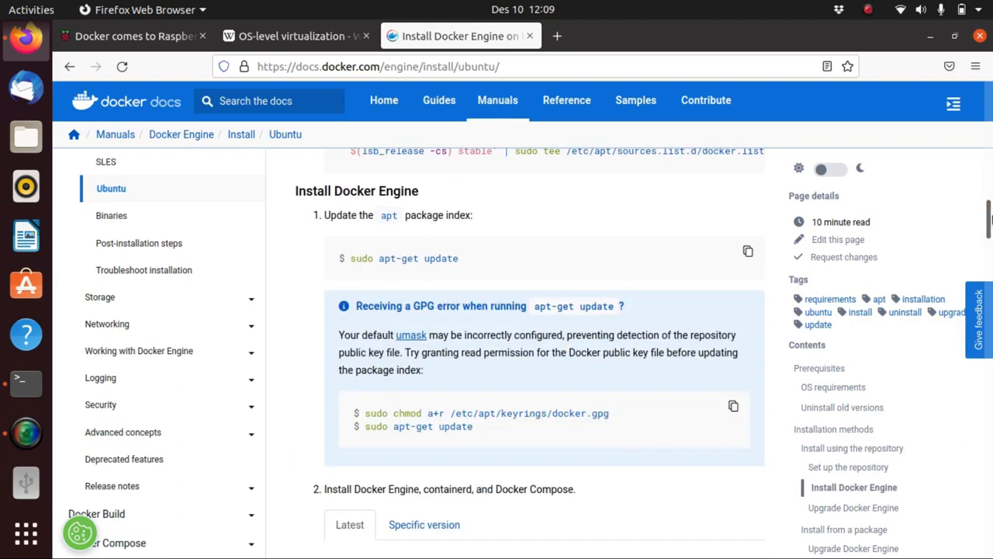
scroll("down", 3)
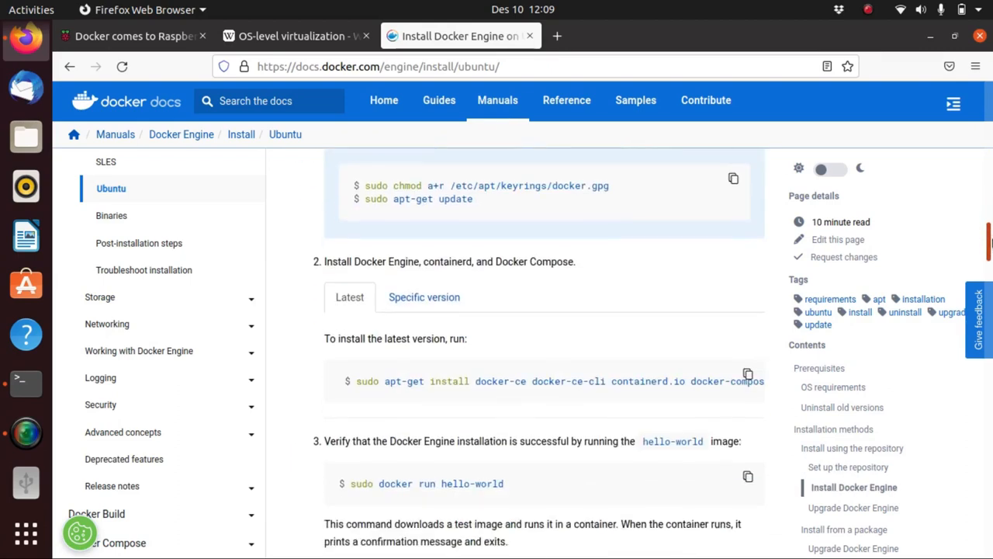
scroll("down", 3)
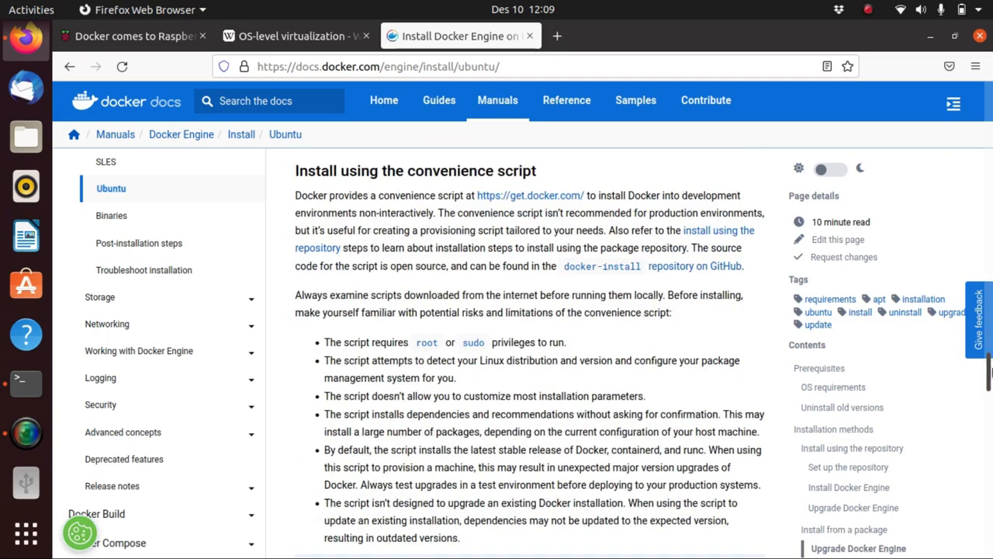
double_click(454, 170)
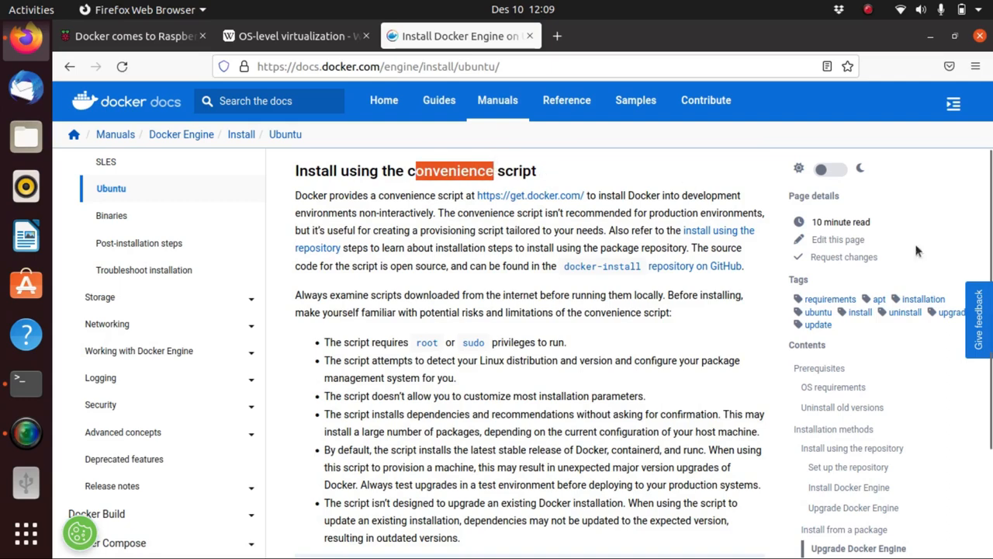
scroll("down", 3)
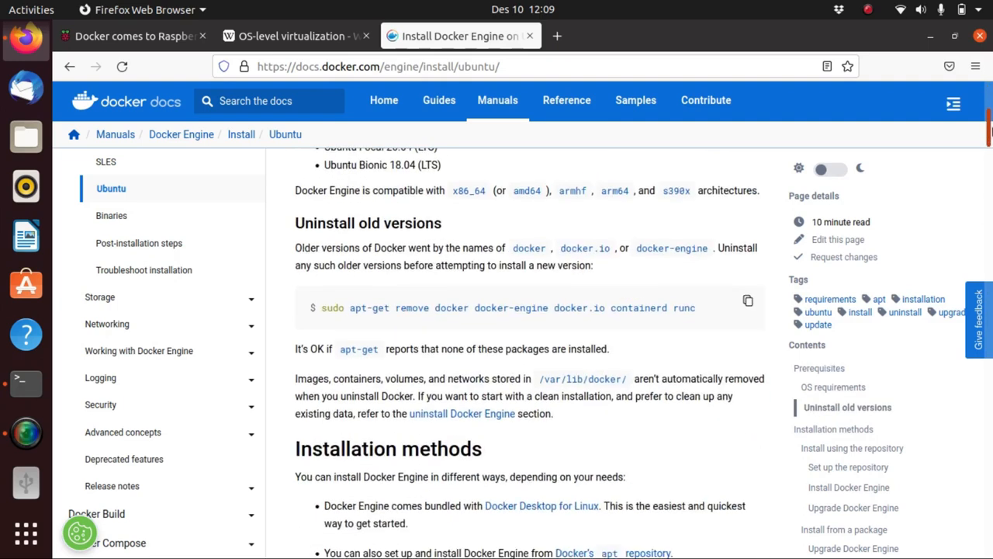
scroll("down", 3)
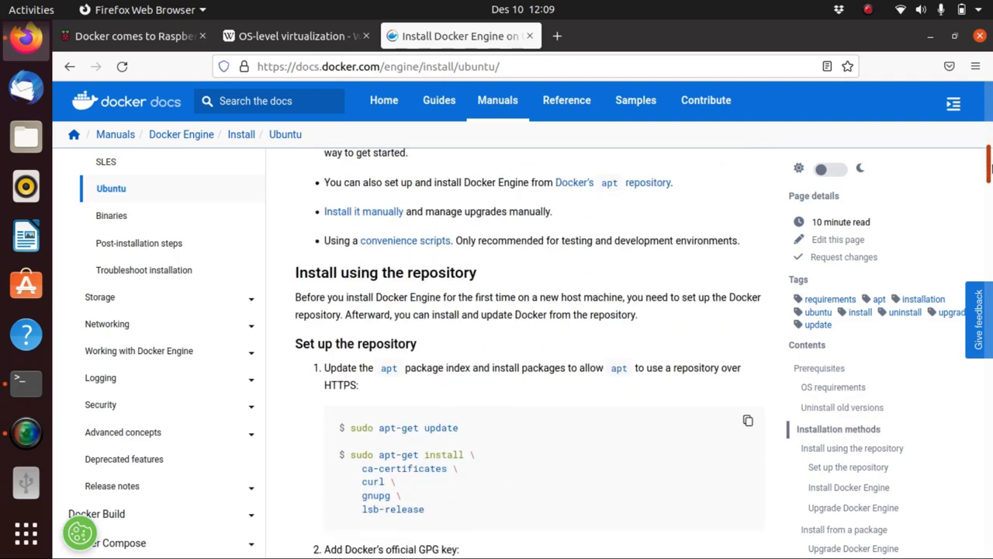
scroll("down", 3)
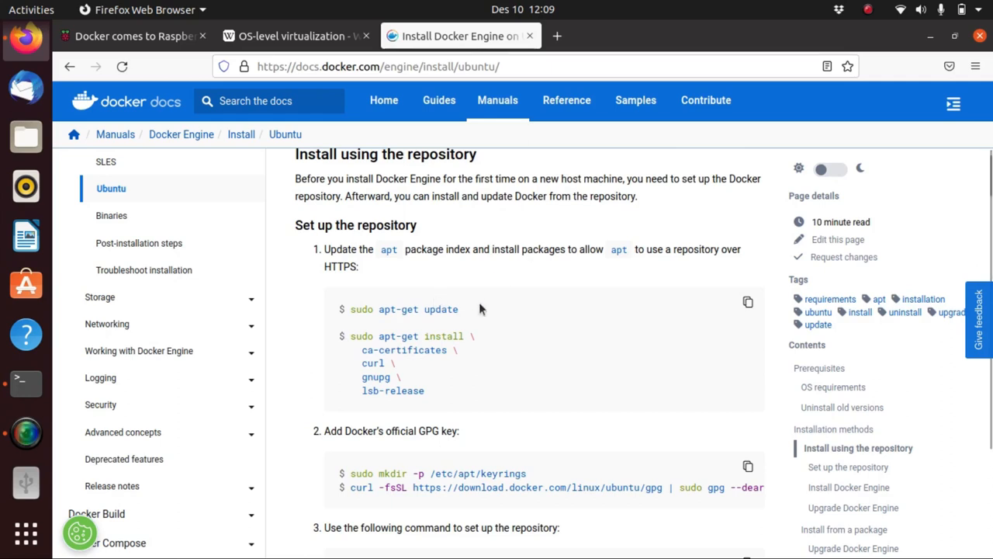
scroll("down", 3)
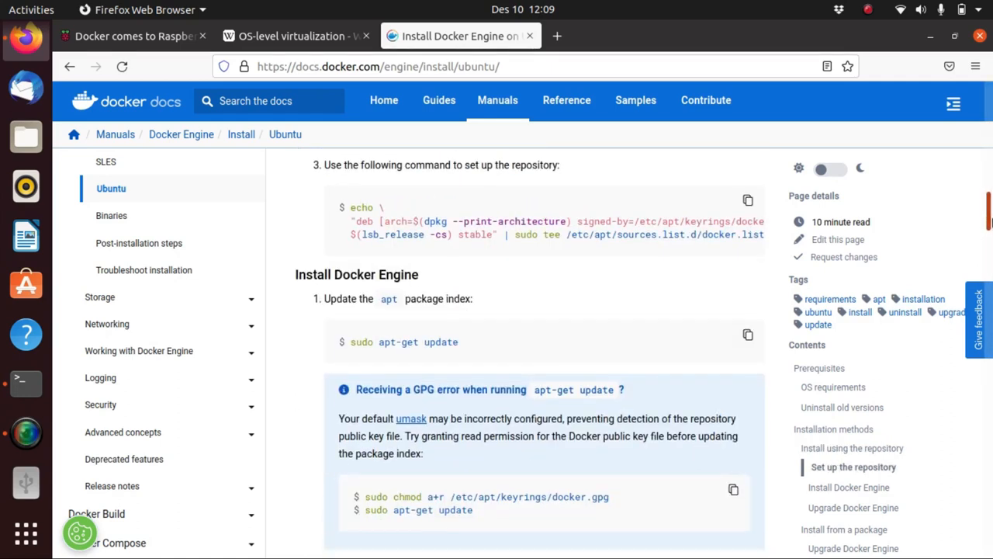
scroll("down", 3)
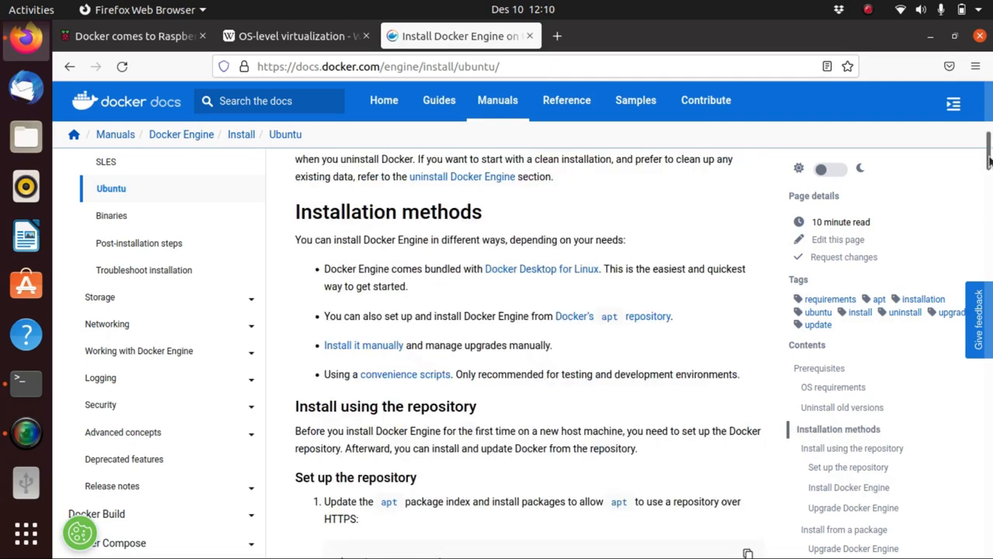
mouse_move(706, 252)
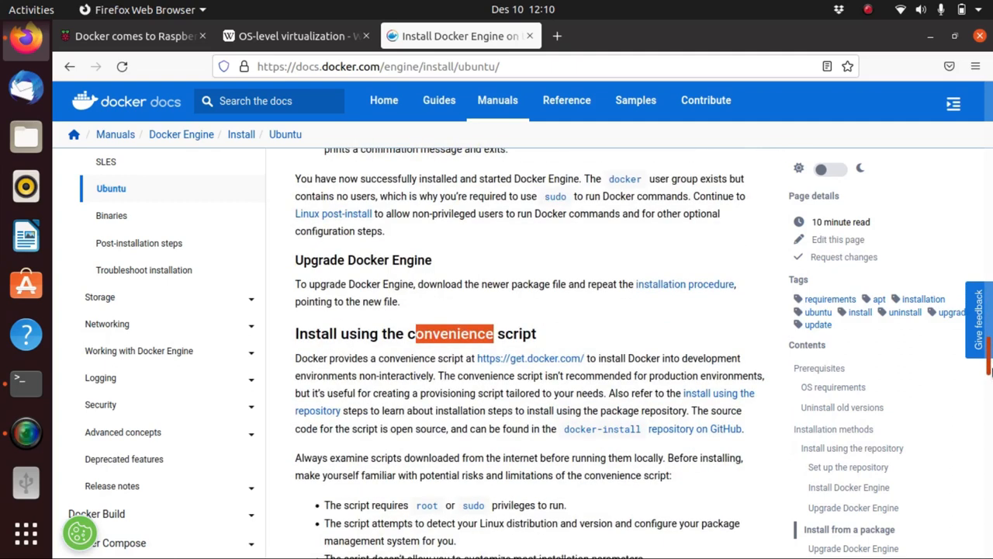
scroll("down", 3)
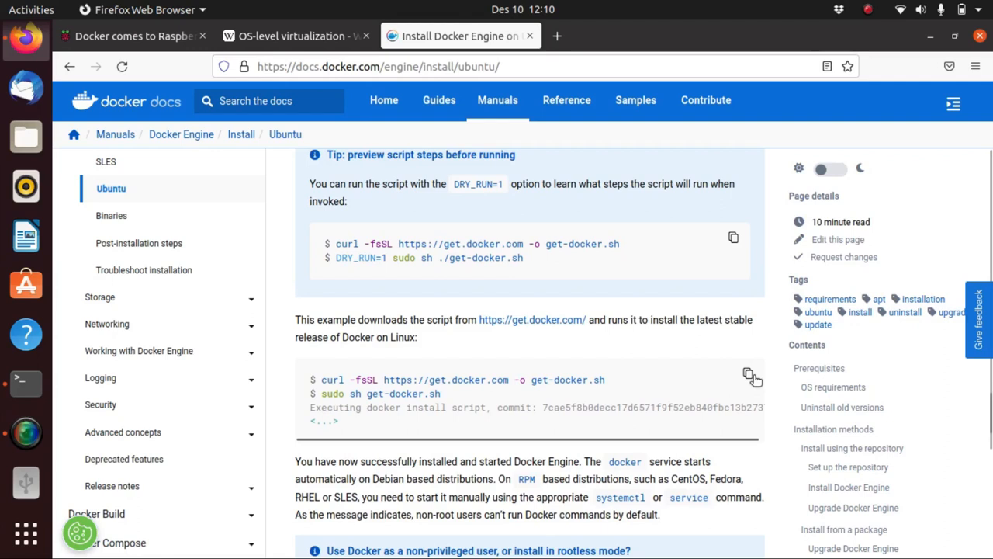
mouse_move(762, 399)
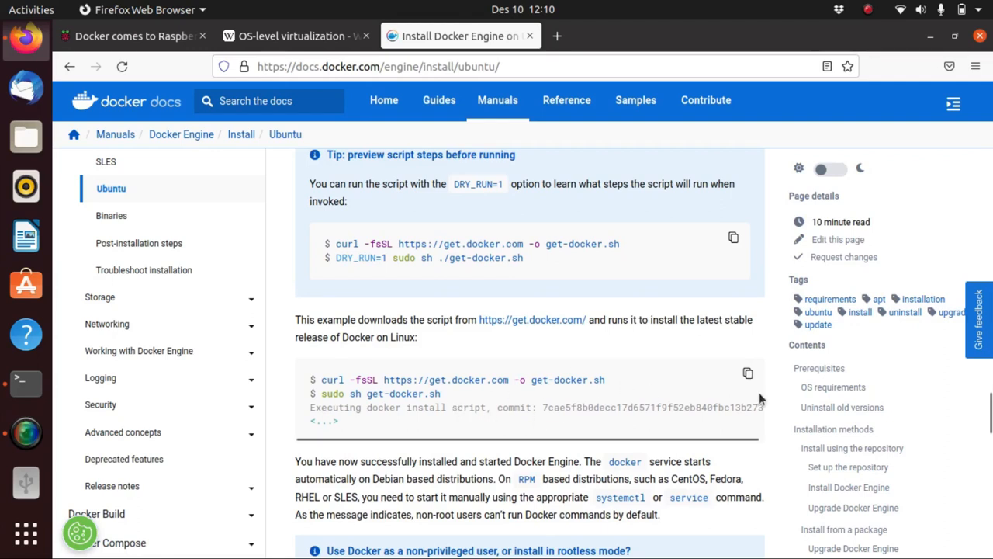
left_click(25, 380)
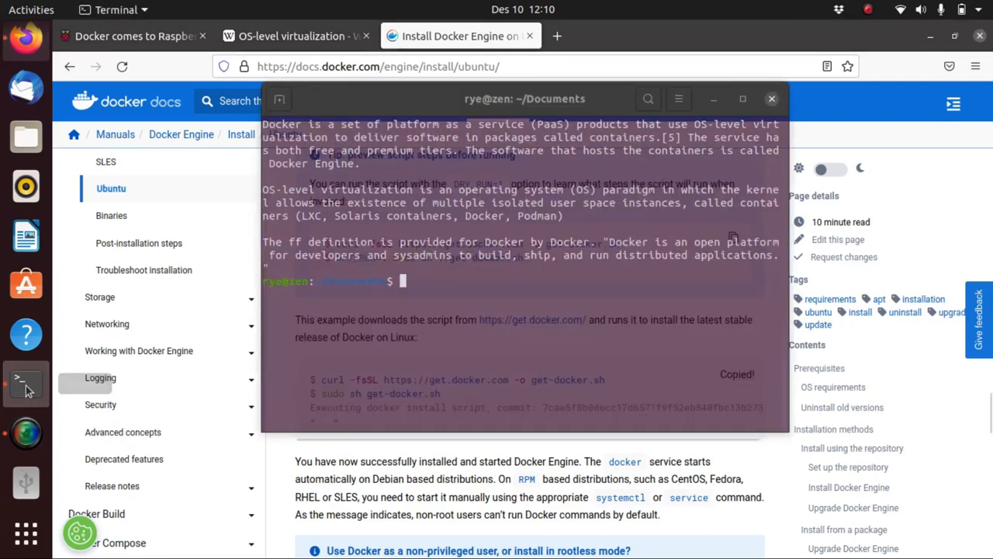
type("curl -fsSL https://get.docker.com -o get-docker.sh")
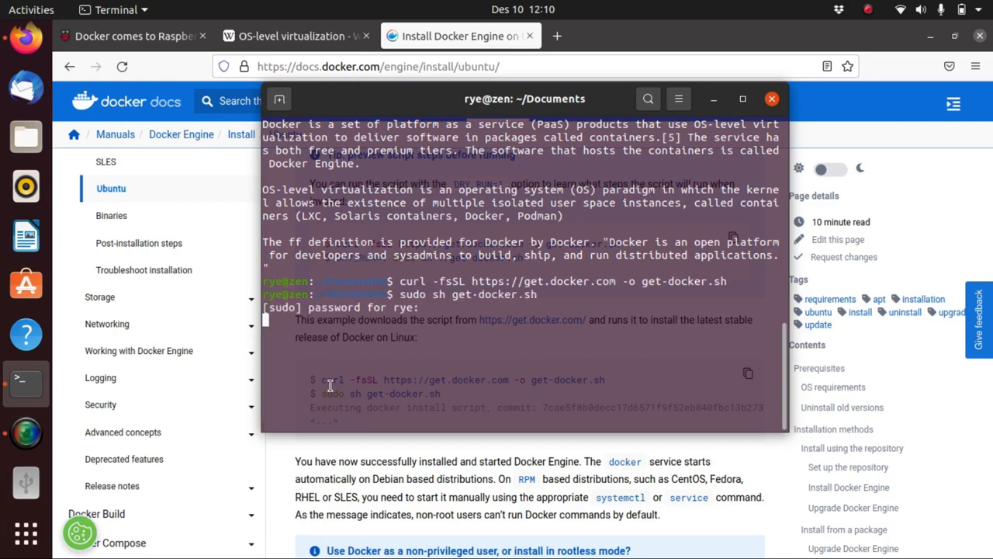
key("Return")
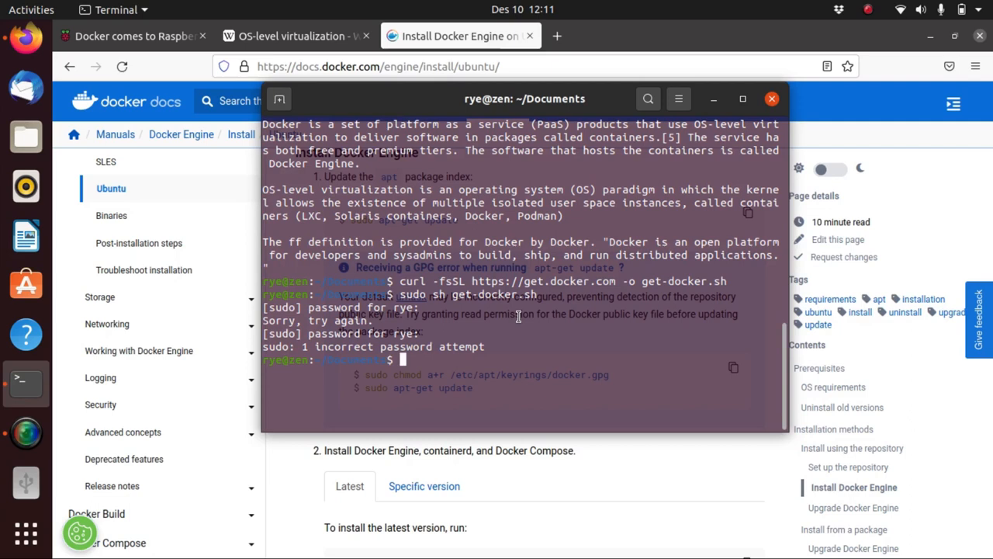
Prepare the command sudo chmod -aG docker $USER to add the user to the docker group.
type("s")
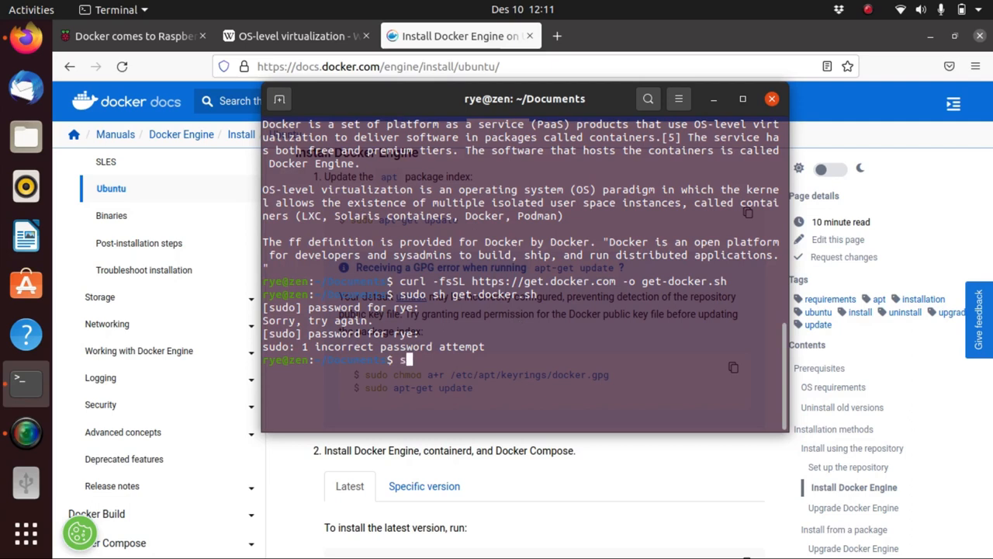
type("udo chmod")
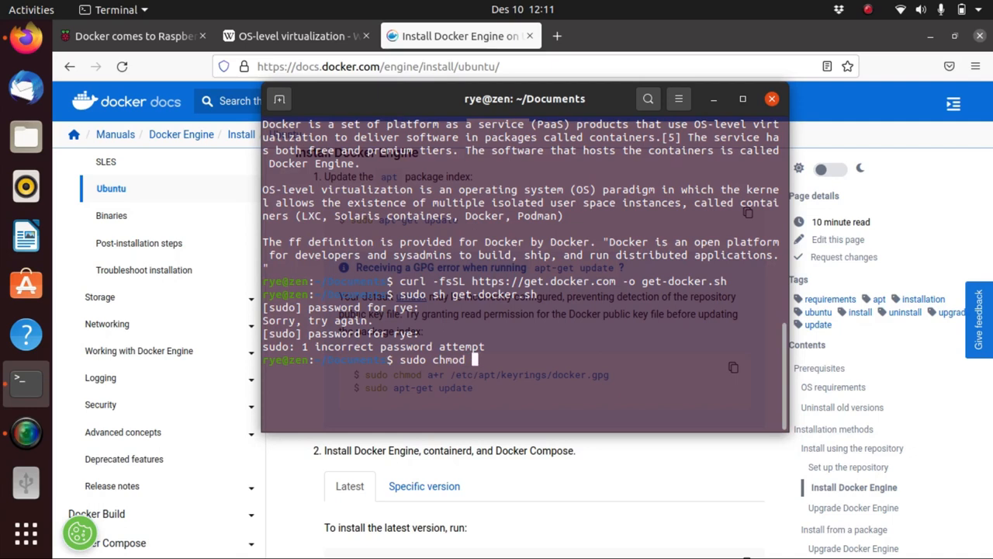
type("-a")
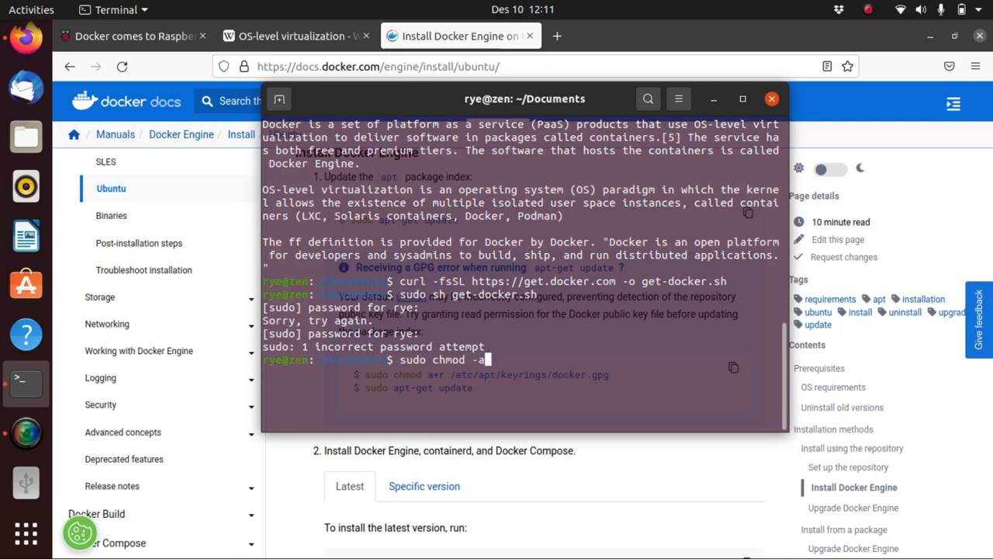
type("G docker")
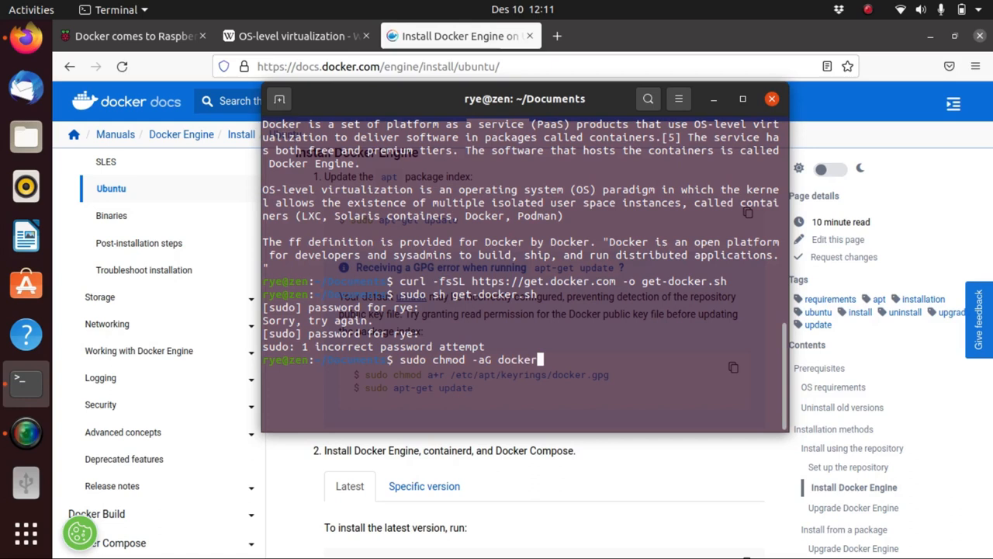
type("$")
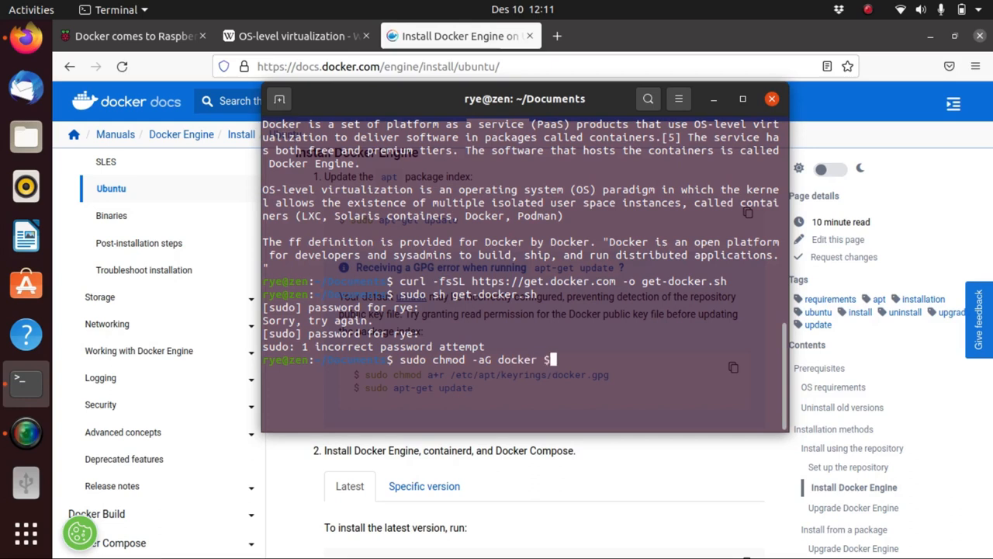
type("USER")
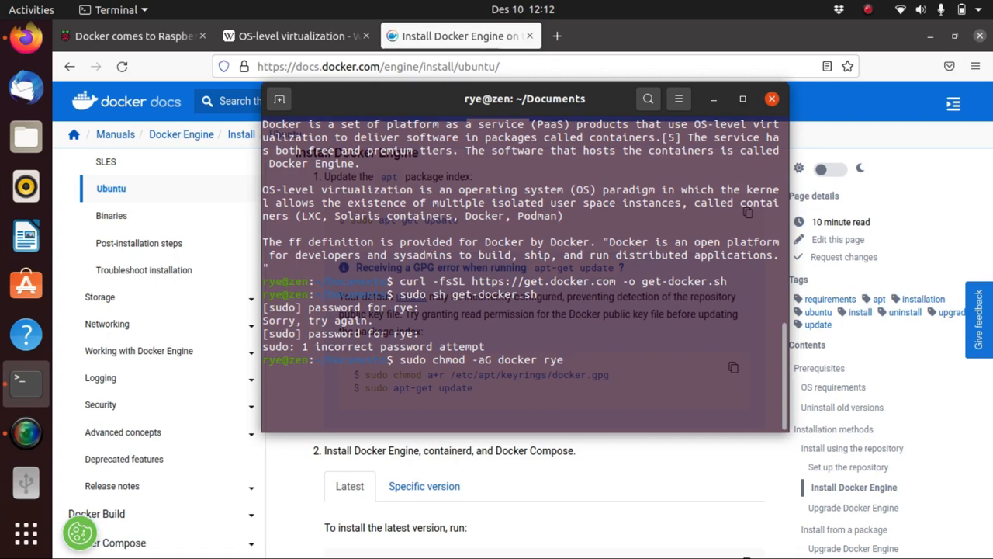
left_click(771, 98)
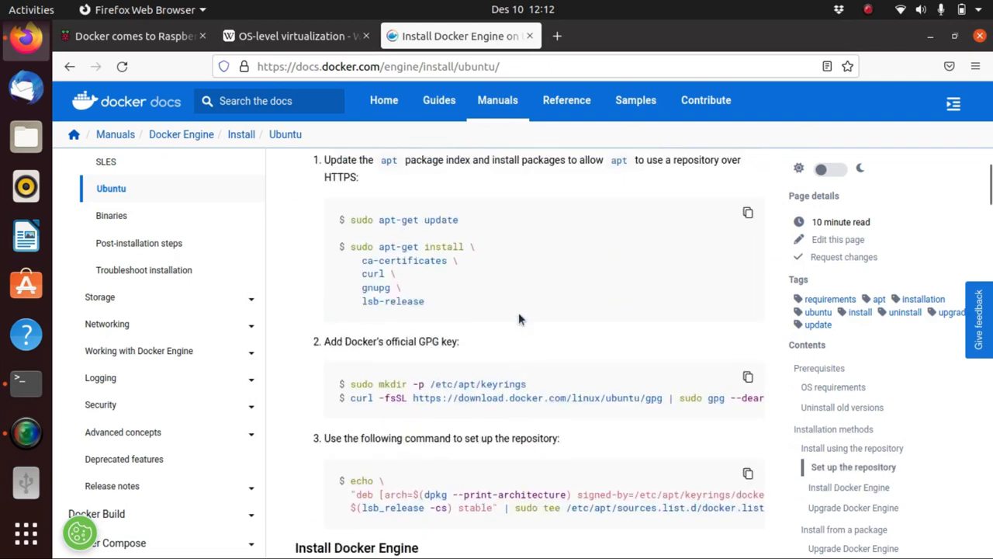
Scroll the Ubuntu guide back to its Prerequisites and Installation methods sections.
scroll("up", 3)
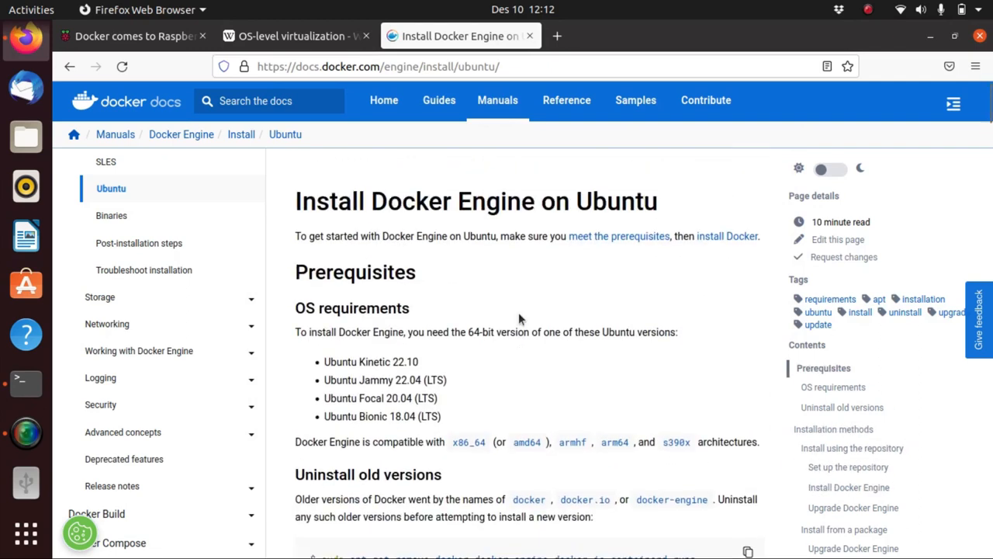
scroll("down", 3)
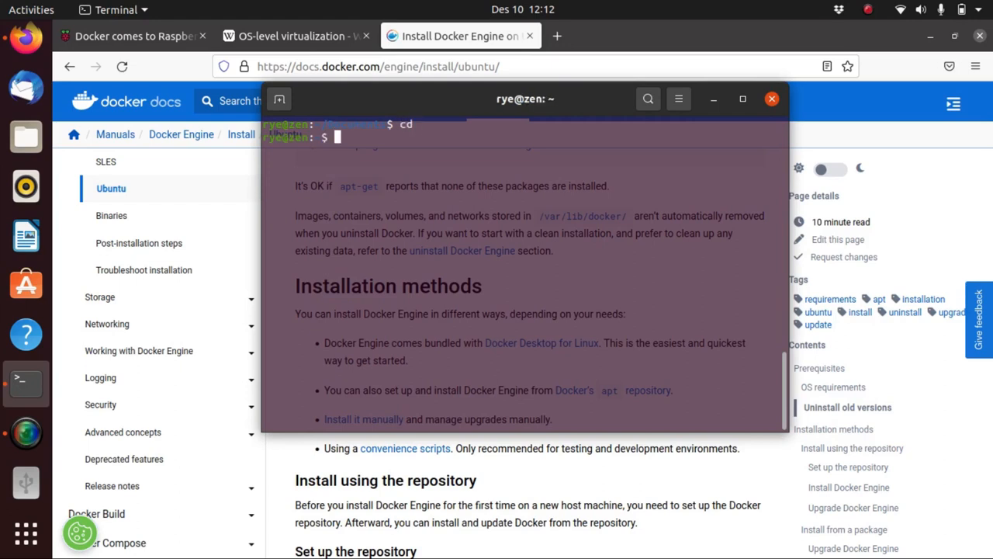
Run docker run hello-world and highlight the hello-world image name in the output.
type("dock")
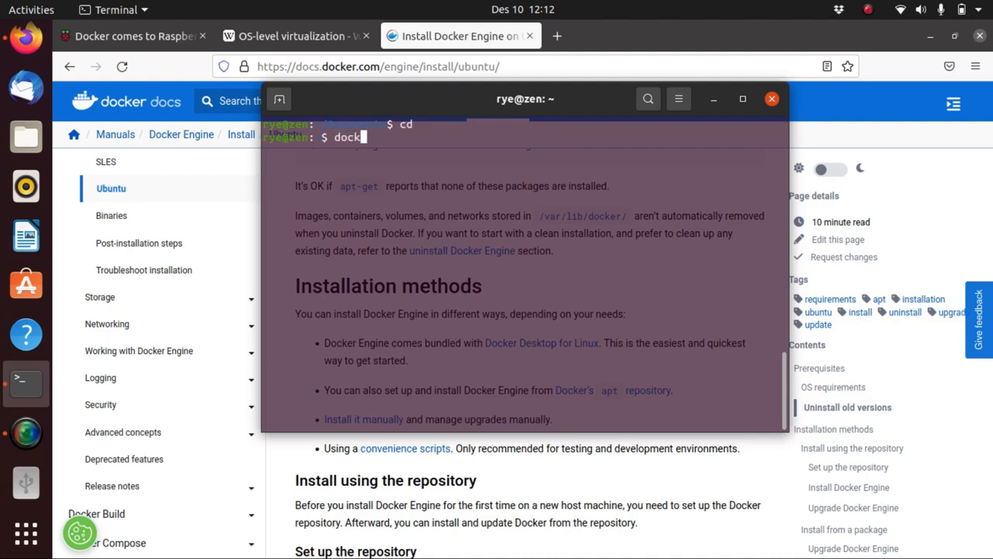
type("er run")
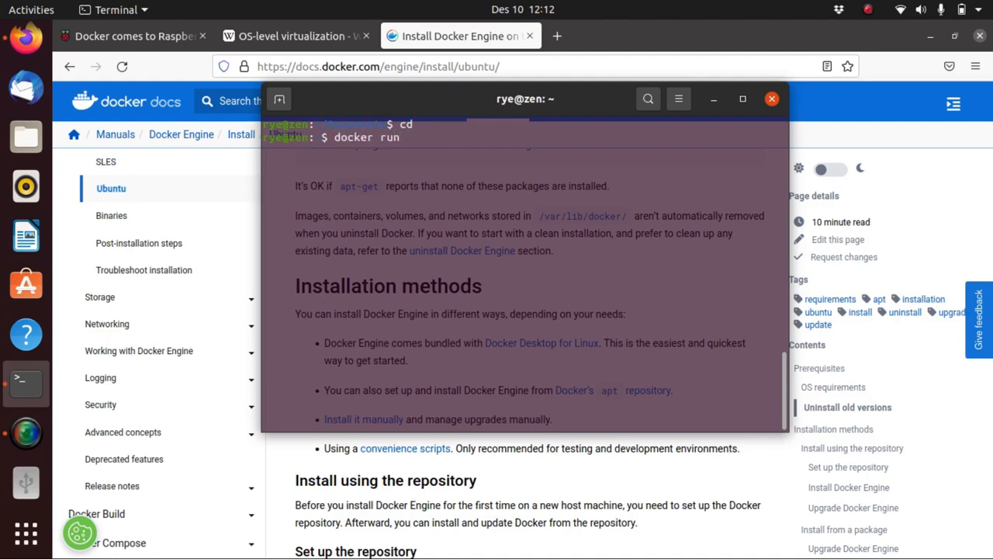
type("hello-world")
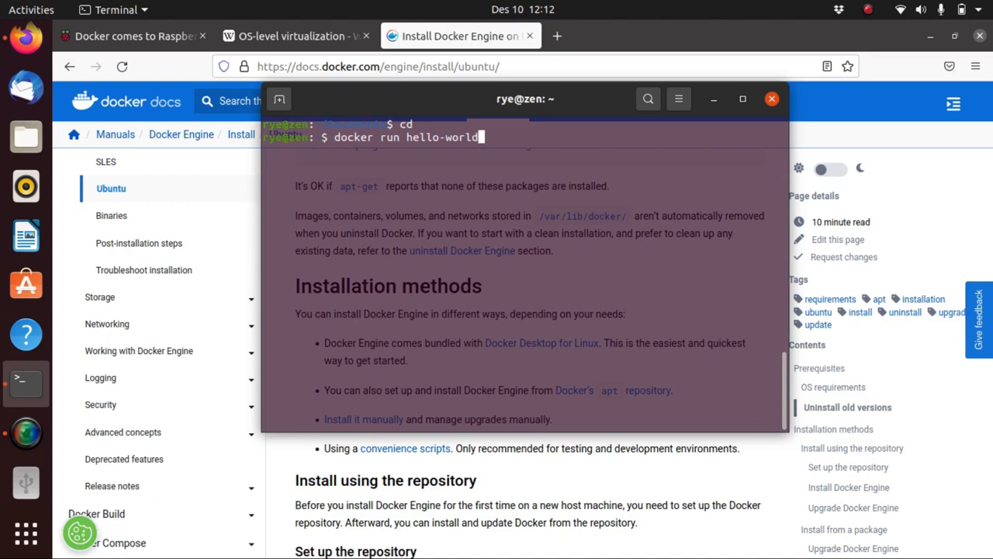
key("Return")
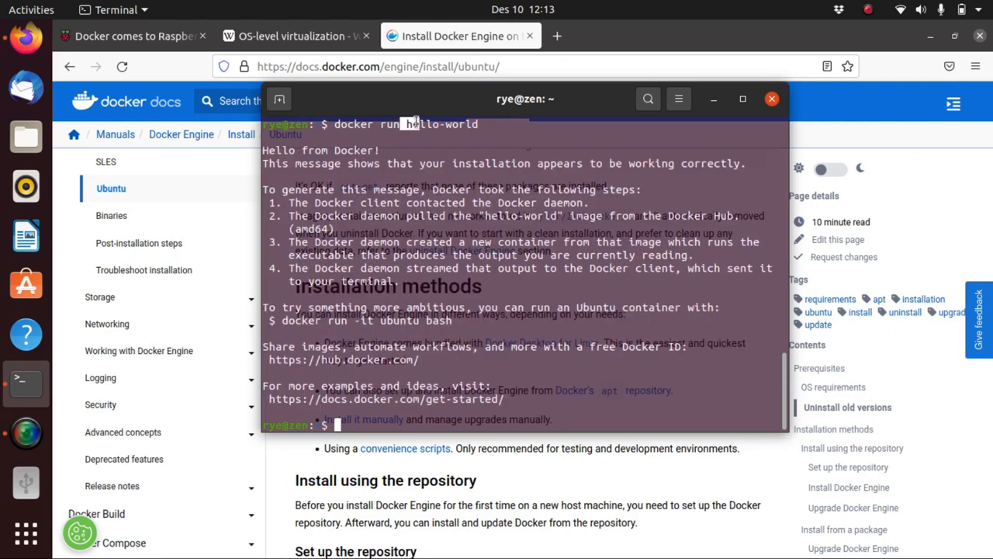
double_click(439, 123)
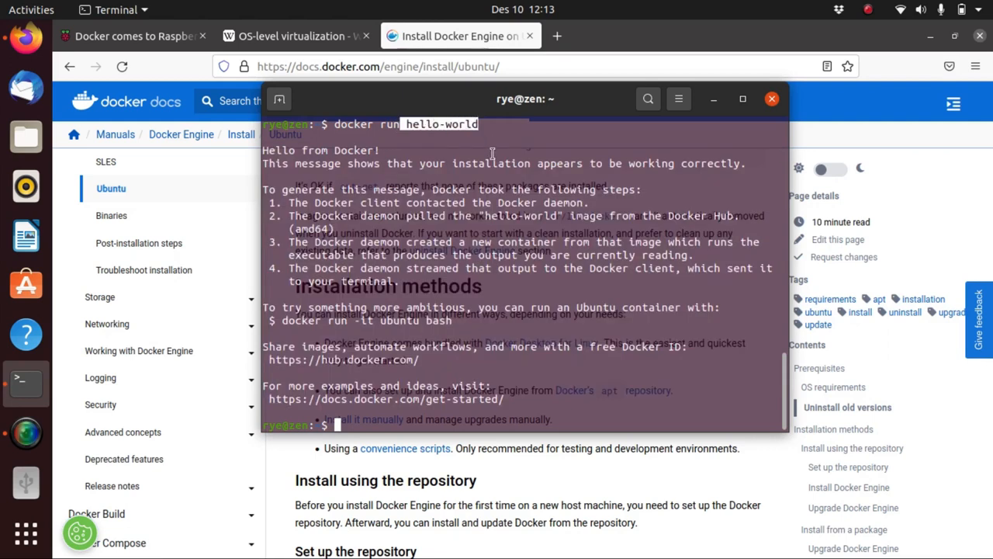
type("docker")
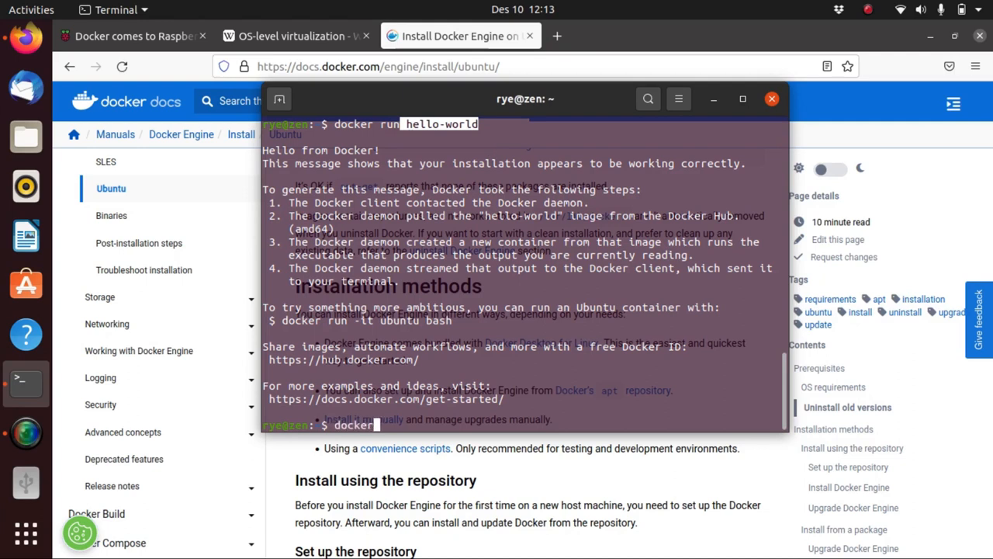
List images, highlight the wordpress image, and type docker ps -a.
type("t")
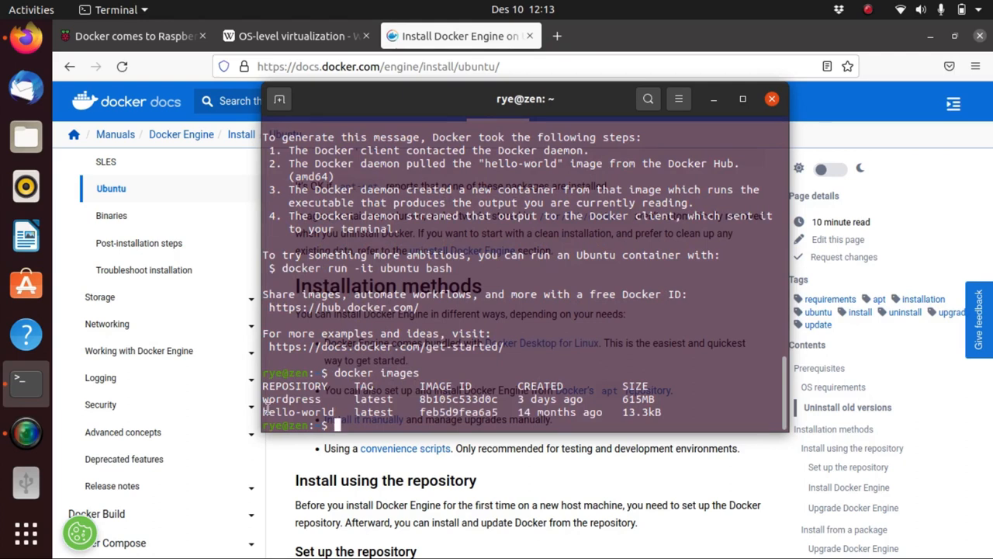
double_click(282, 411)
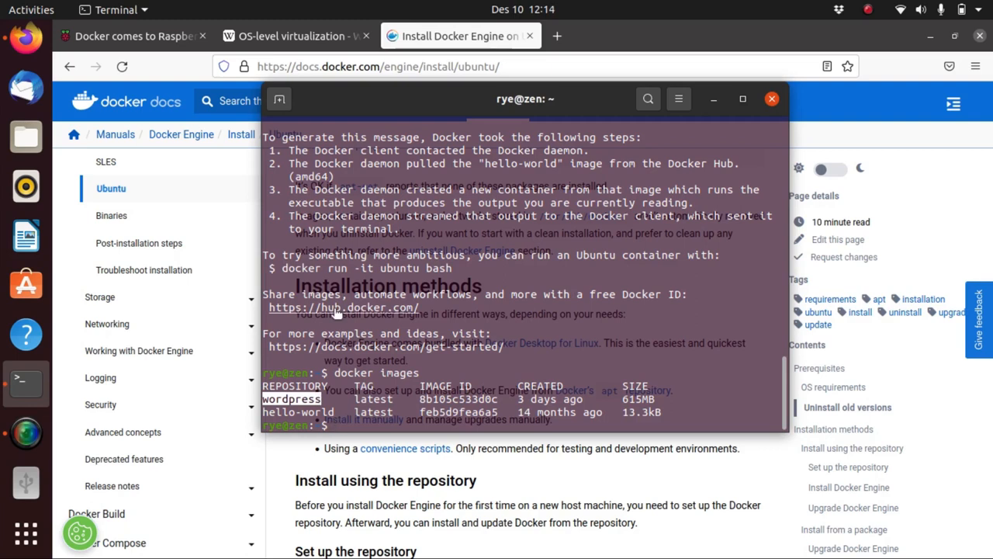
type("docker")
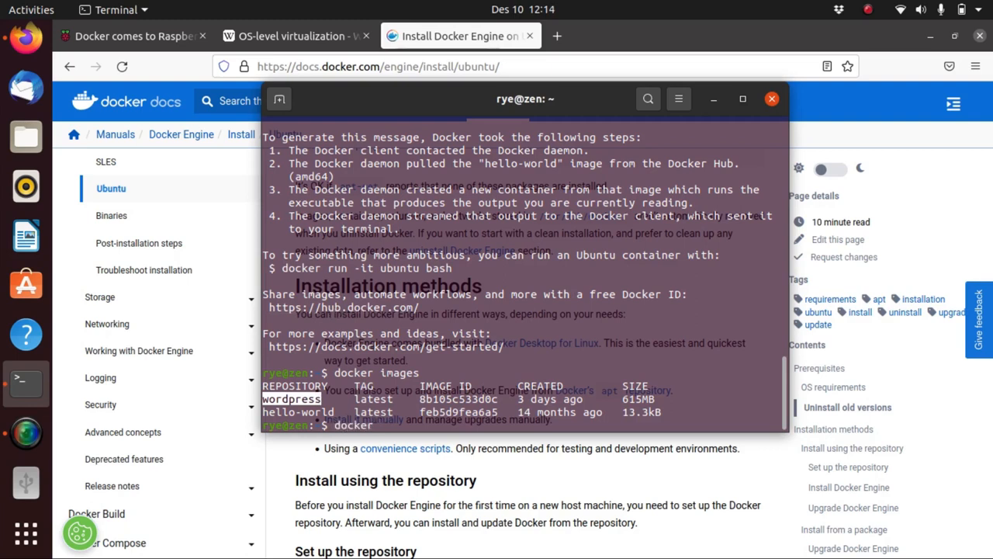
type("docker ps -a")
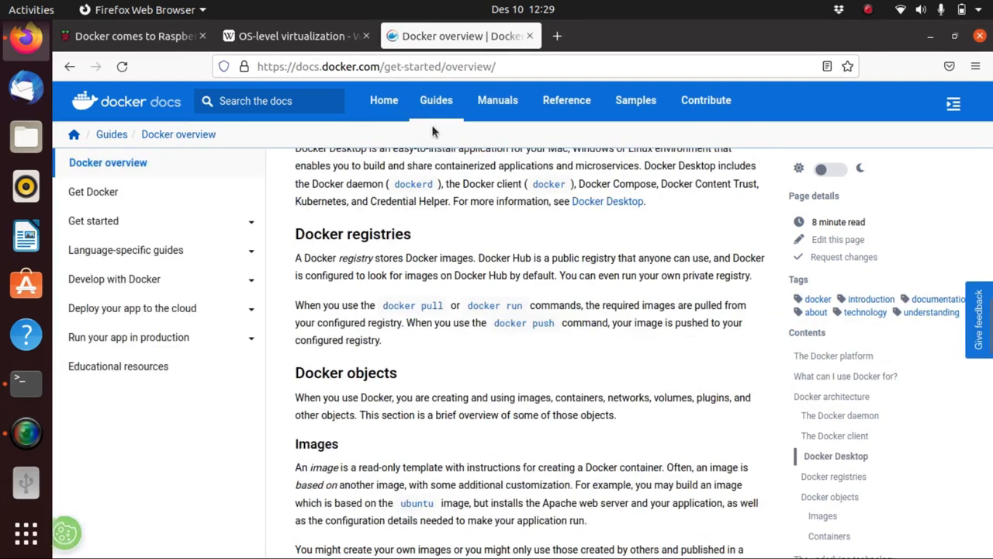
Scroll through the Docker overview's registries and Docker objects sections.
scroll("down", 3)
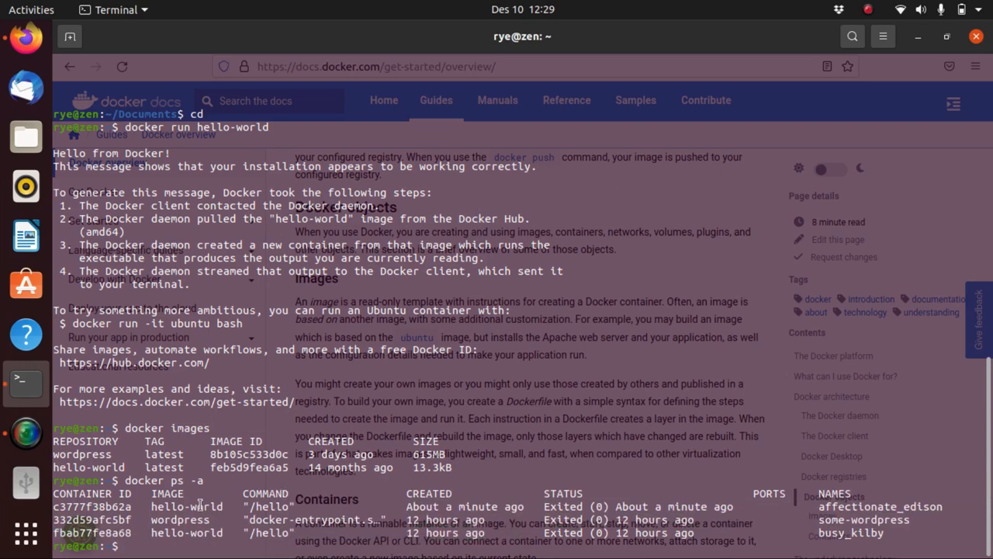
Highlight the wordpress container in the docker ps -a listing.
double_click(187, 506)
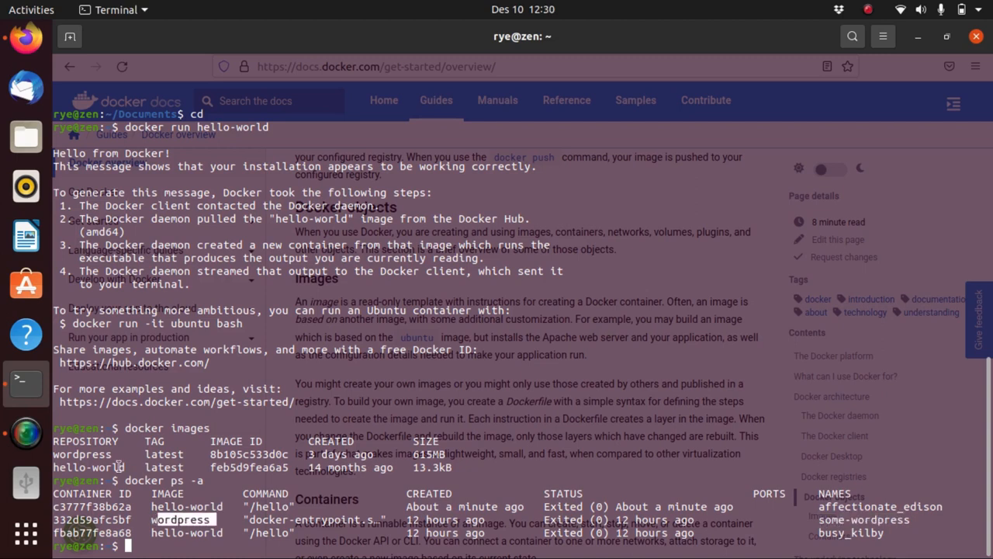
mouse_move(542, 514)
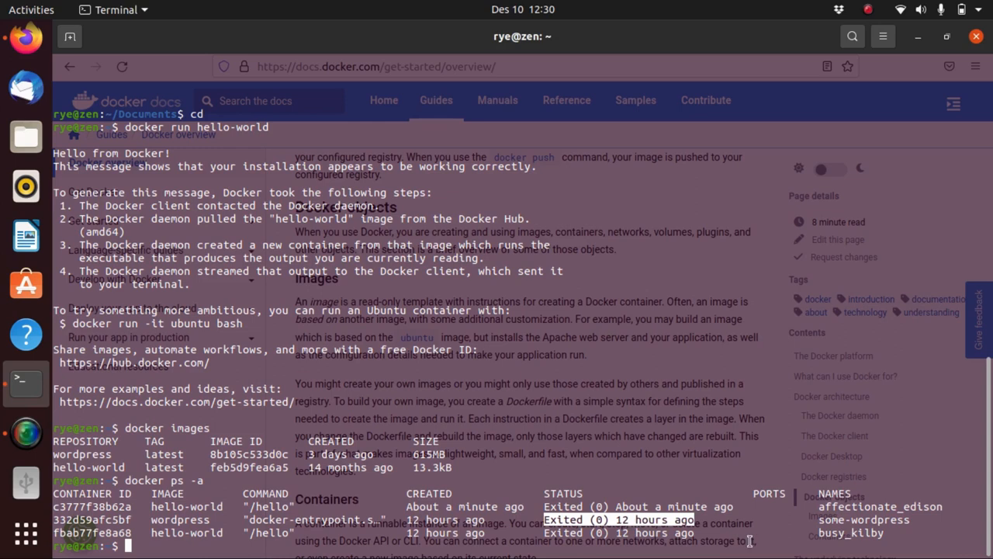
mouse_move(816, 532)
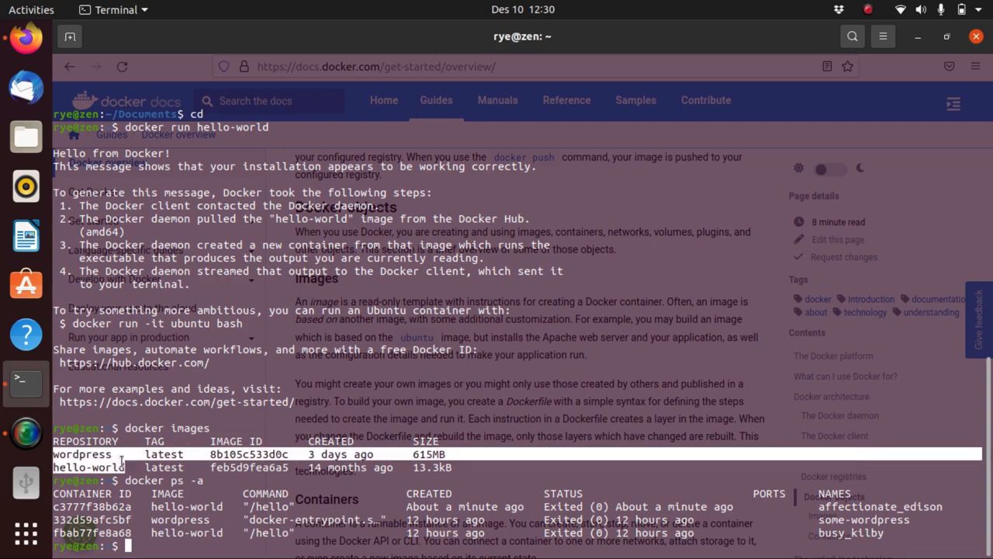
mouse_move(53, 510)
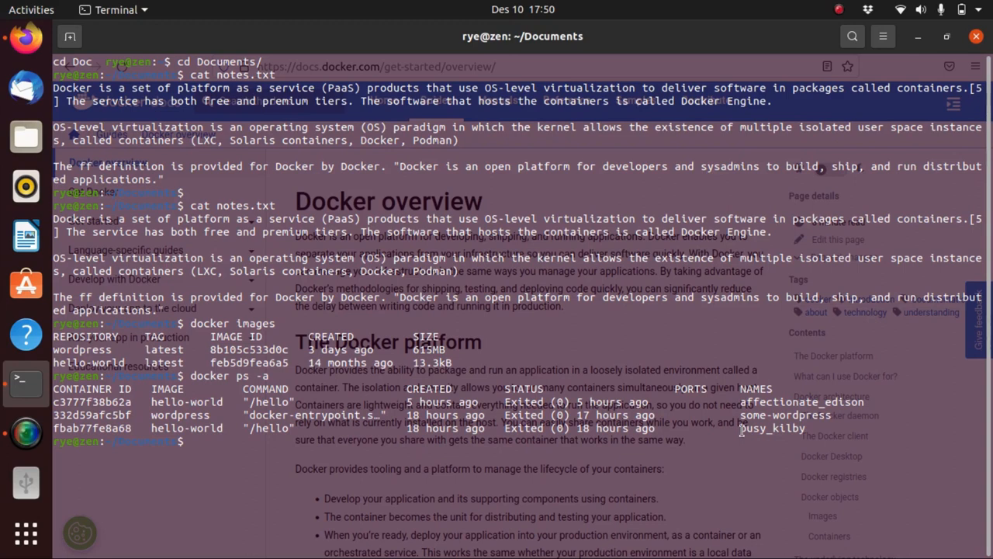
mouse_move(830, 427)
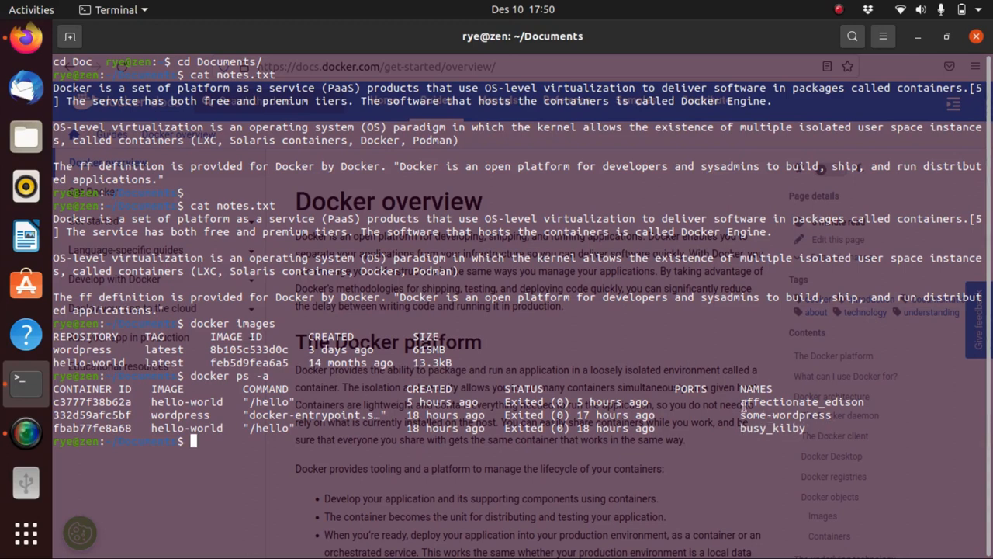
mouse_move(706, 361)
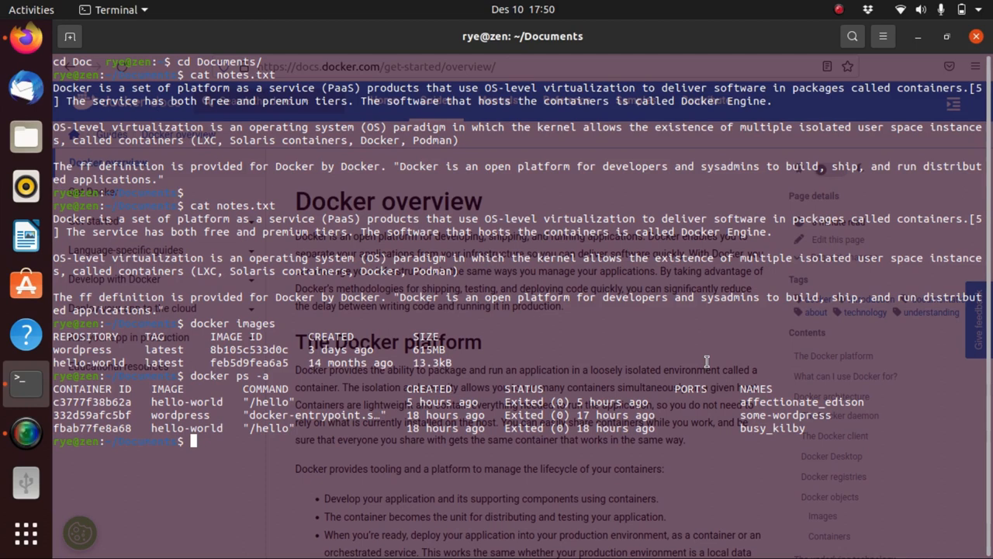
mouse_move(741, 395)
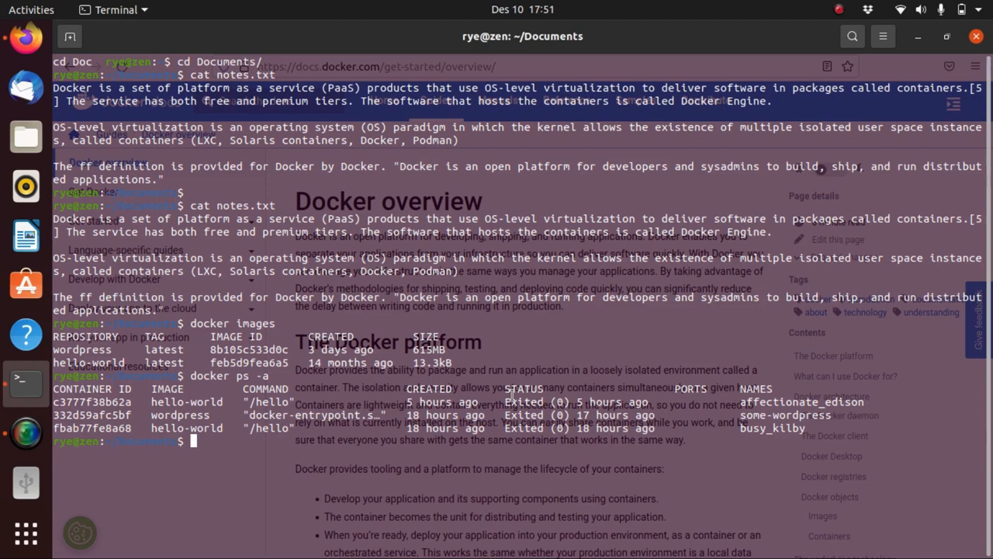
Remove containers affectionate_edison, some-wordpress and busy_kilby with docker rm, then re-list containers.
type("docker")
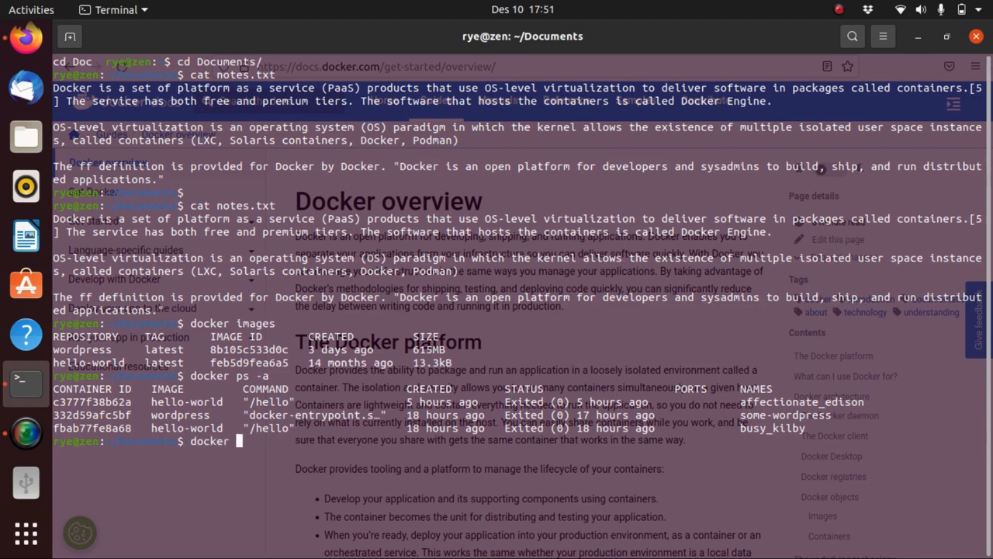
type("rm")
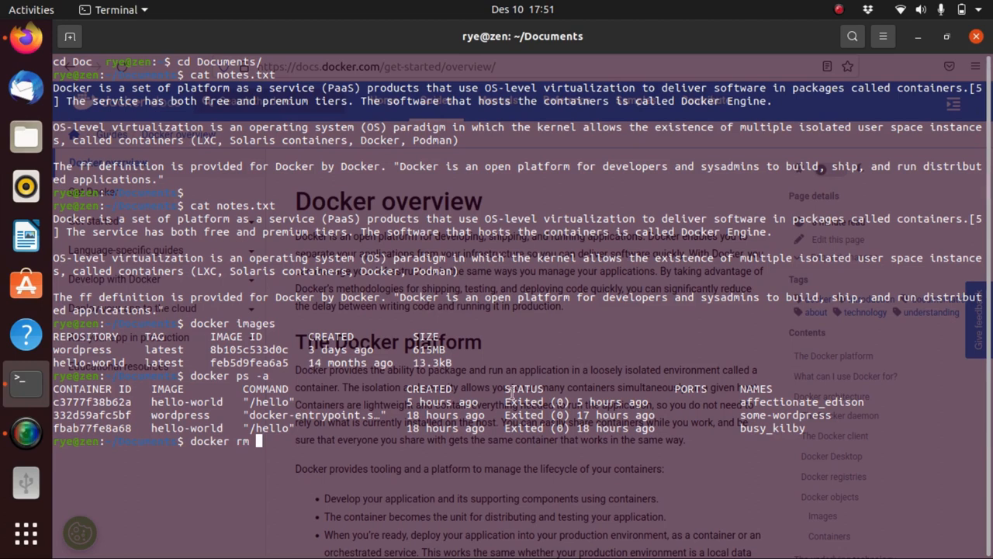
type("affectionate_edis")
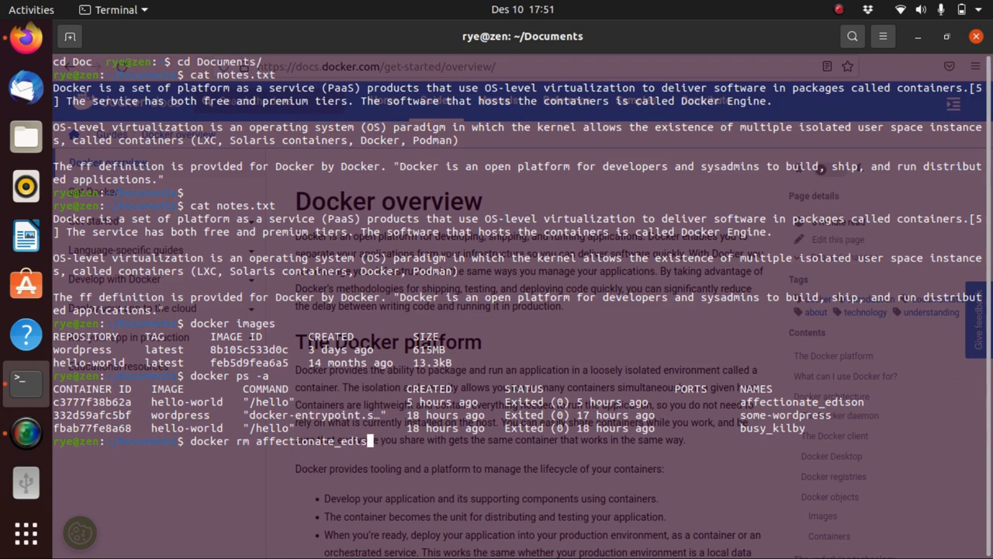
type("on")
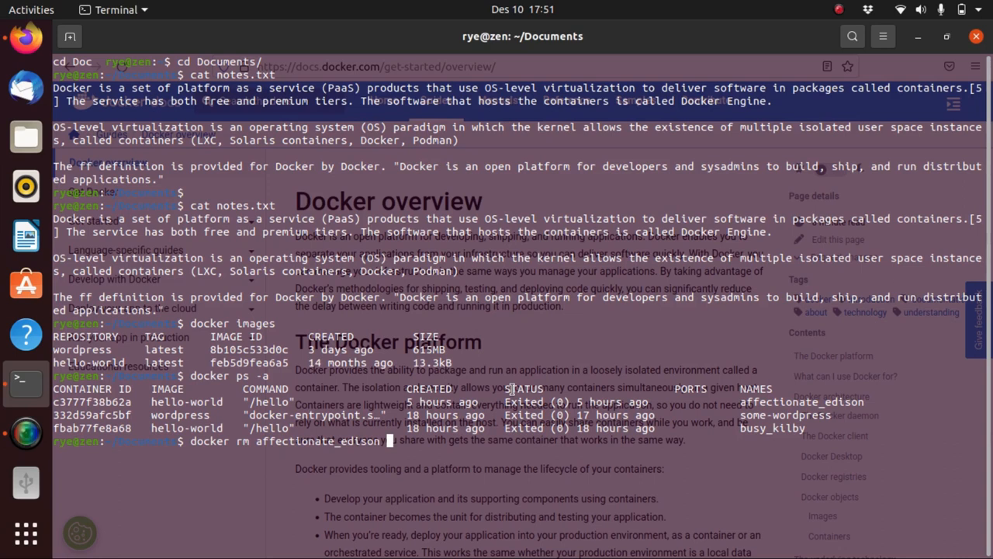
type("some-")
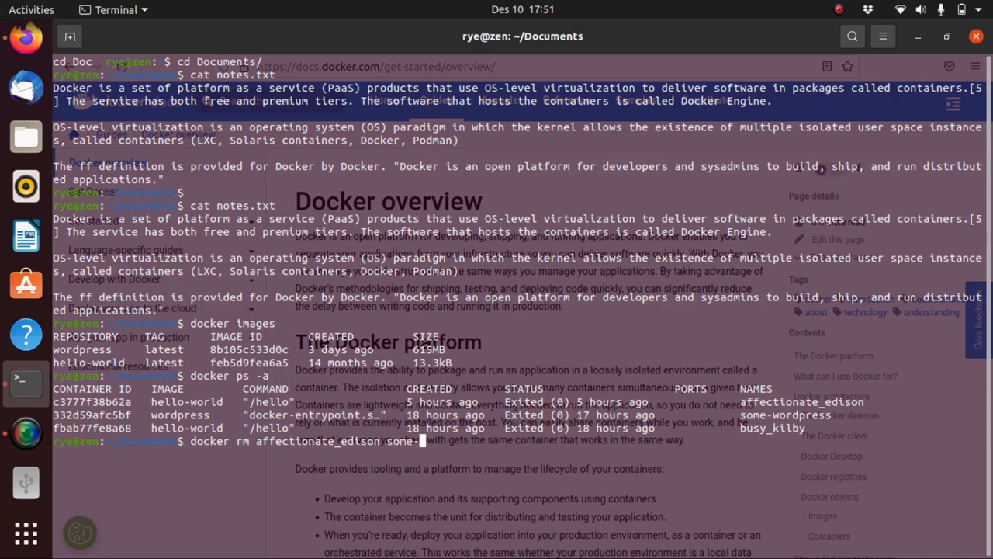
type("wordpre")
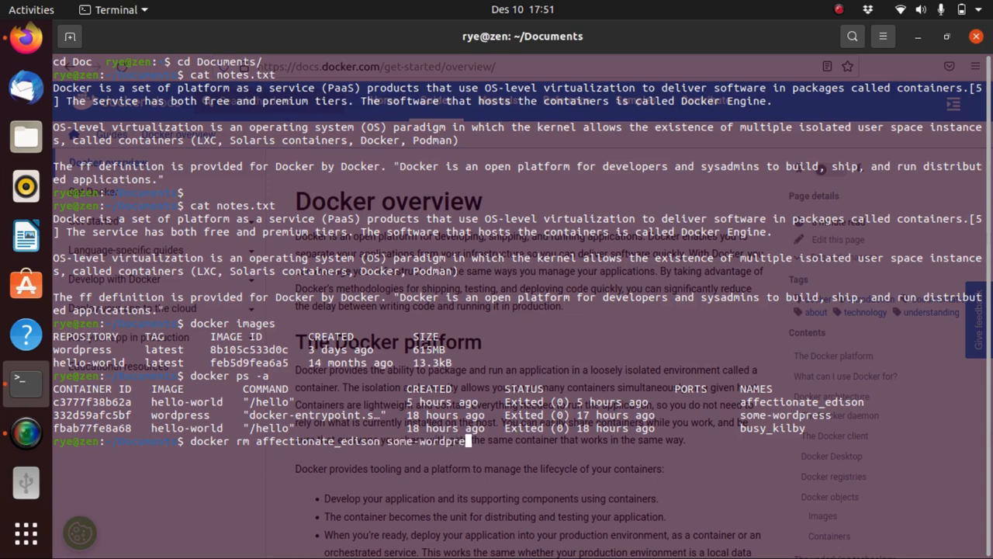
type("ss")
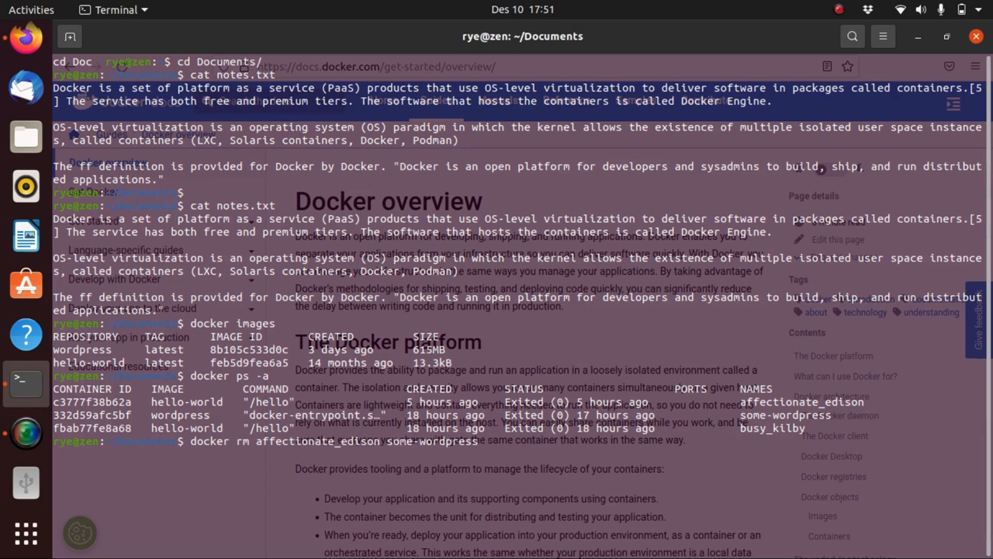
type("busy")
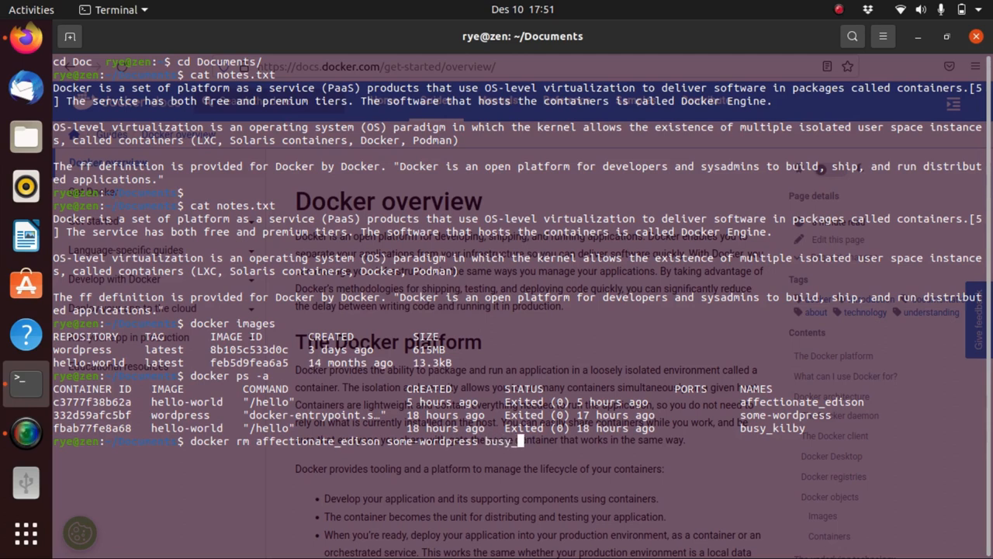
type("_kilby")
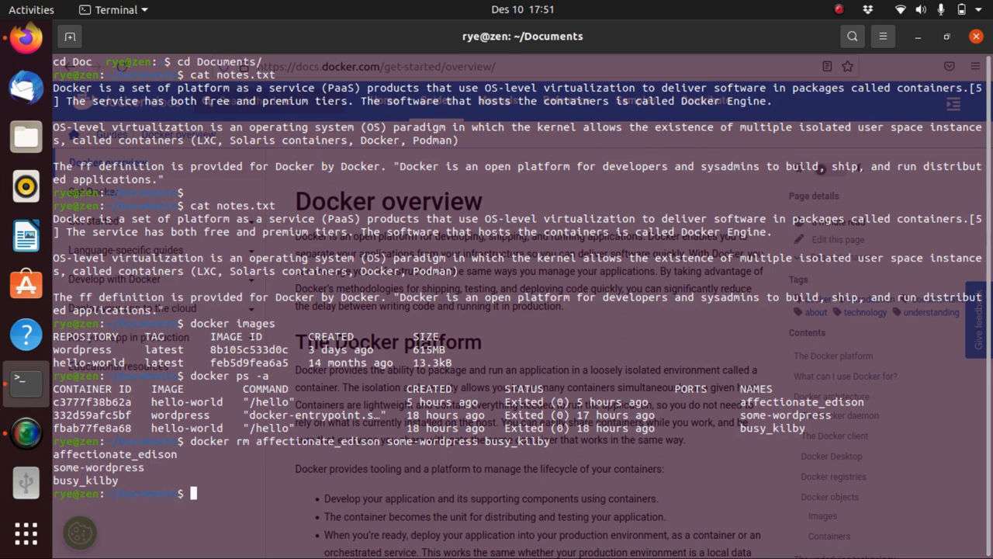
type("docker ps -a")
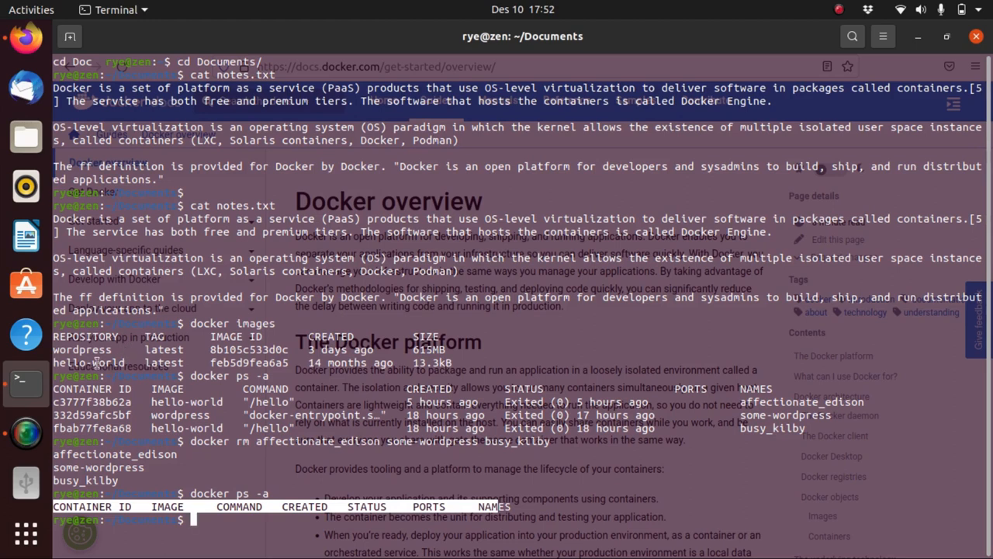
Delete the hello-world image with docker rmi feb5d, then begin checking remaining images.
double_click(86, 362)
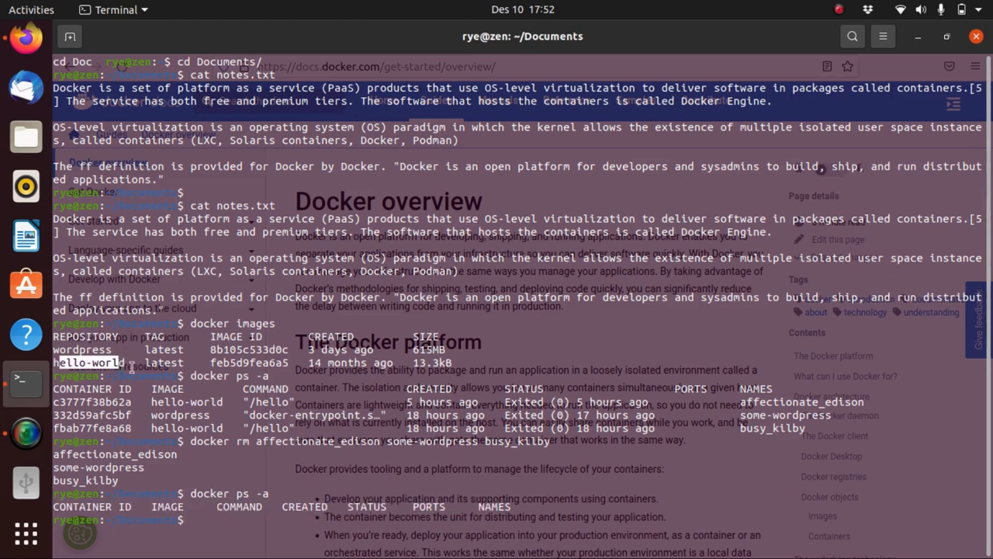
type("do")
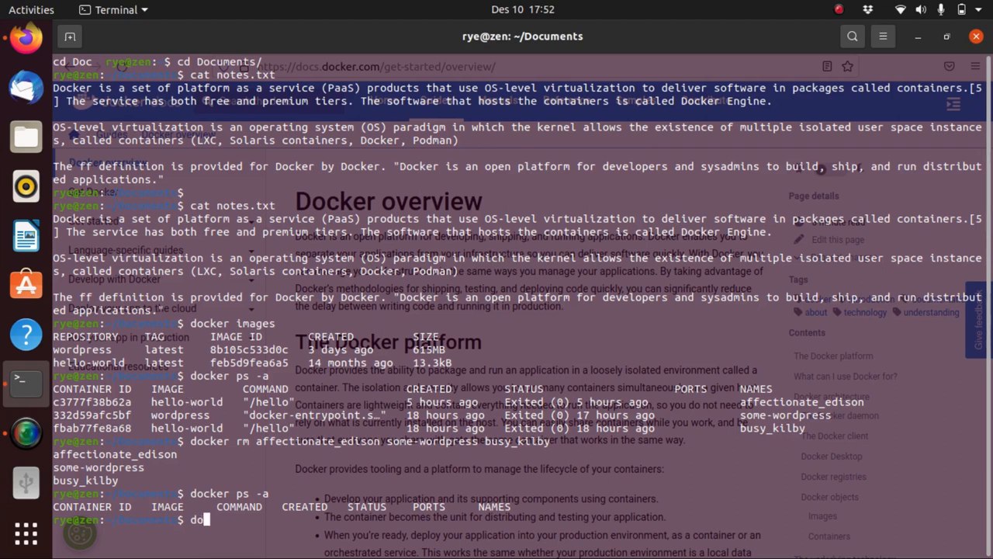
type("cker rm")
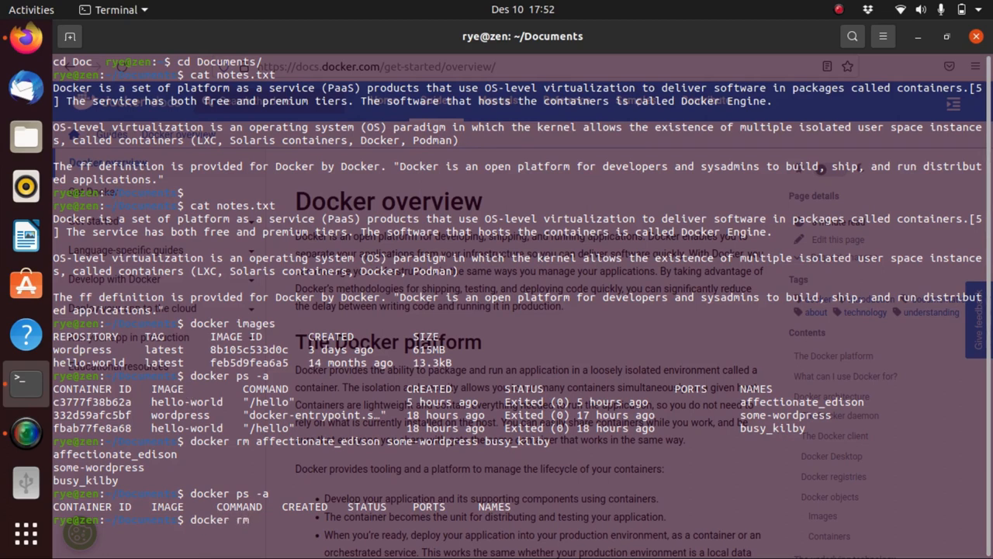
type("i")
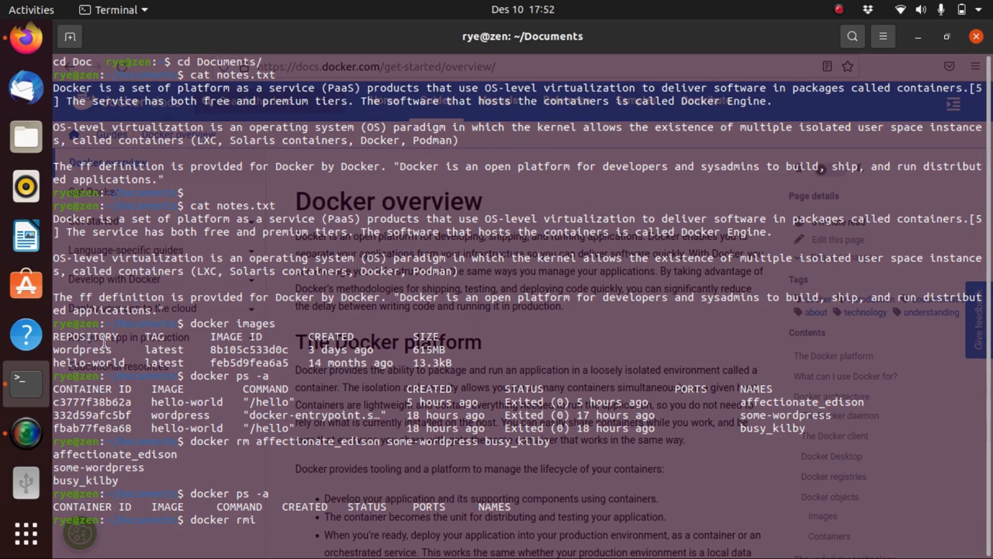
double_click(96, 362)
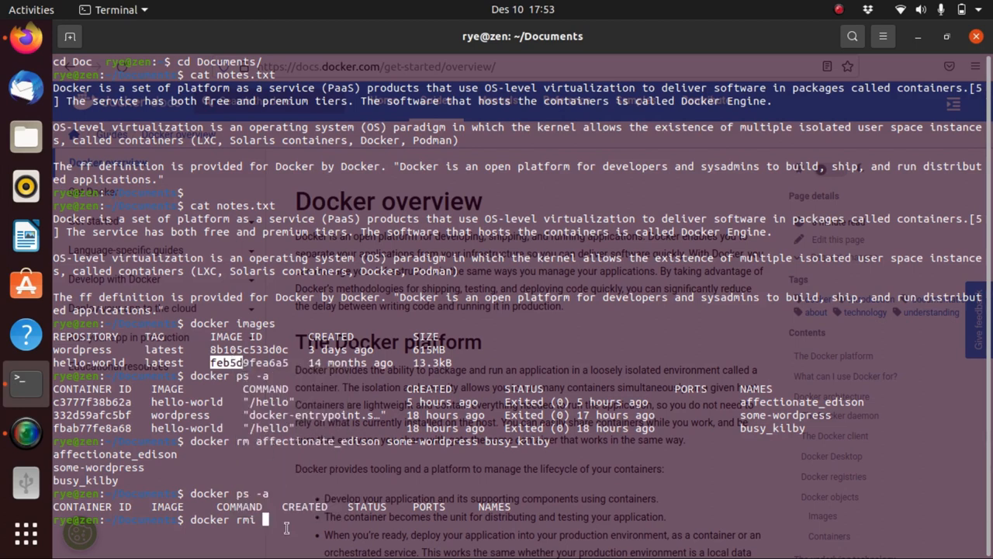
type("feb5d")
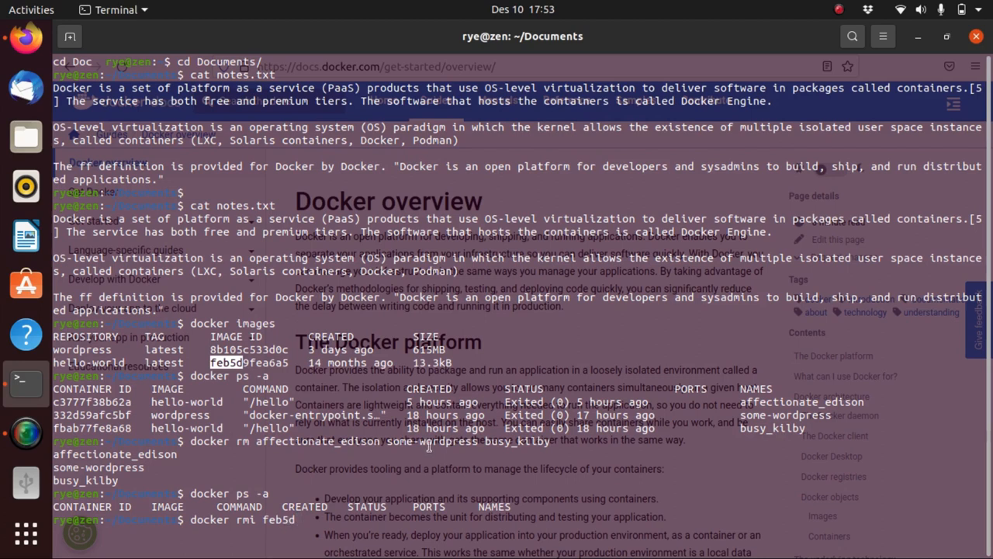
key("Return")
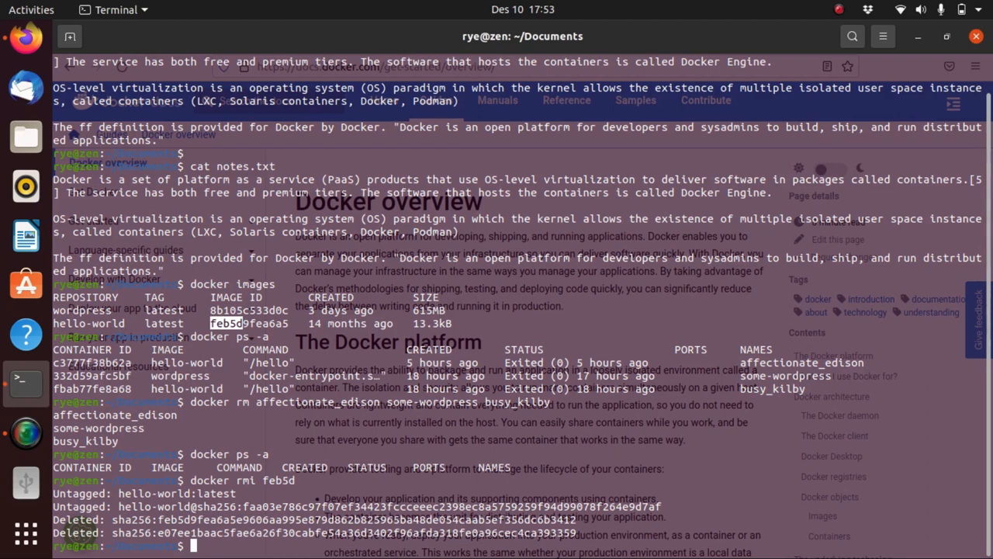
type("docker images")
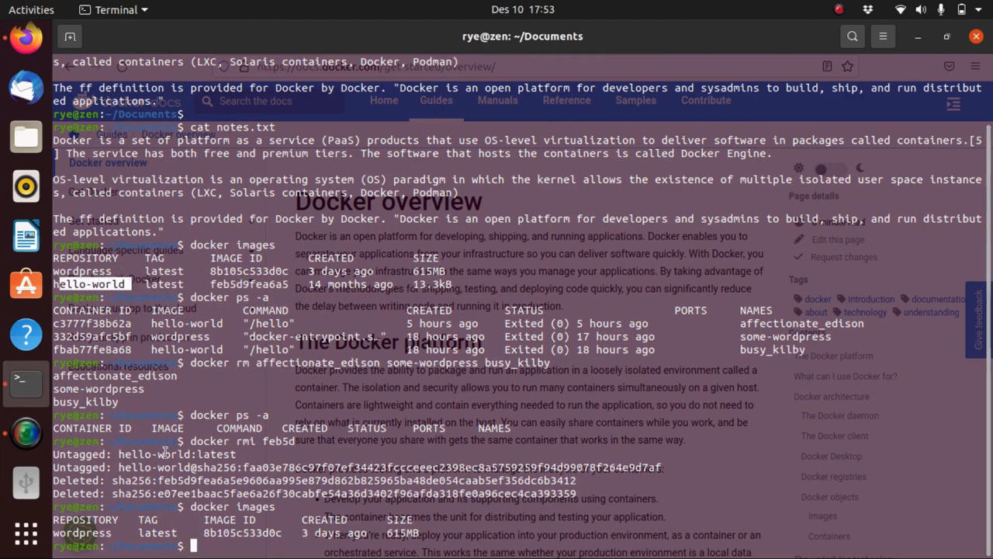
mouse_move(217, 517)
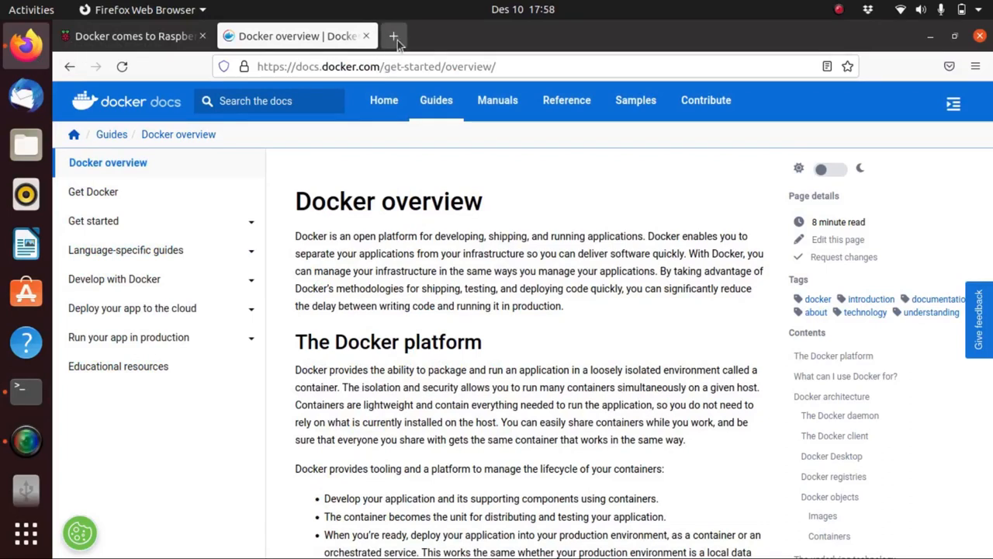
Search Docker Hub for hello-world in a new tab and browse the results.
left_click(394, 36)
type("https://hub.docker.com")
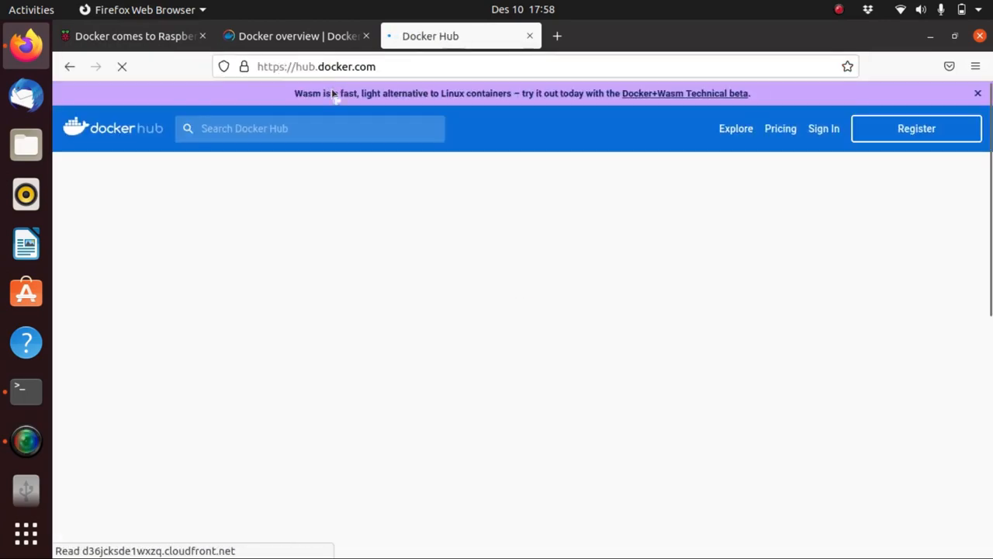
left_click(310, 128)
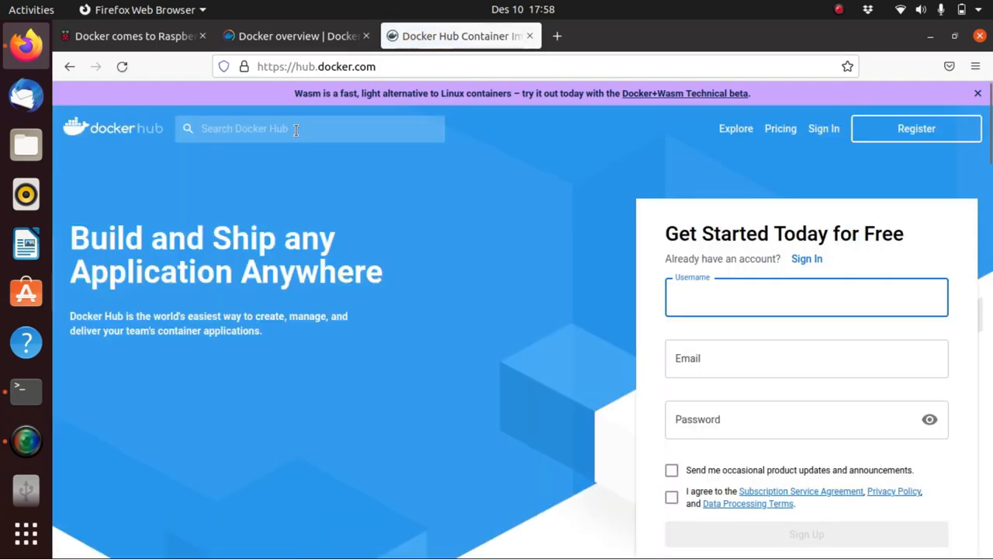
type("hello-world")
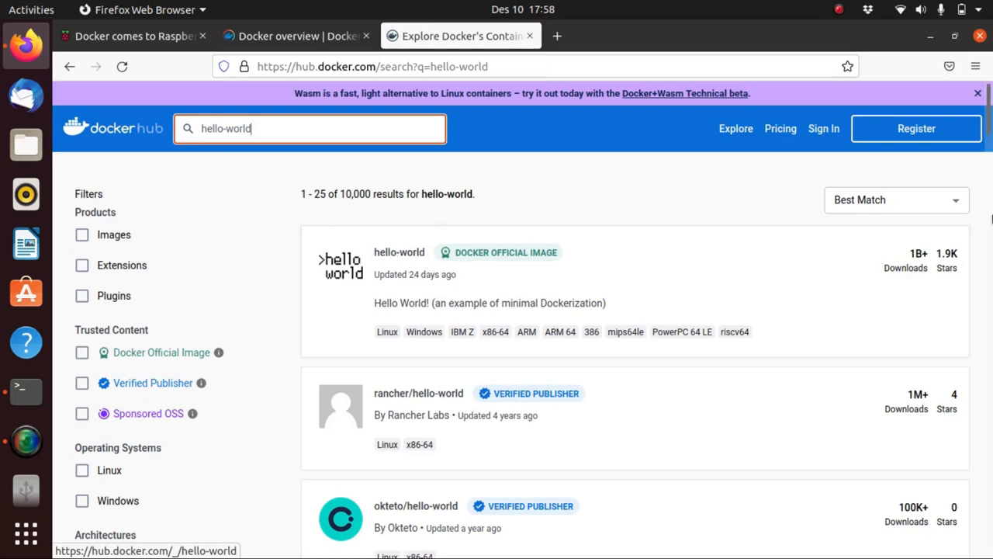
scroll("down", 3)
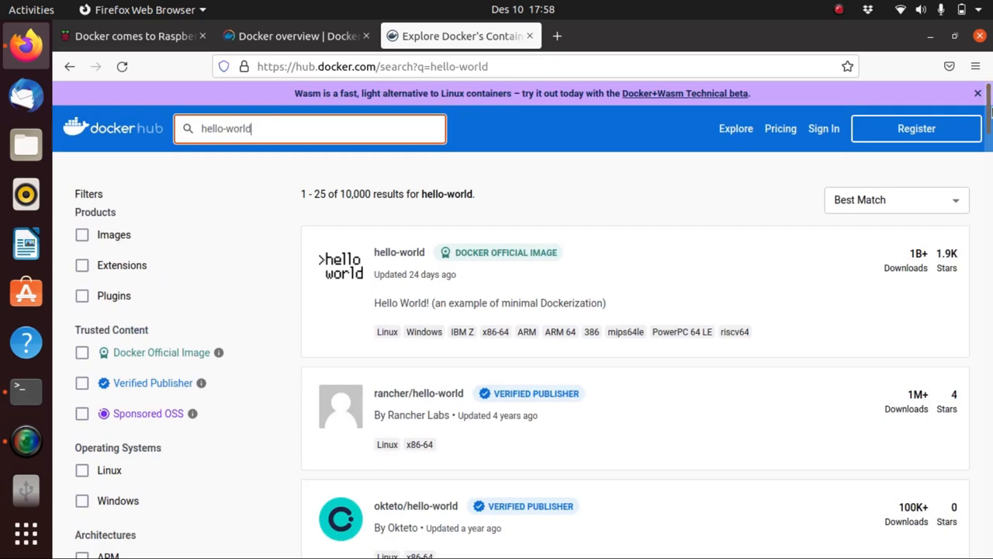
mouse_move(484, 284)
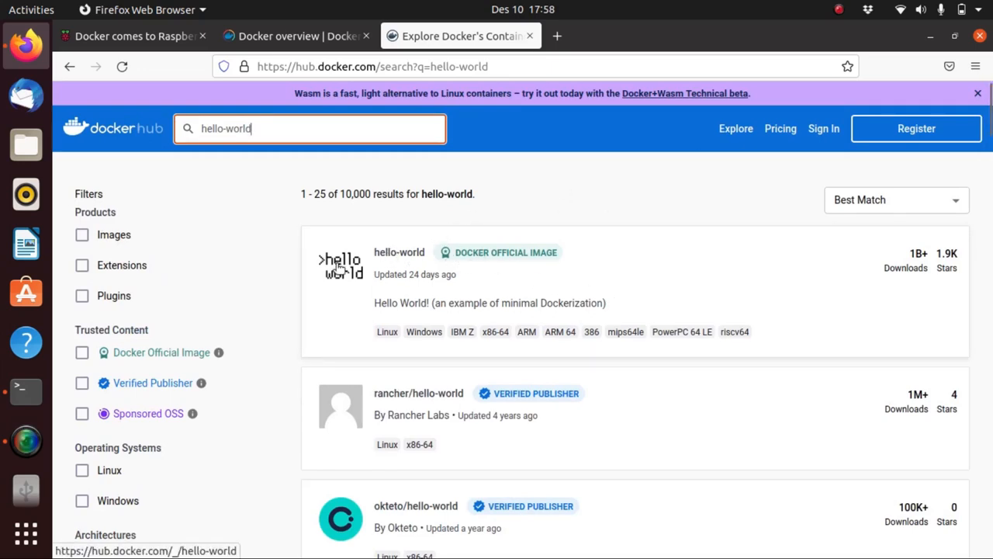
mouse_move(505, 232)
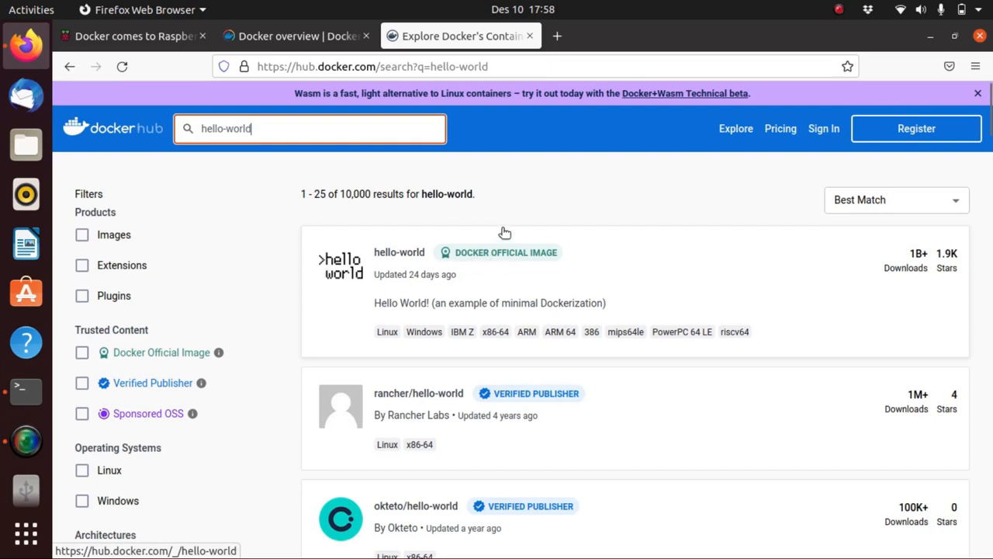
mouse_move(506, 257)
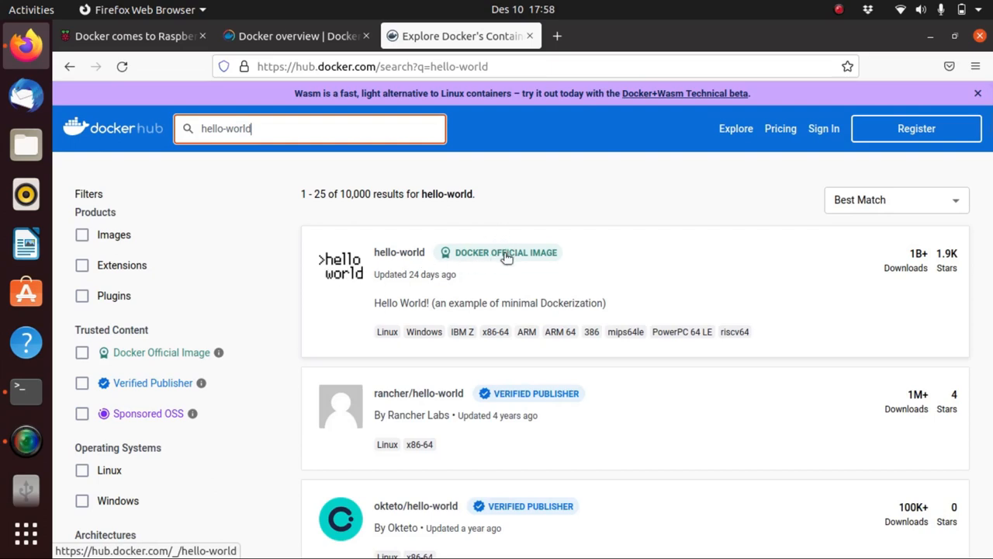
left_click(399, 251)
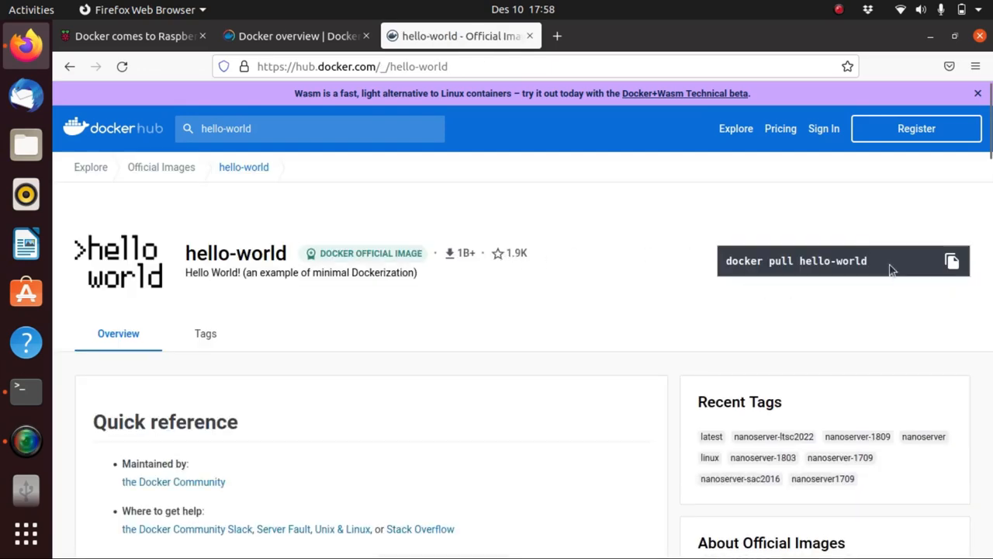
scroll("down", 3)
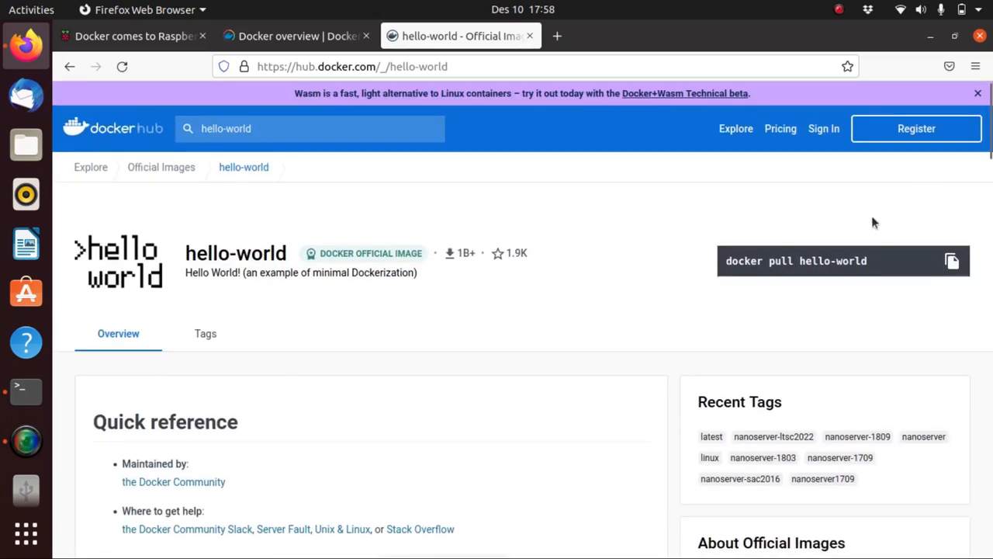
mouse_move(862, 261)
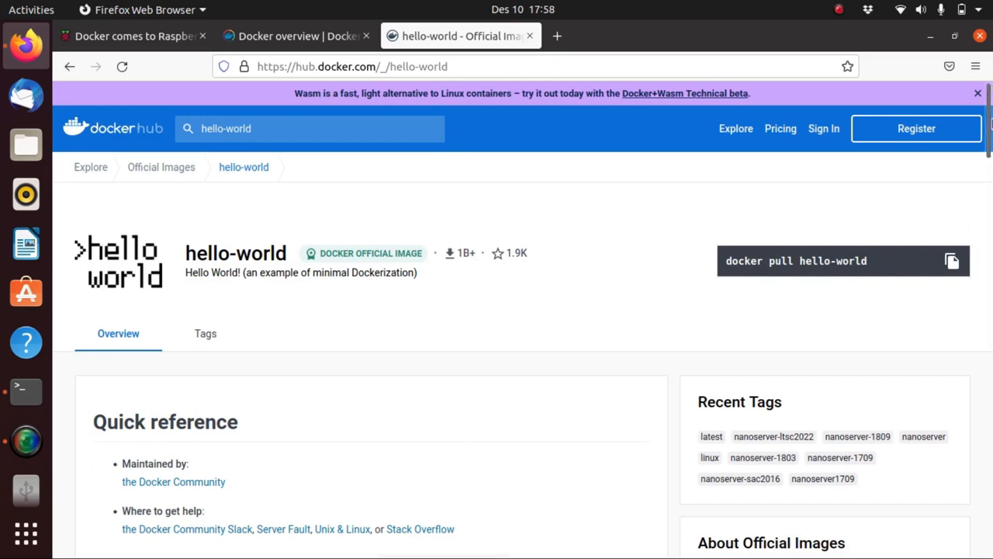
scroll("down", 3)
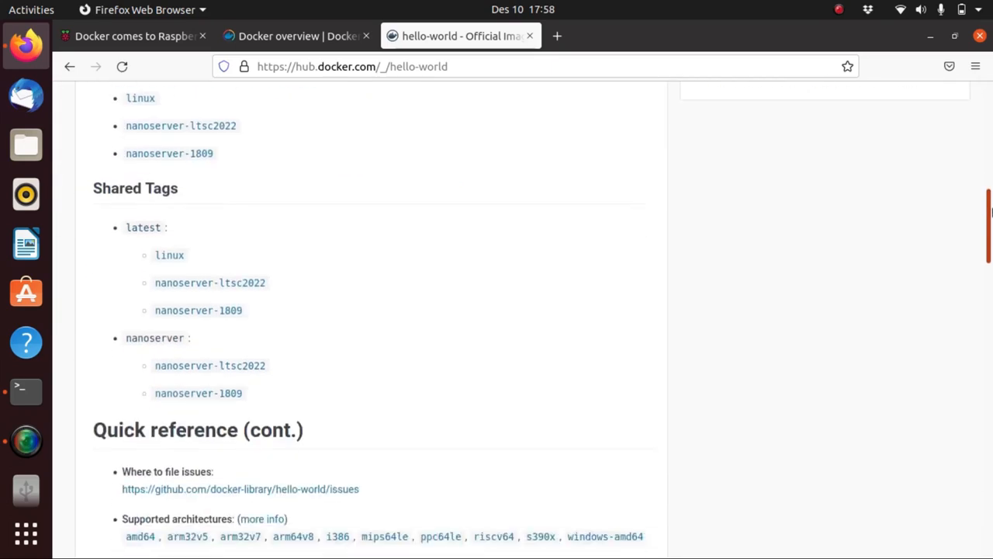
scroll("down", 3)
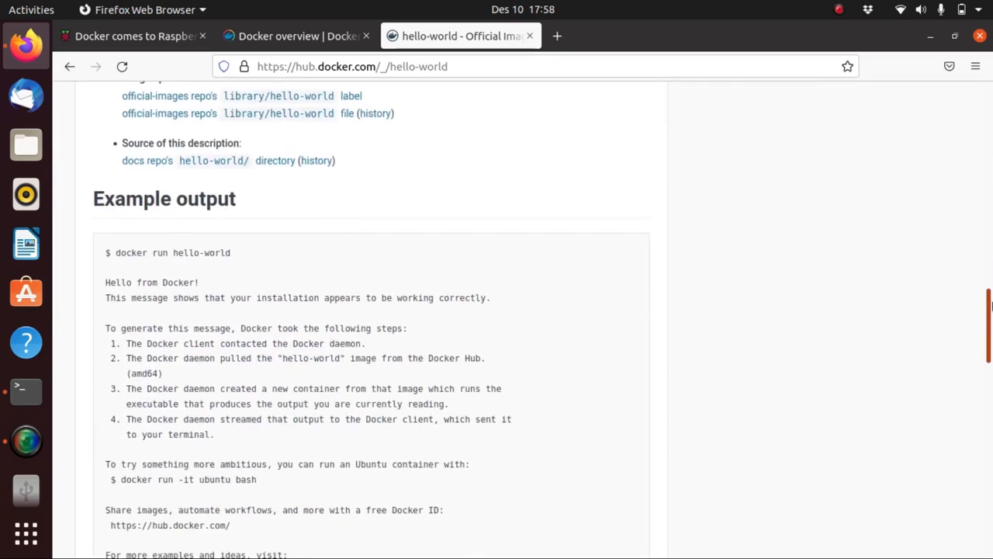
scroll("up", 3)
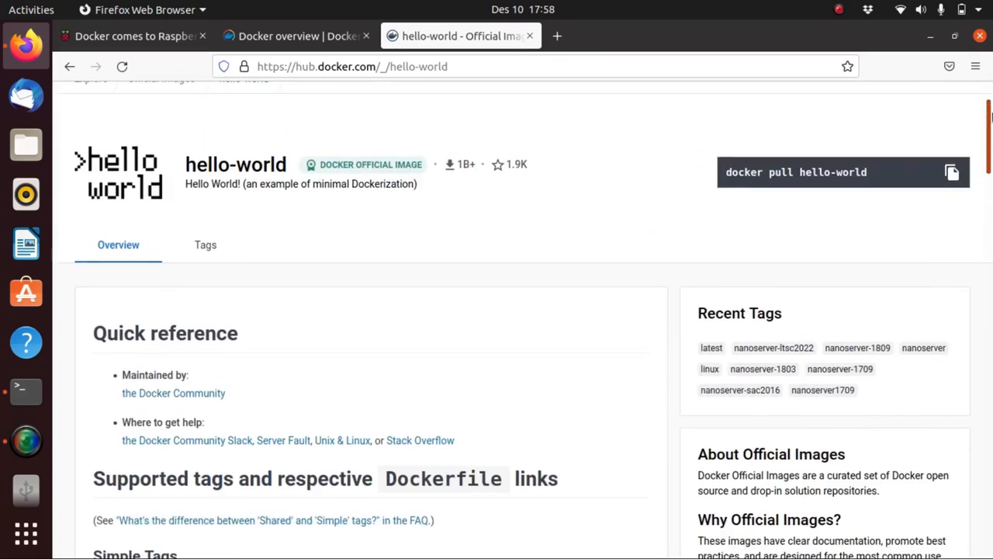
scroll("down", 3)
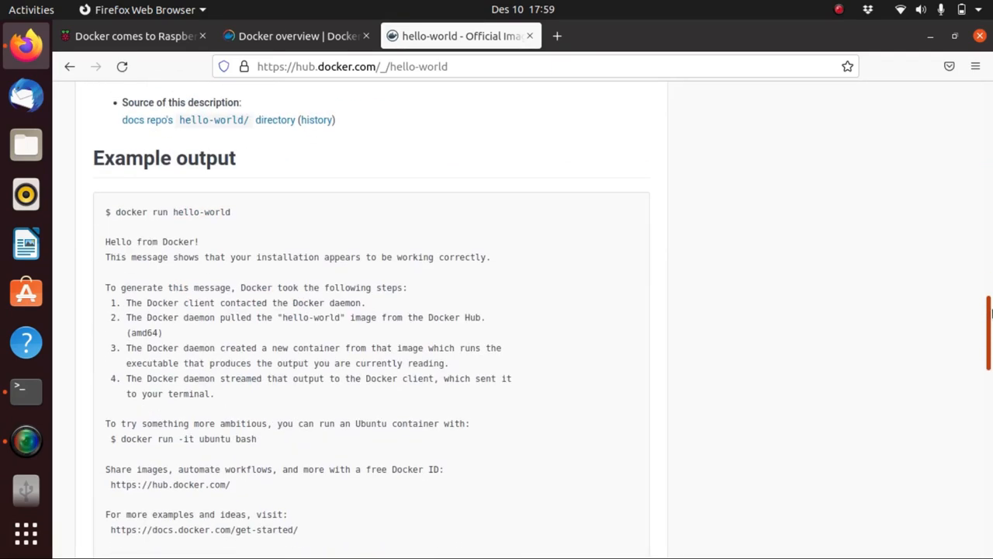
scroll("up", 3)
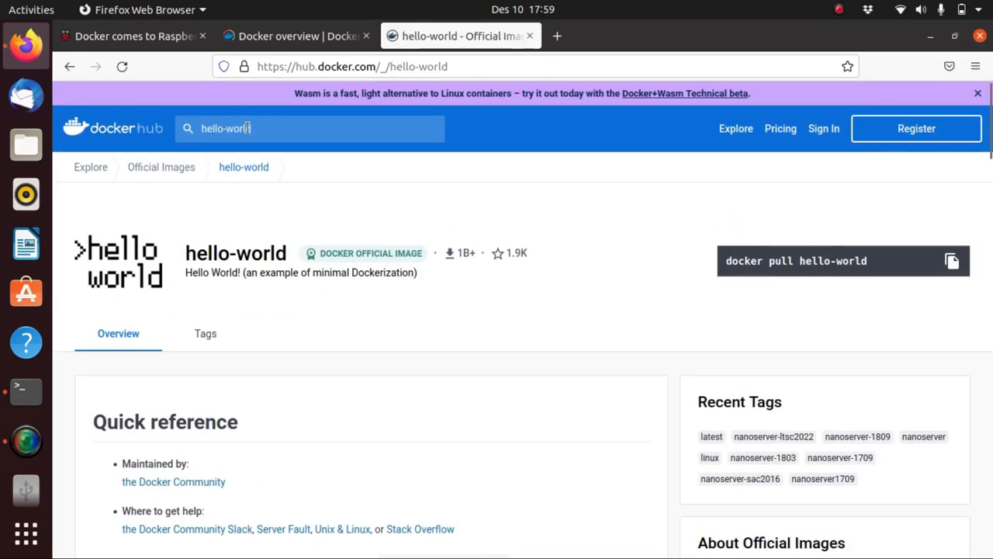
Search for wordpress, open the official image page, and scroll to its usage section.
type("wo")
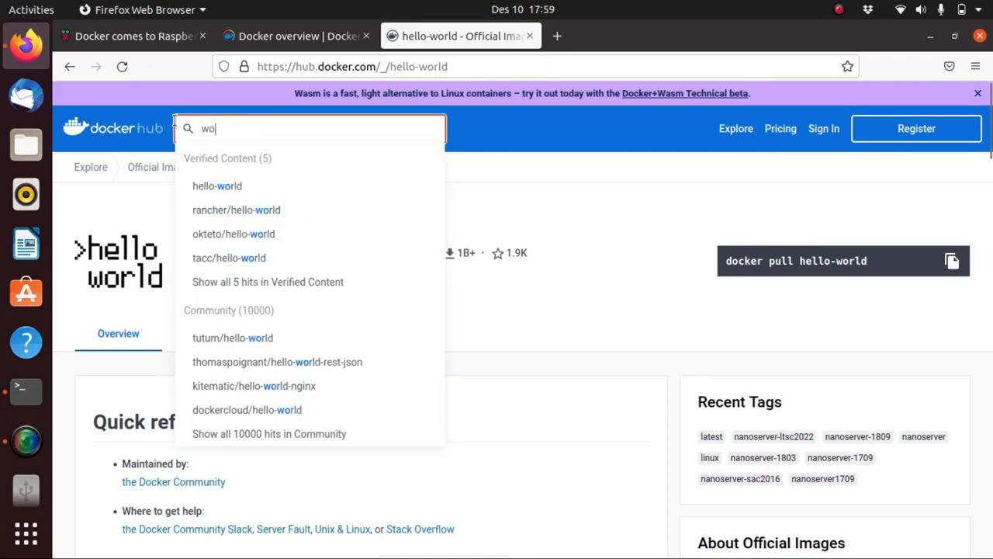
type("wordpress")
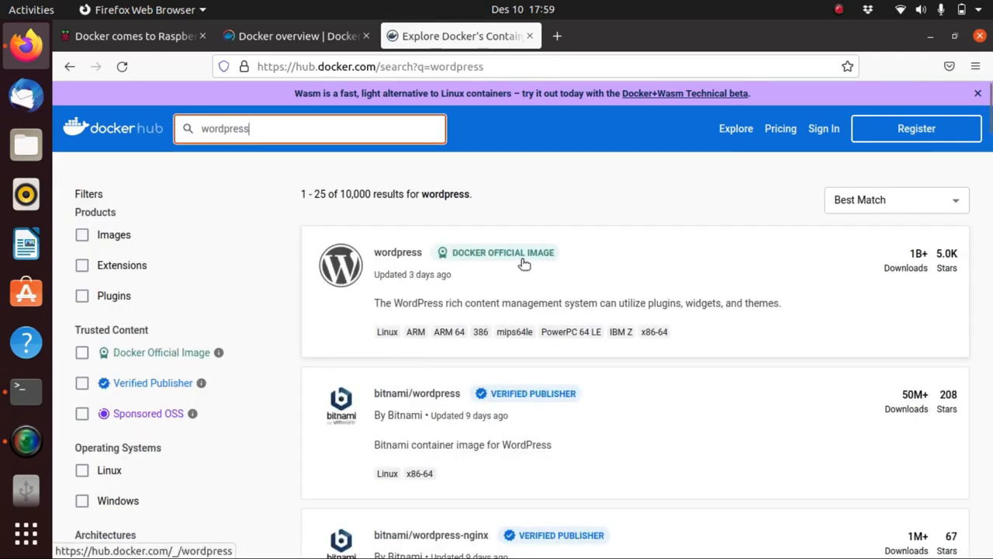
left_click(398, 252)
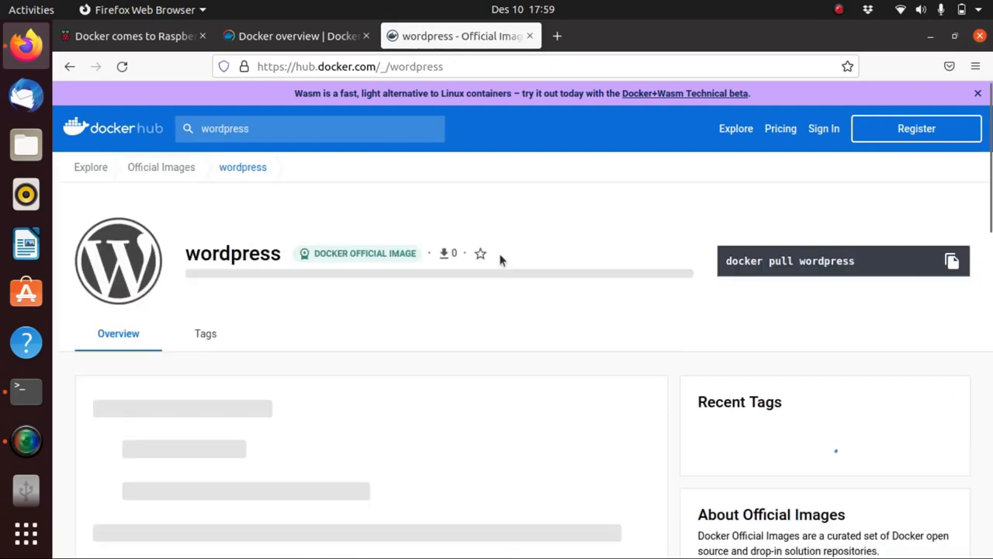
scroll("down", 3)
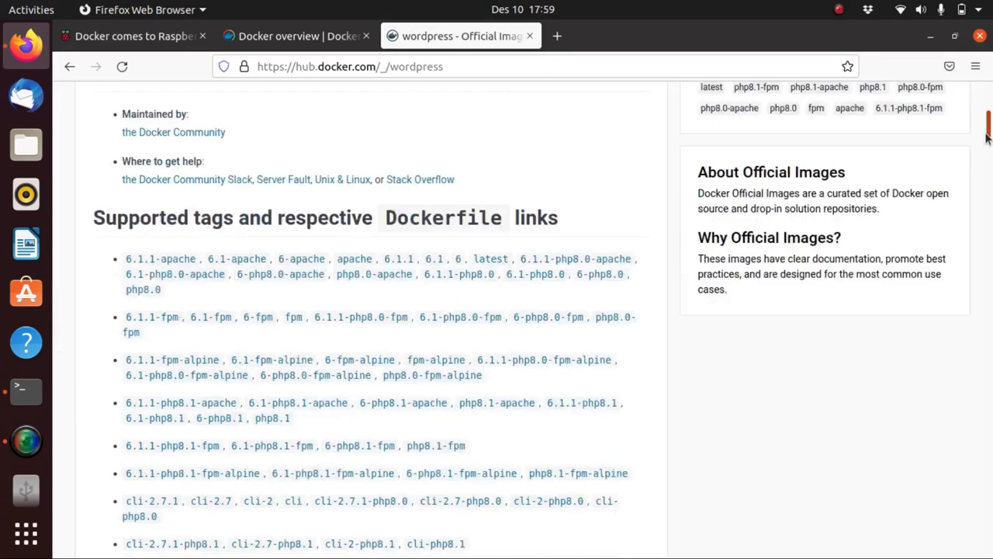
scroll("down", 3)
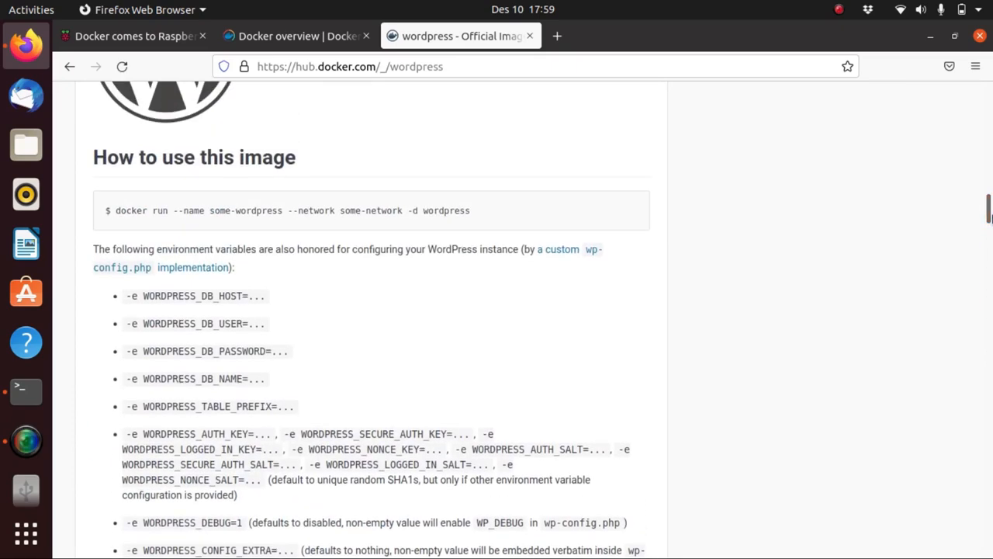
mouse_move(485, 231)
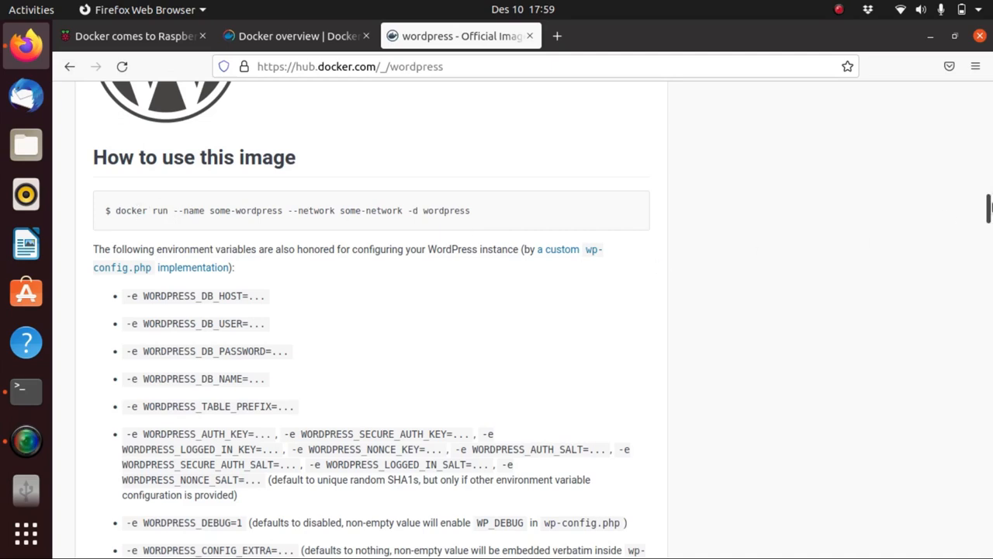
scroll("down", 3)
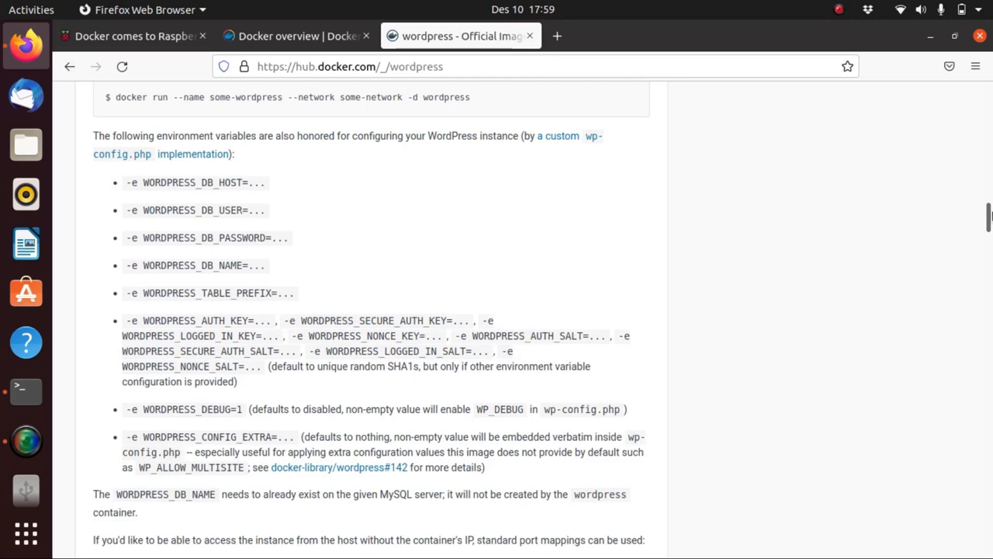
scroll("down", 3)
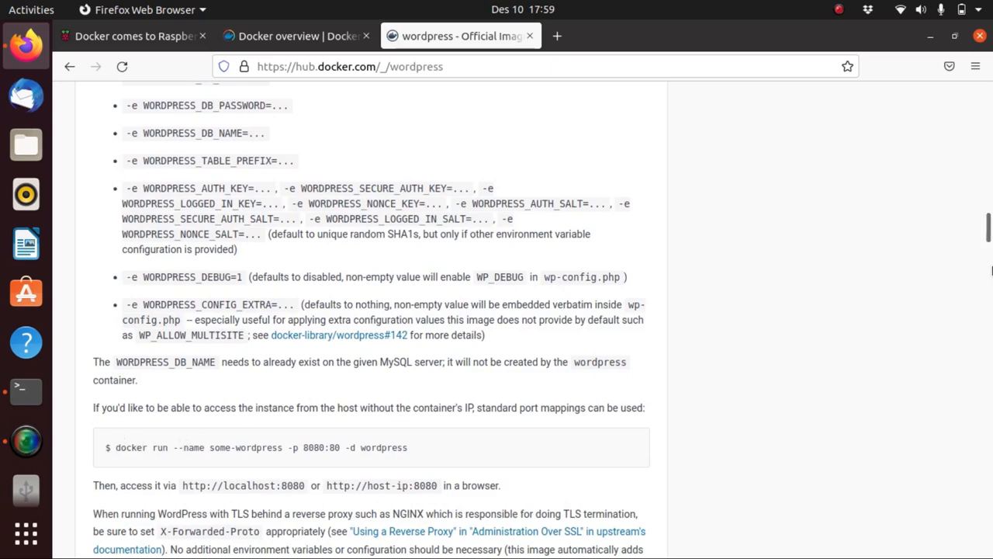
scroll("up", 3)
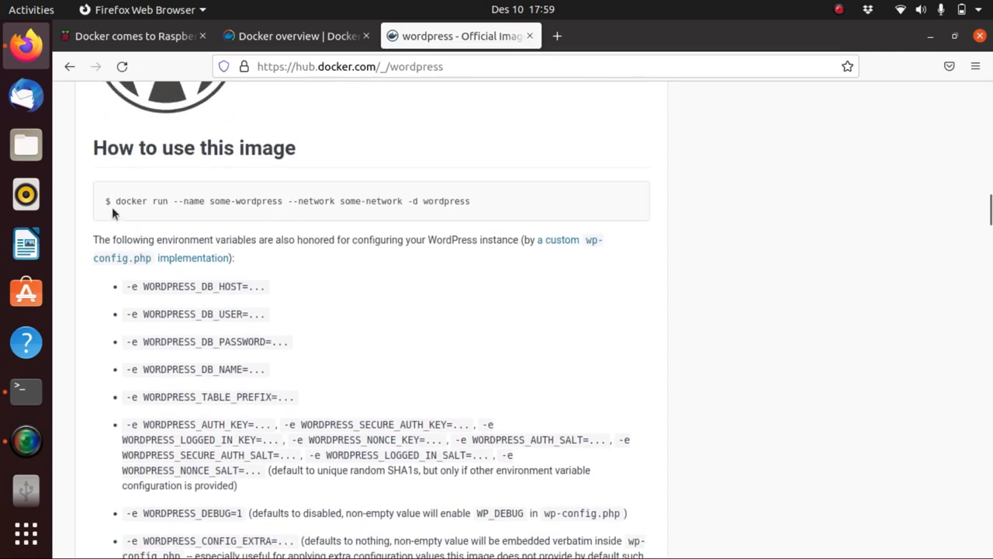
Highlight the parts of the docker run example: docker, some-network, and the wordpress image.
double_click(130, 201)
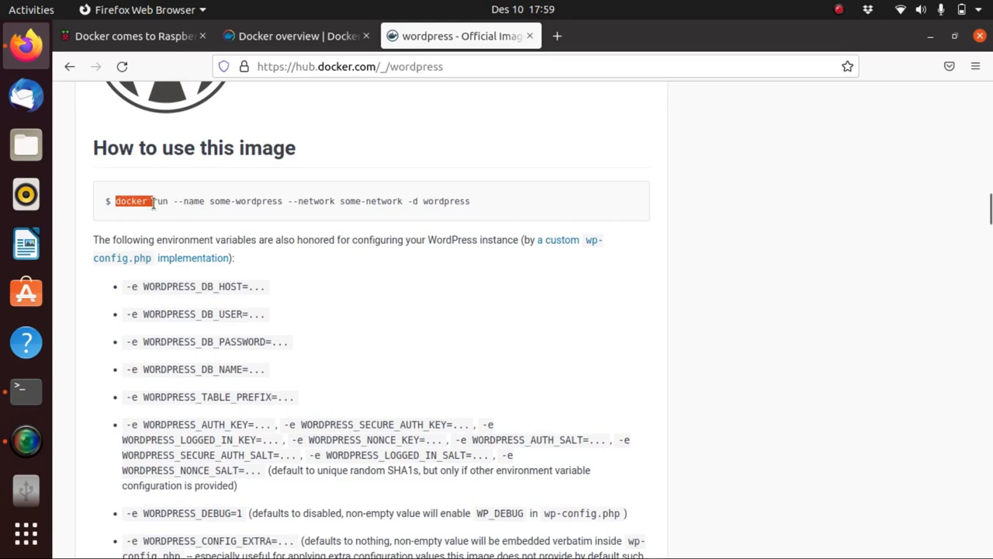
double_click(184, 201)
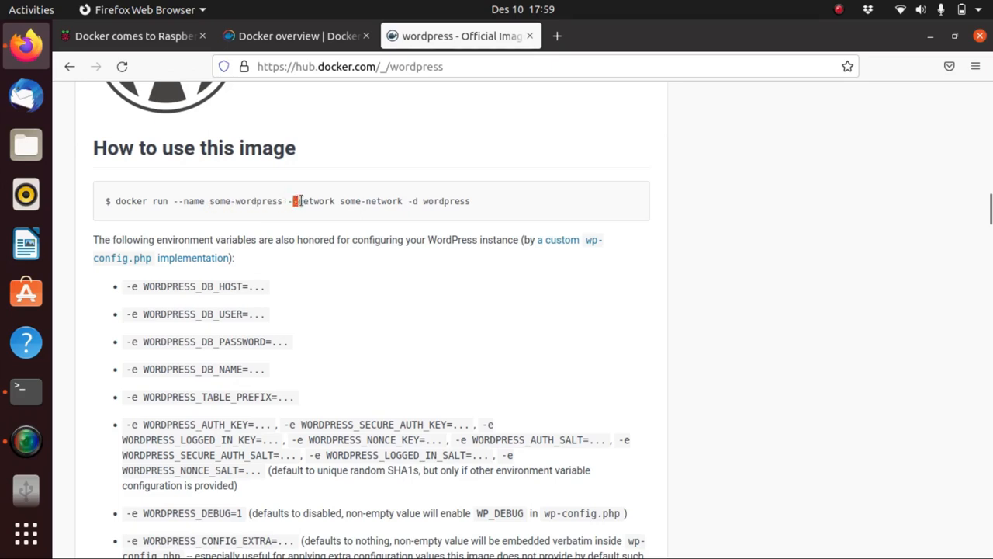
double_click(371, 201)
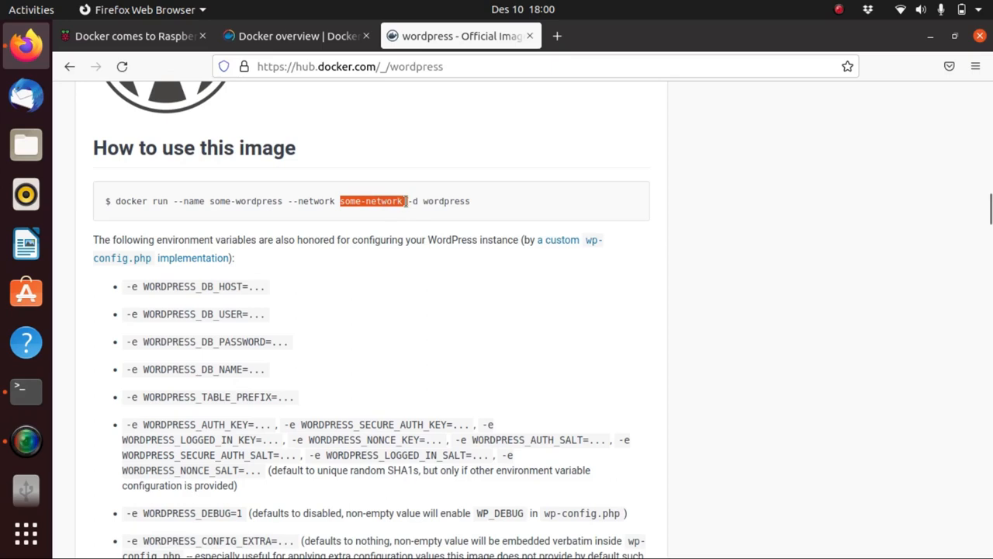
mouse_move(413, 201)
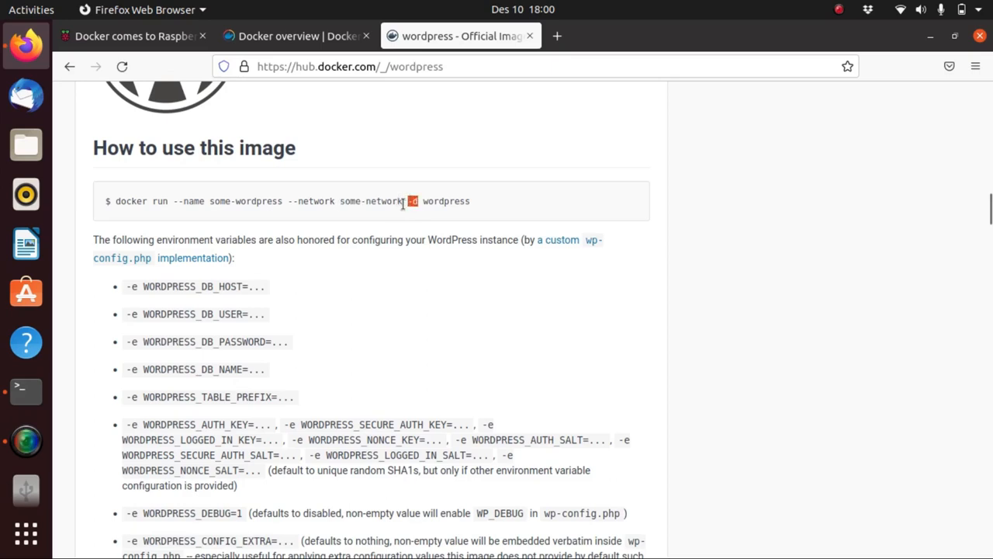
mouse_move(445, 157)
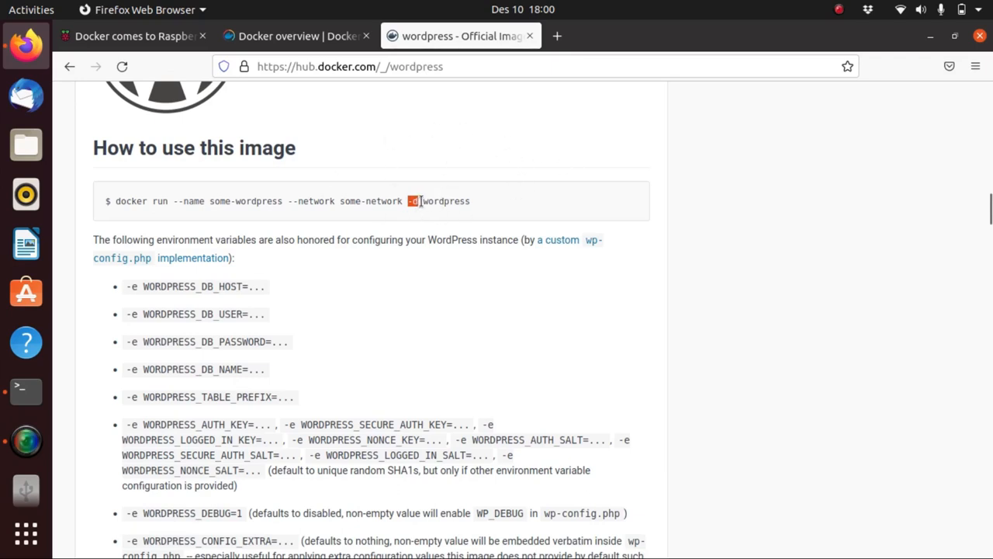
double_click(445, 201)
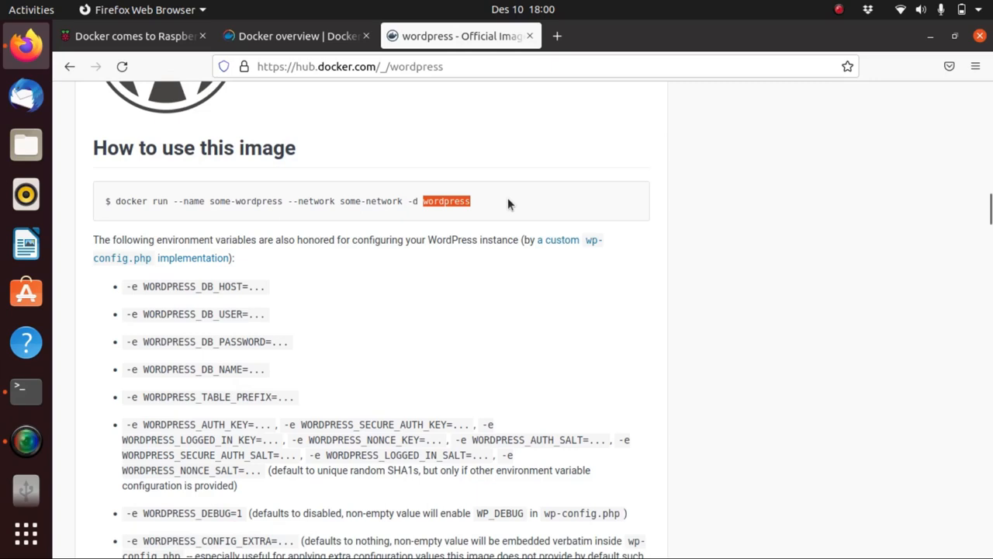
scroll("down", 3)
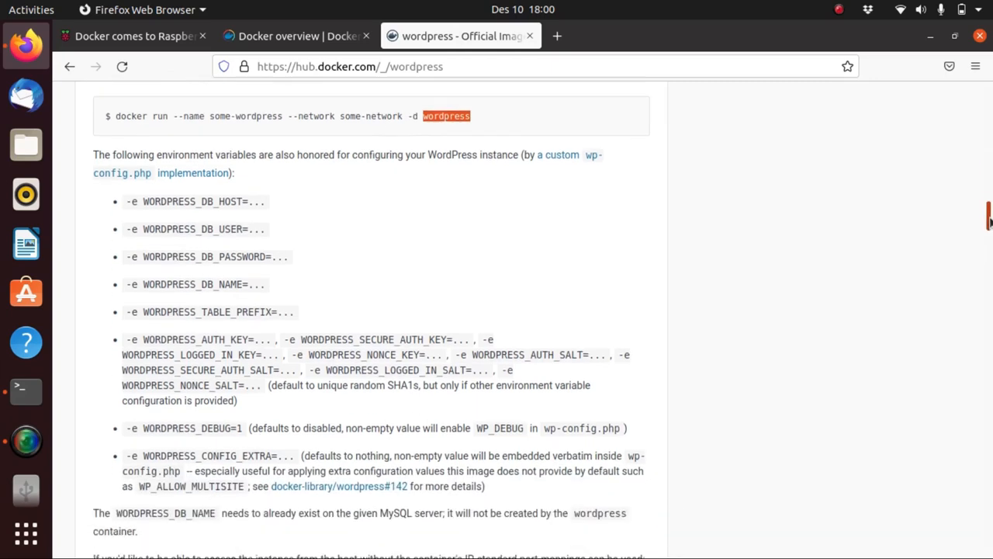
Select and copy the 'docker run ... -p 8080:80 -d wordpress' example command.
scroll("down", 3)
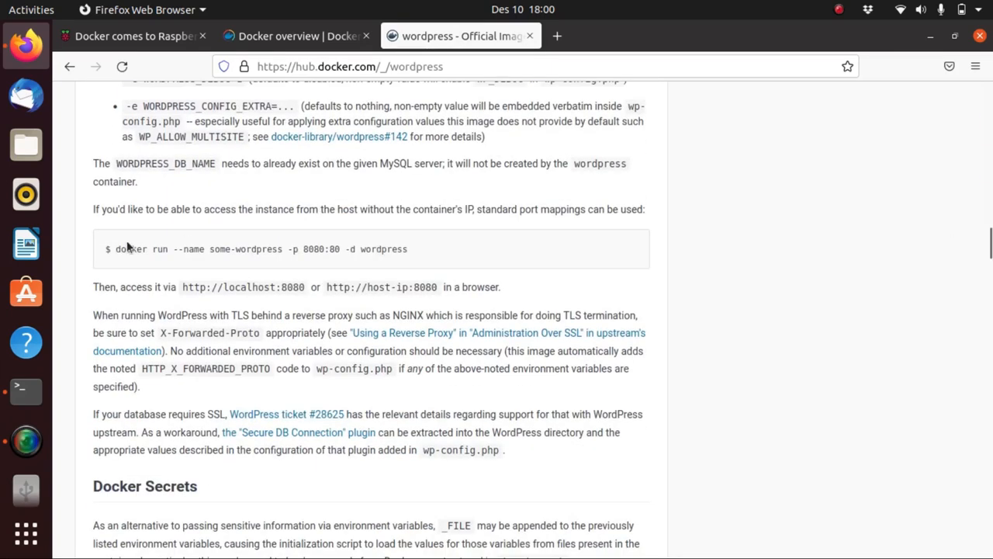
left_click_drag(115, 249, 406, 249)
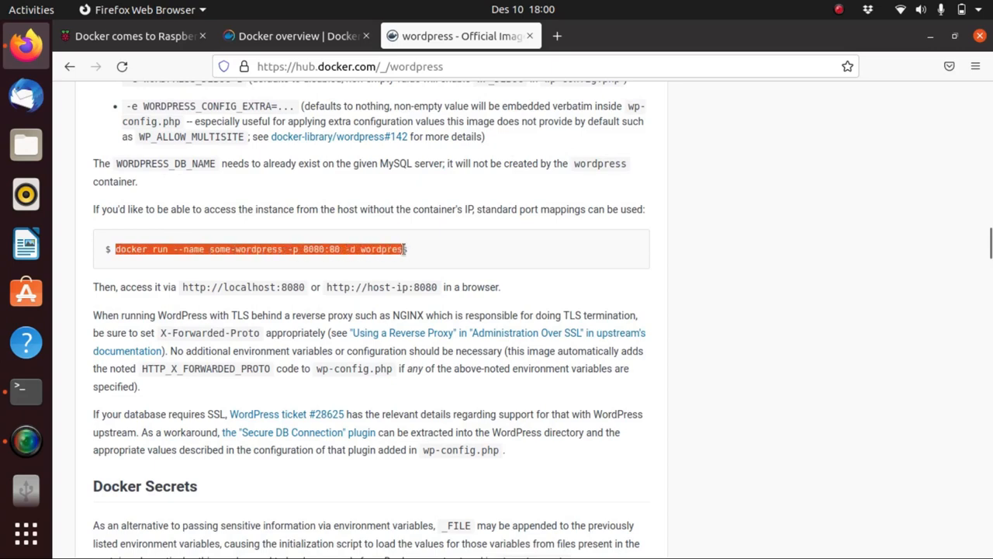
right_click(360, 249)
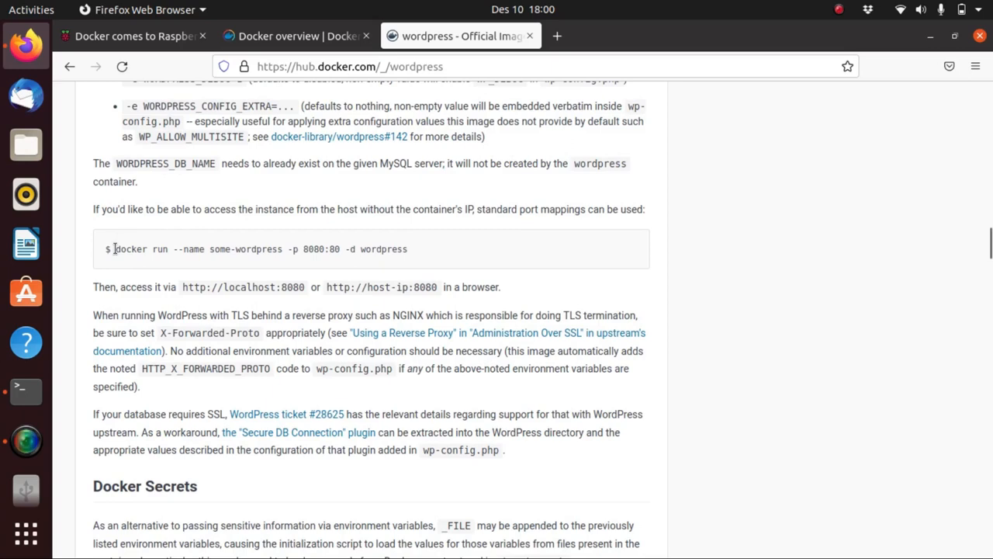
left_click_drag(115, 249, 407, 249)
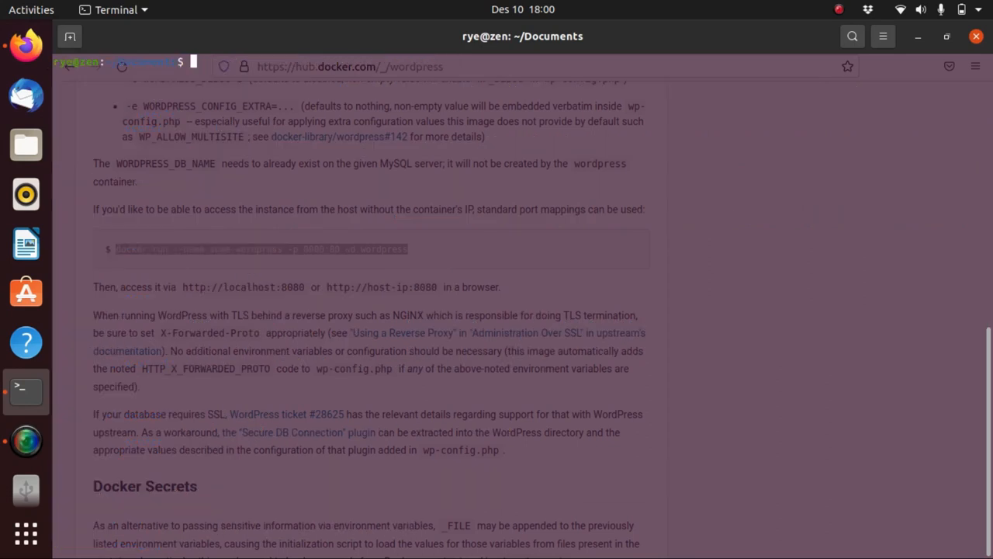
Run the pasted wordpress docker run command, renamed to my-docker-wp, on port 8080:80.
type("docker run --name some-wordpress -p 8080:80 -d wordpress")
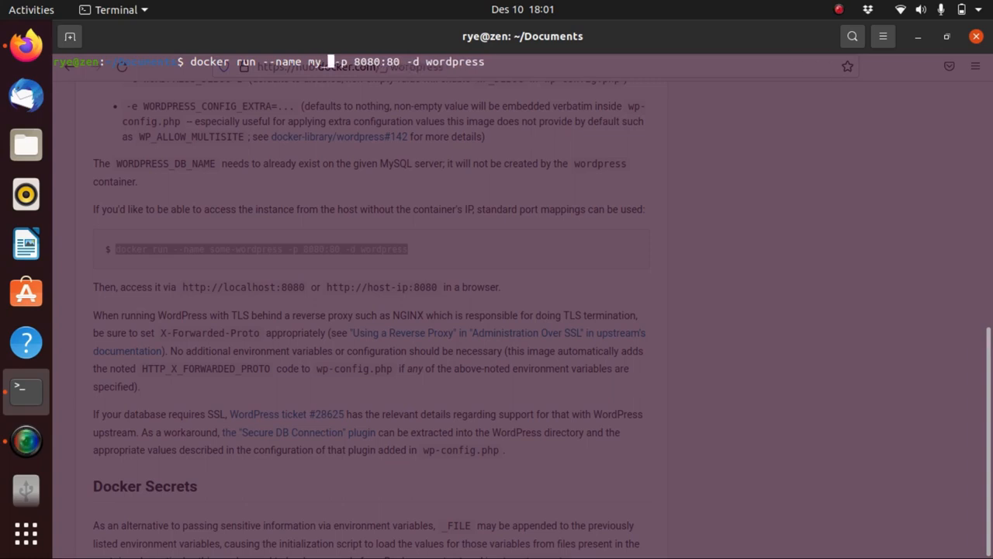
type("-docker-wp")
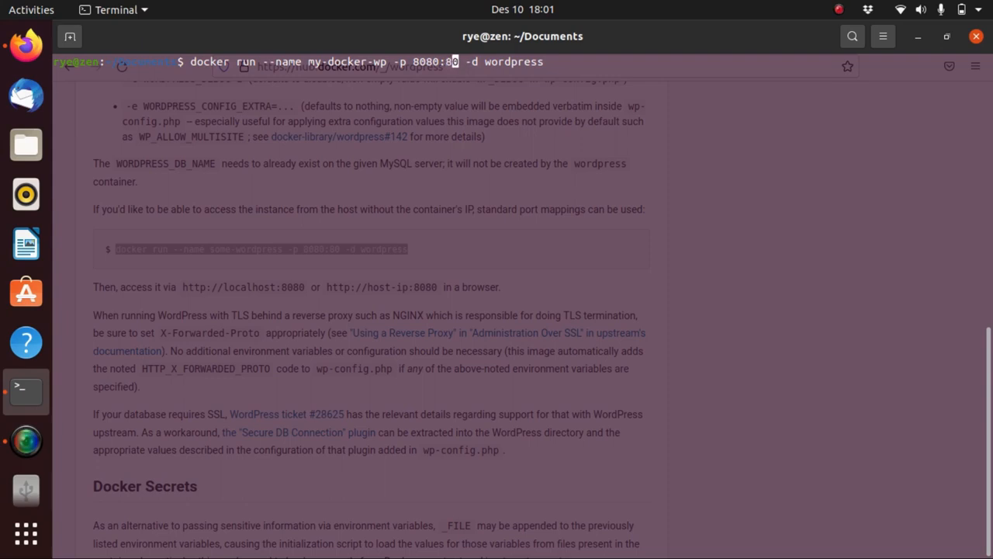
type("0")
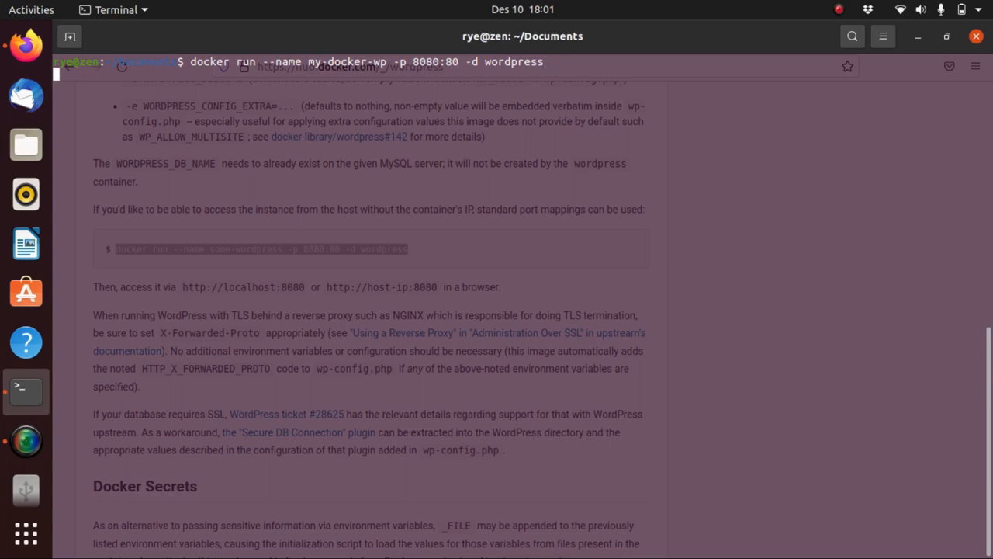
key("Return")
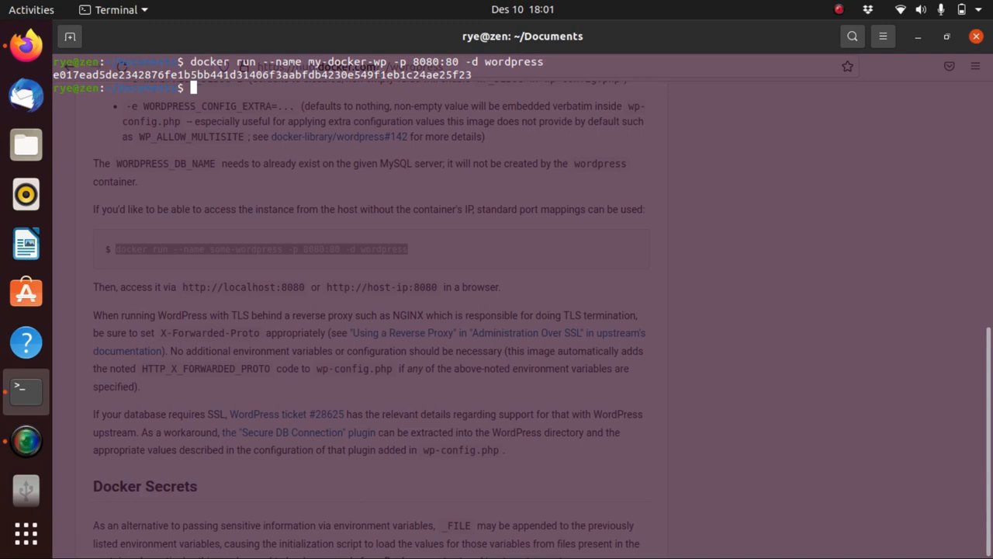
Run docker ps -a to show my-docker-wp up from wordpress, mapping 8080 to 80.
type("d")
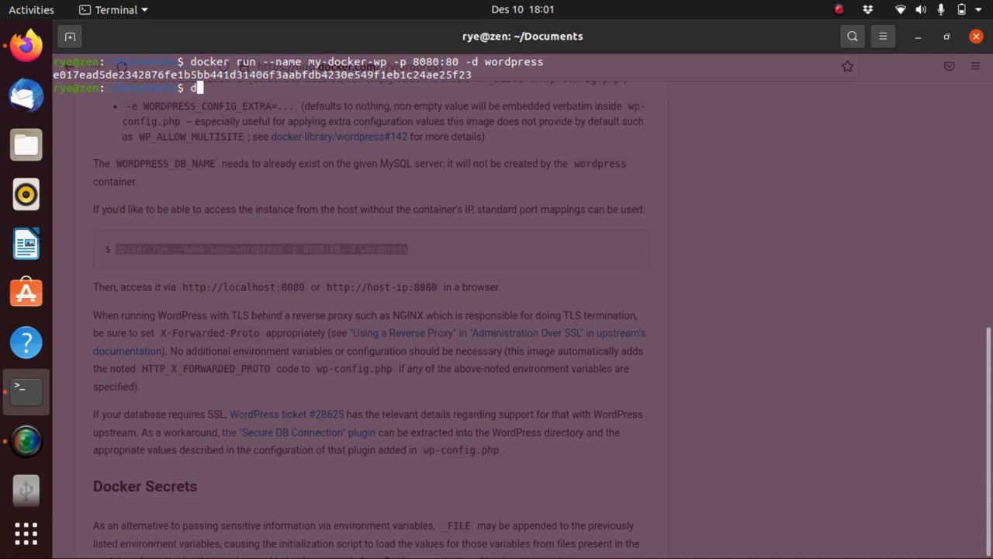
type("ocker ps -a")
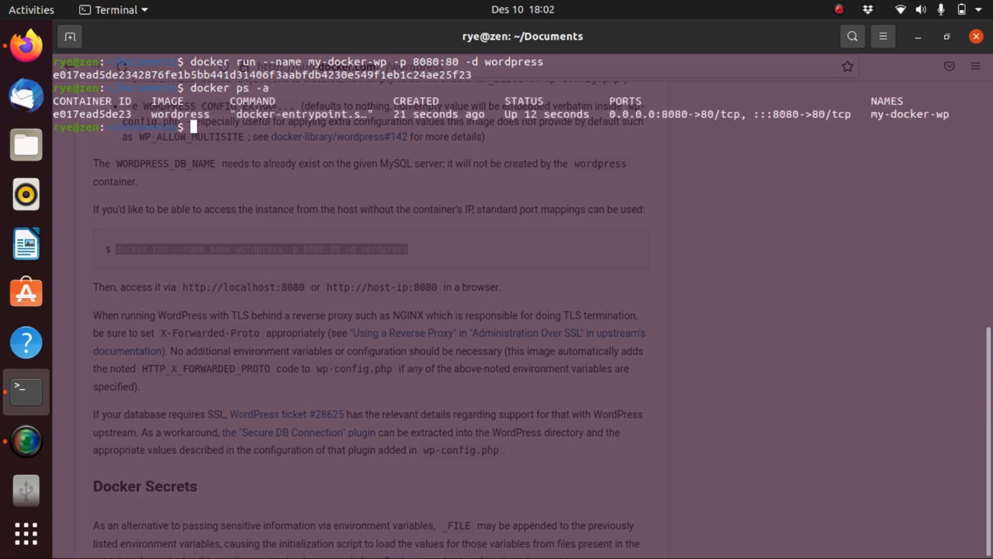
mouse_move(455, 272)
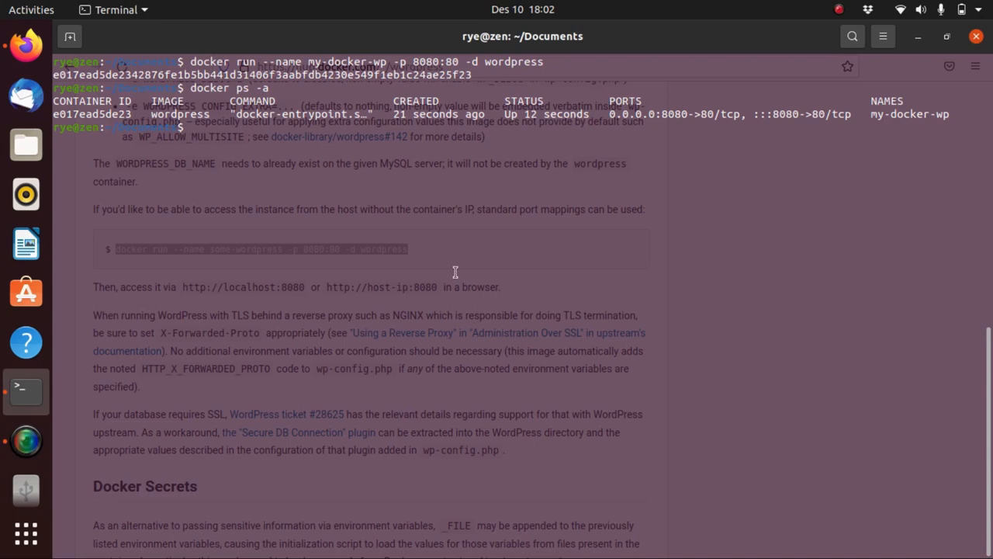
mouse_move(53, 116)
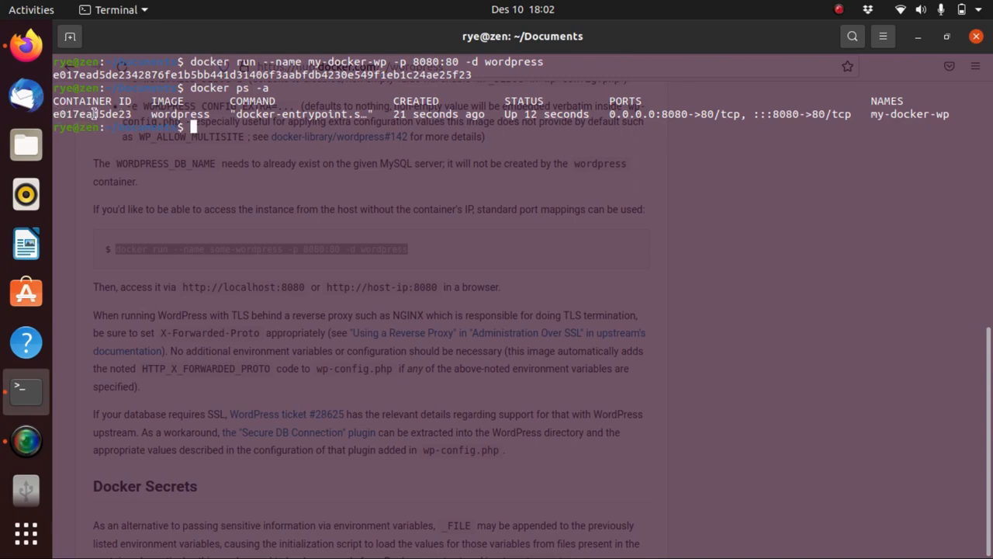
mouse_move(149, 114)
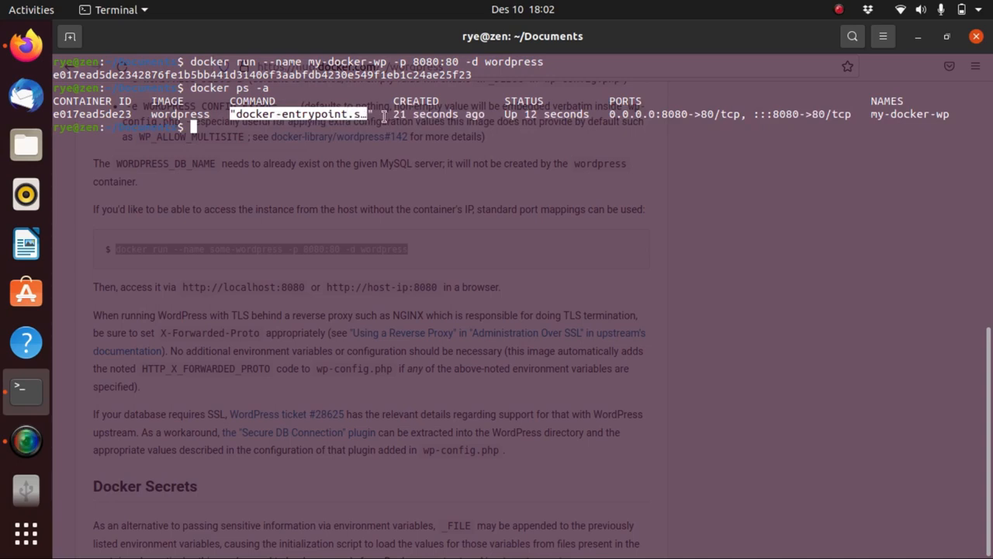
mouse_move(294, 55)
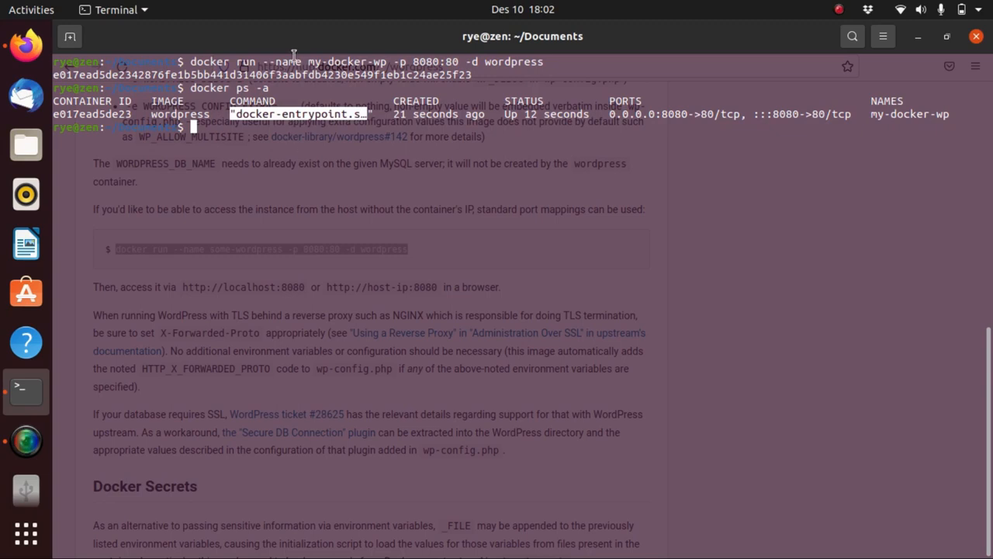
mouse_move(369, 101)
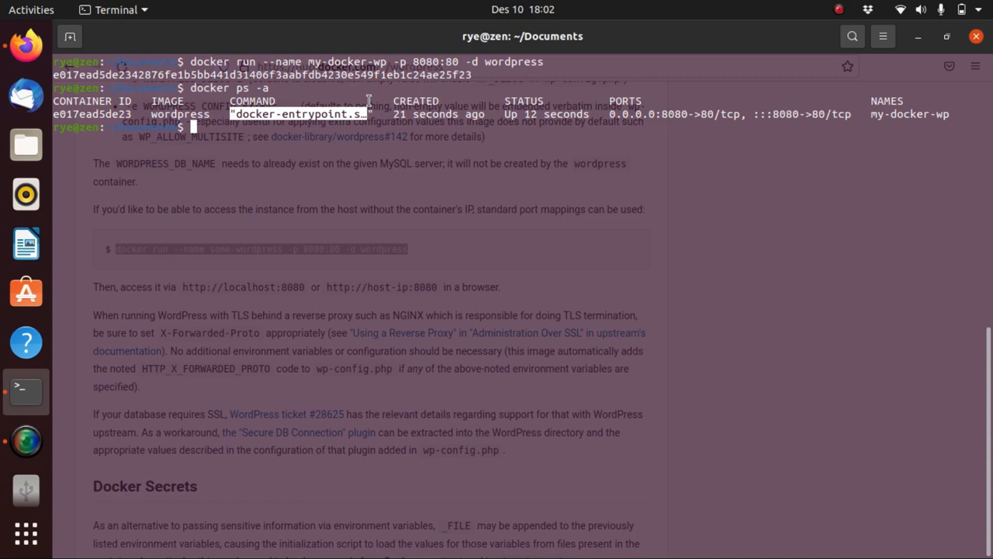
mouse_move(398, 114)
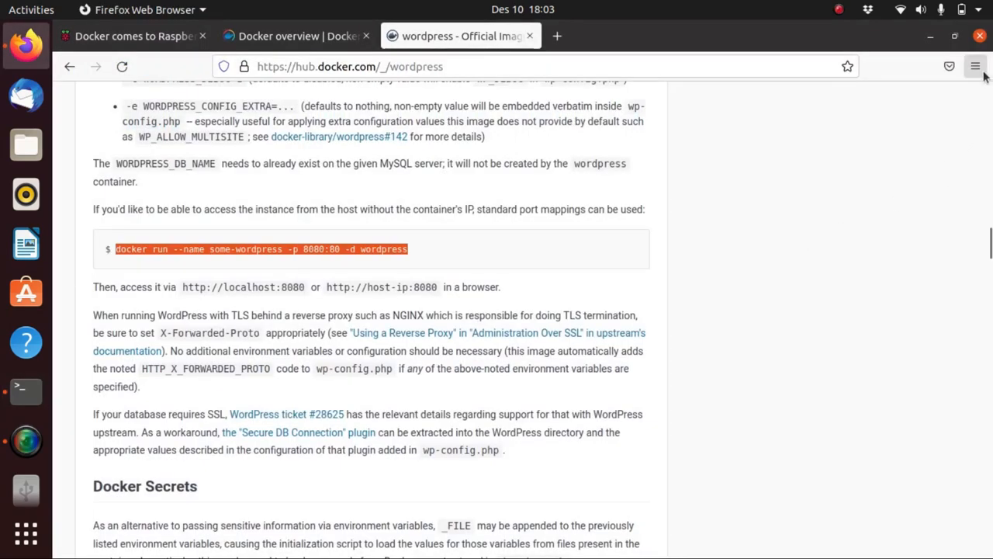
mouse_move(904, 169)
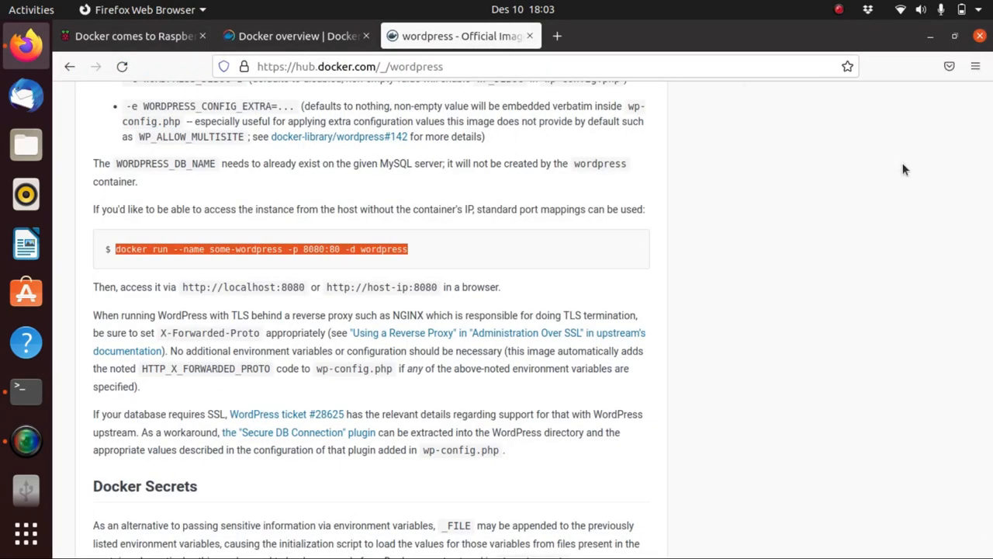
Load localhost:8080 in Firefox to reach the WordPress language selection page.
type("loc")
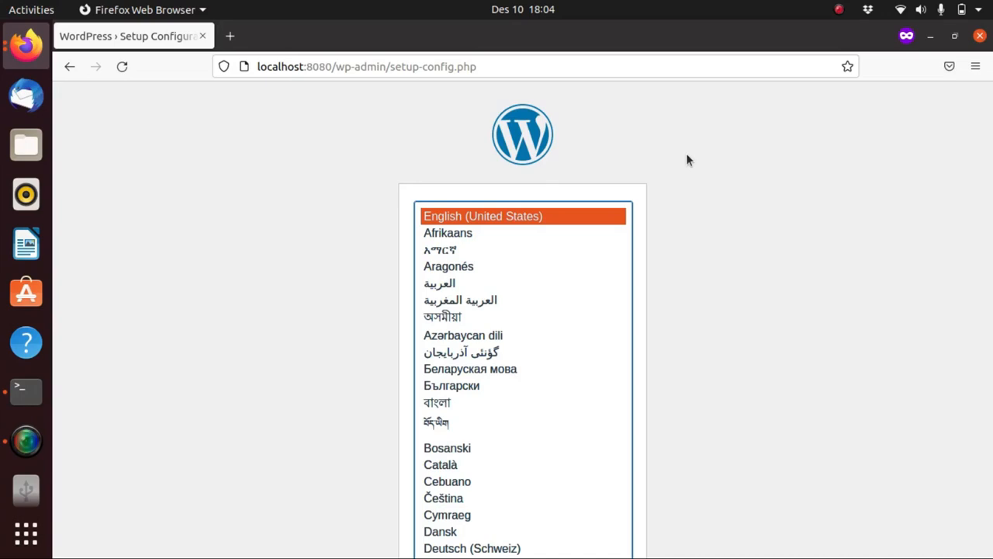
left_click(25, 390)
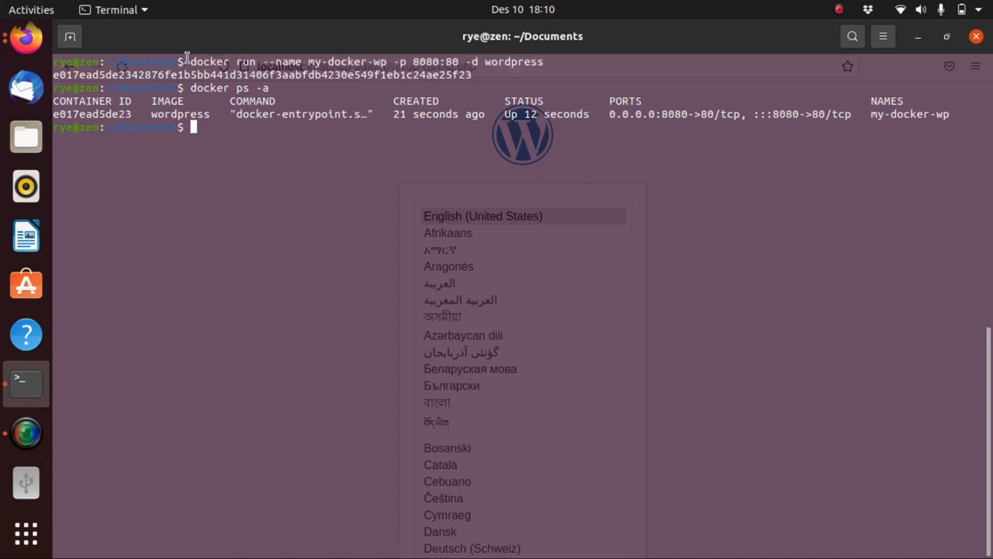
scroll("down", 3)
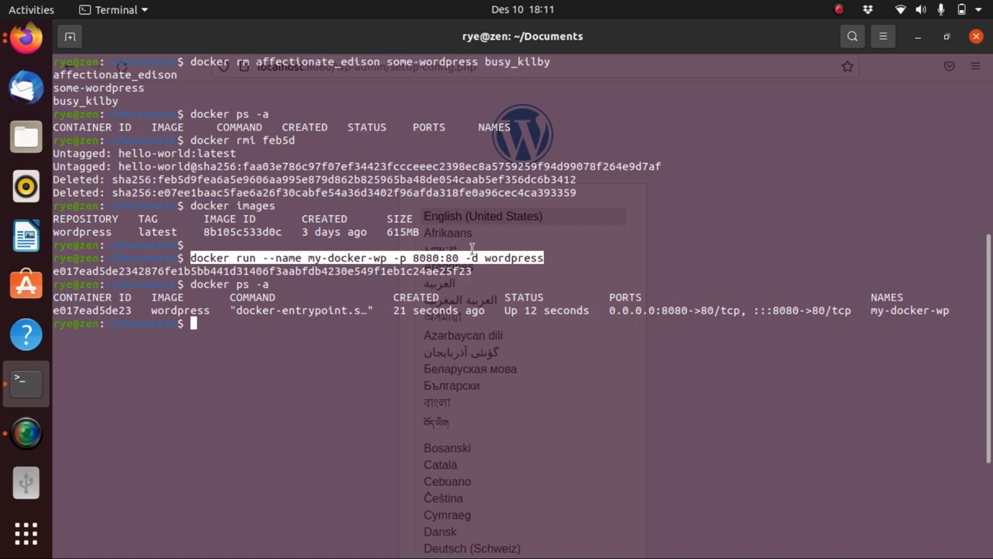
mouse_move(395, 266)
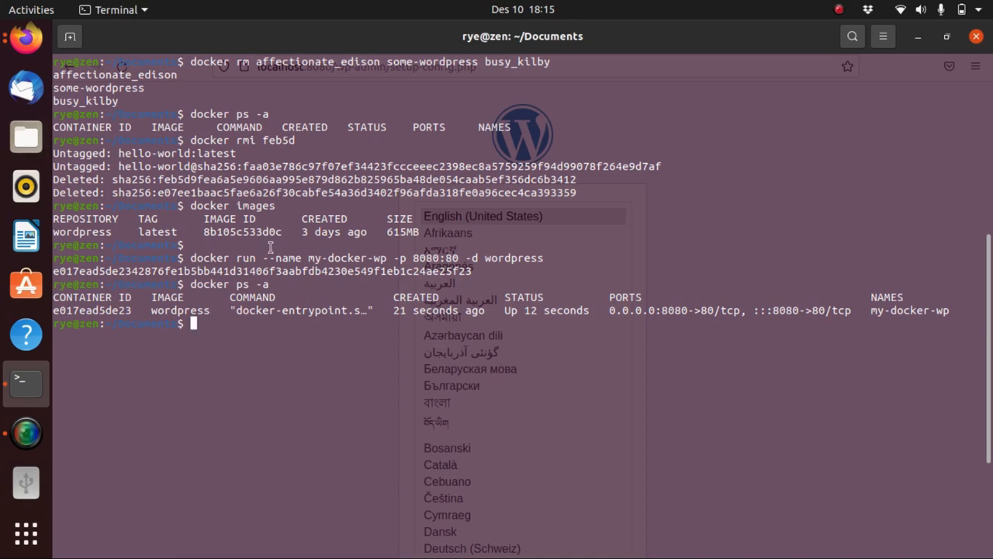
mouse_move(239, 312)
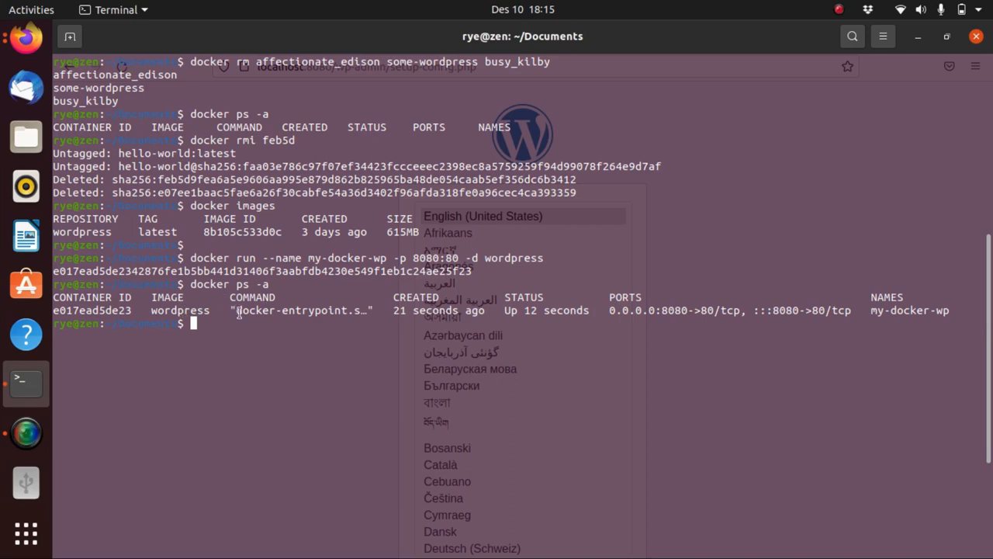
double_click(294, 309)
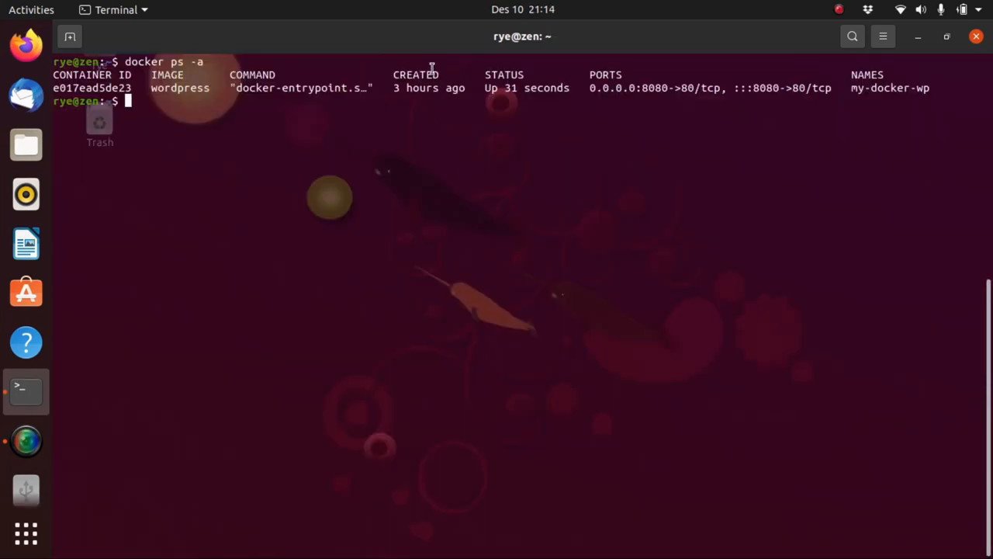
Stop the my-docker-wp container with docker stop.
type("docker")
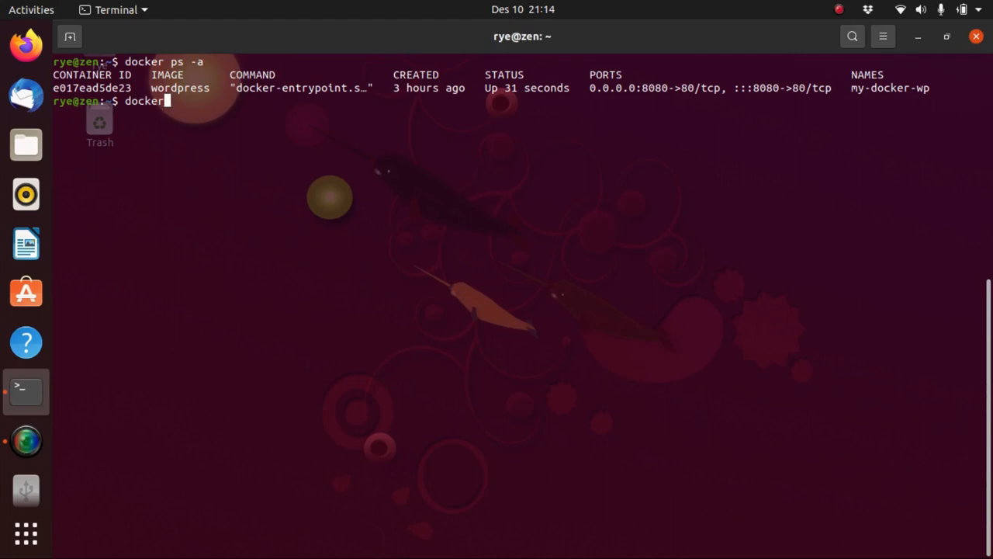
type("stop")
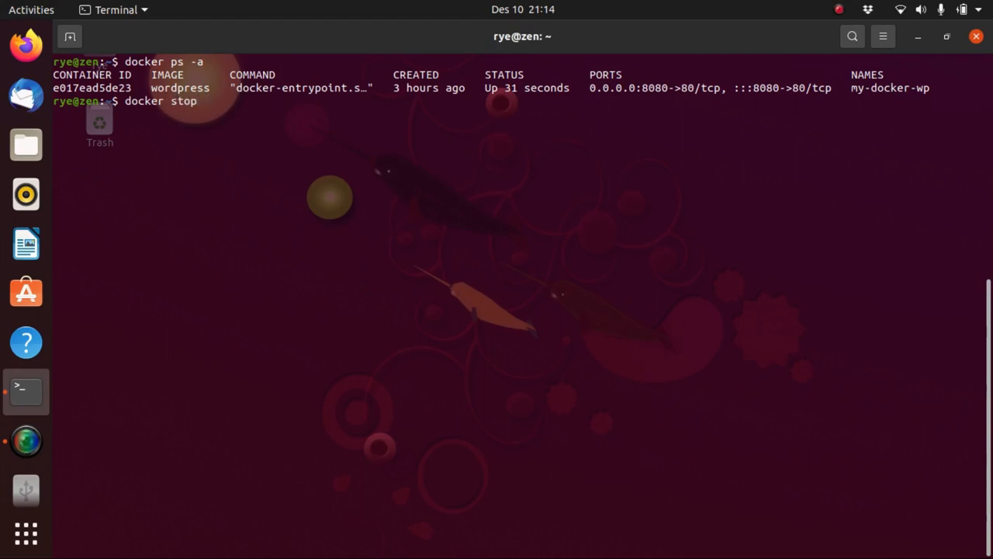
type("my")
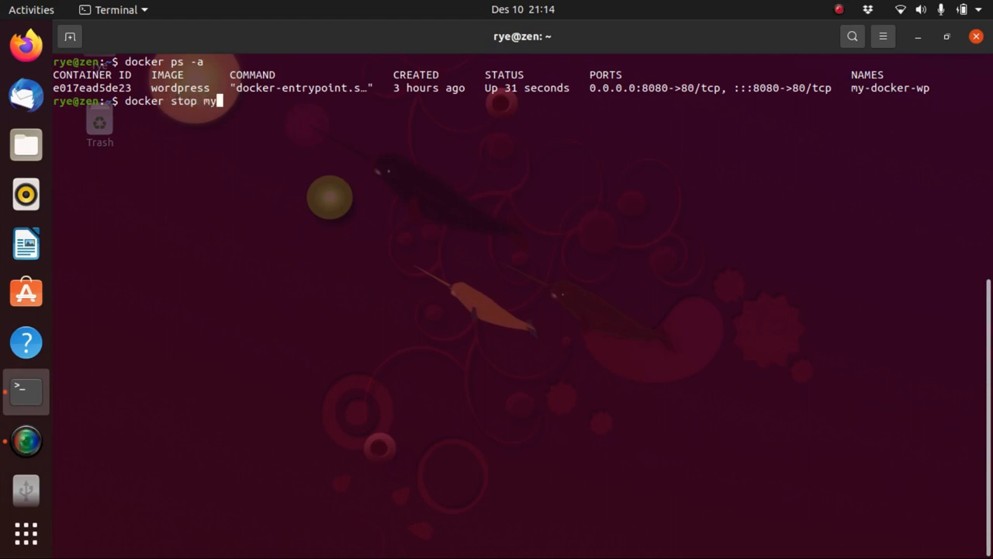
type("docker-wp")
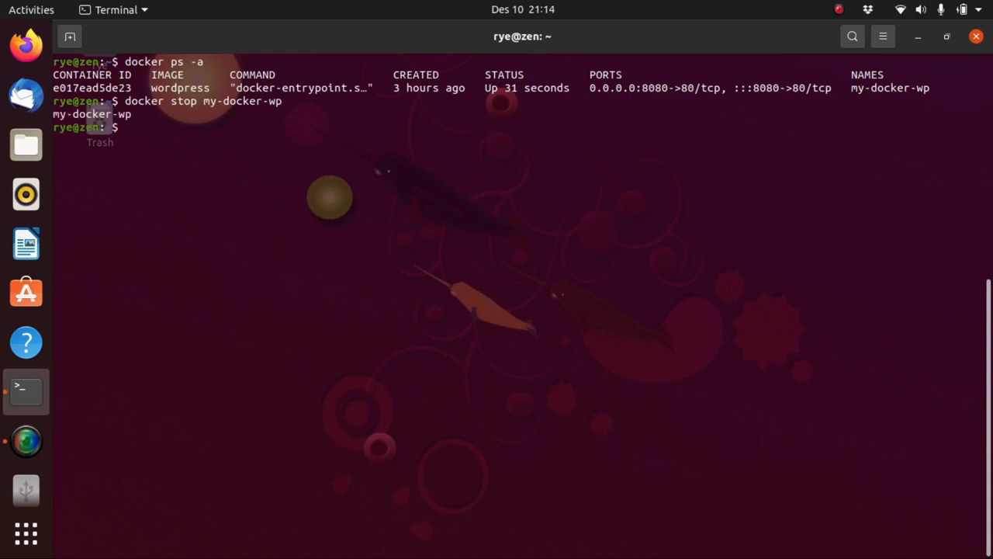
List all containers again to confirm my-docker-wp shows Exited.
type("docker p")
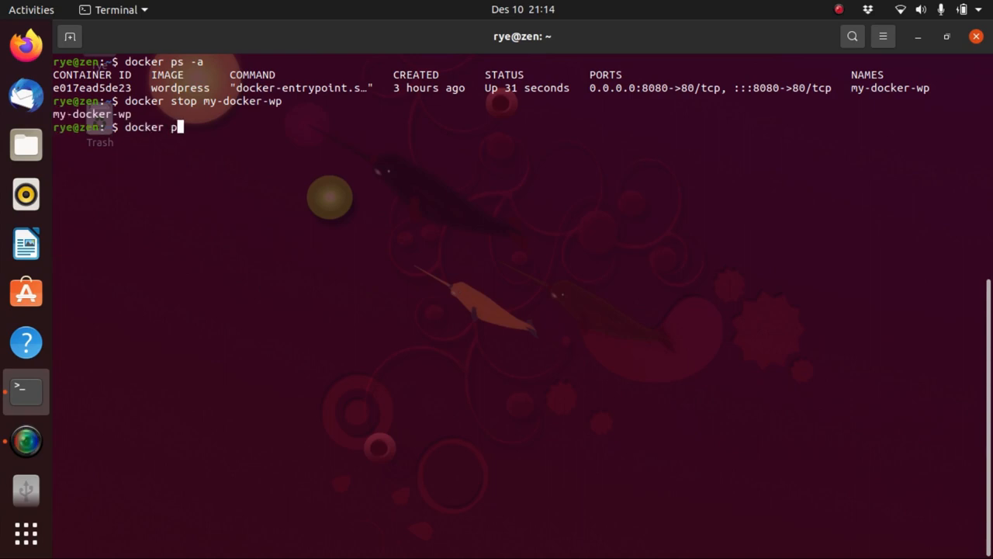
key("Return")
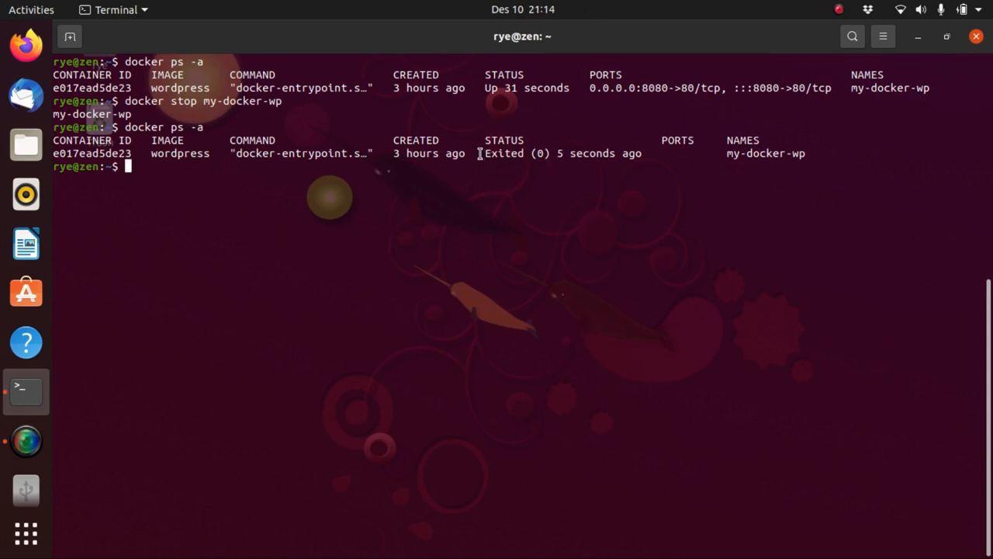
double_click(504, 153)
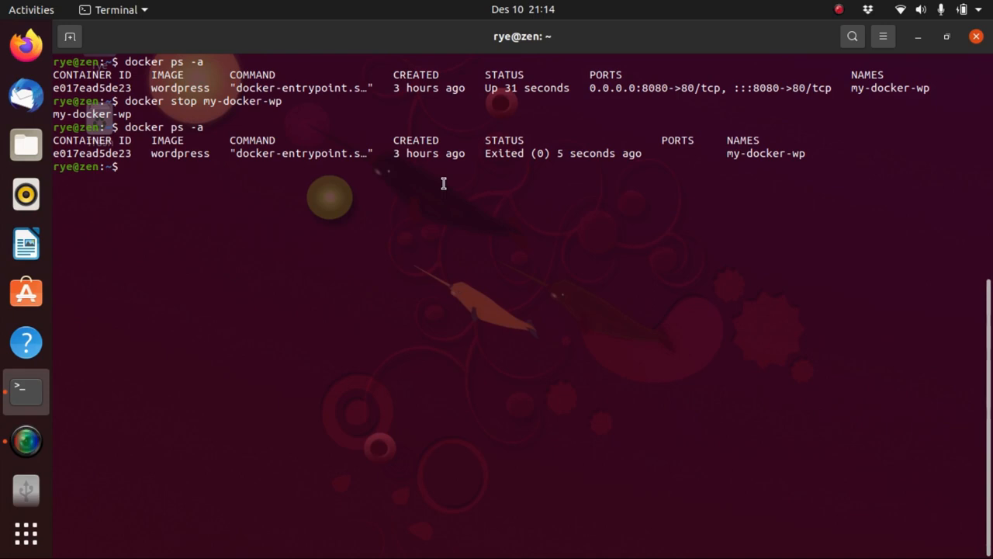
Restart my-docker-wp with docker start, then begin another docker command.
type("docker start")
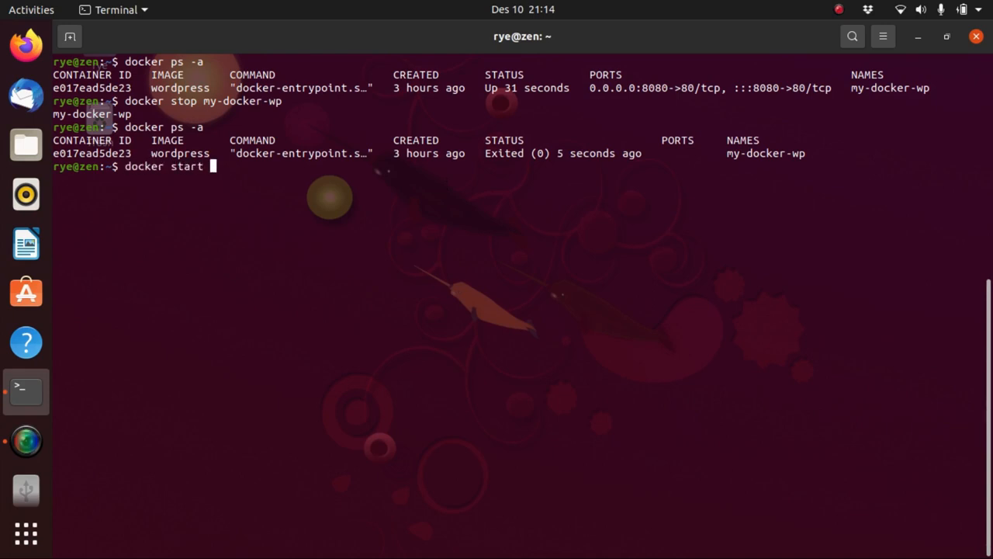
type("my-docker-wp")
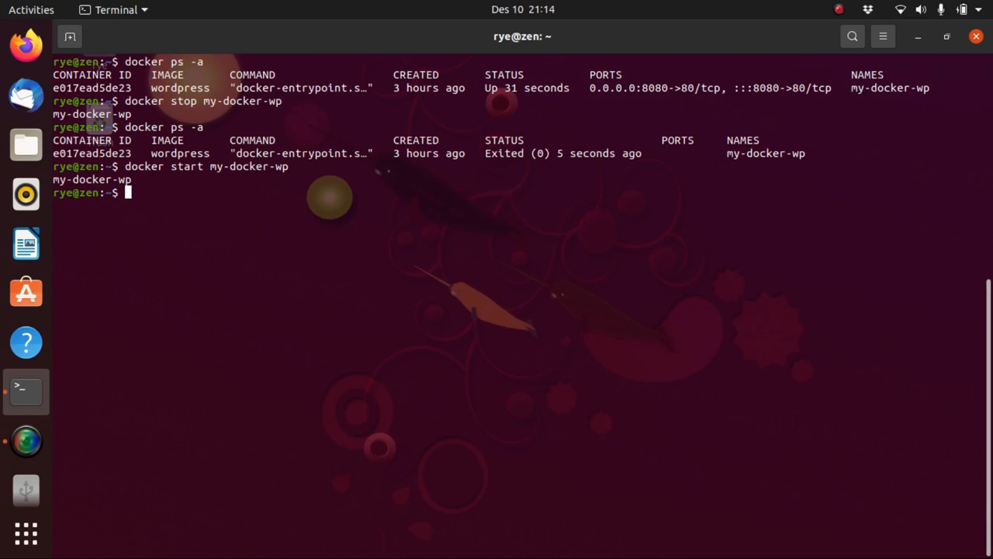
type("docker")
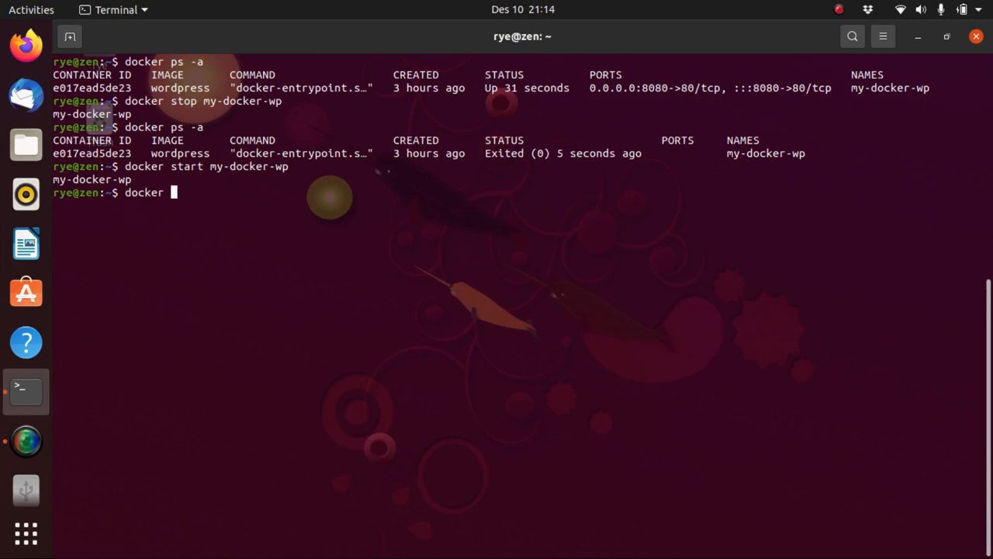